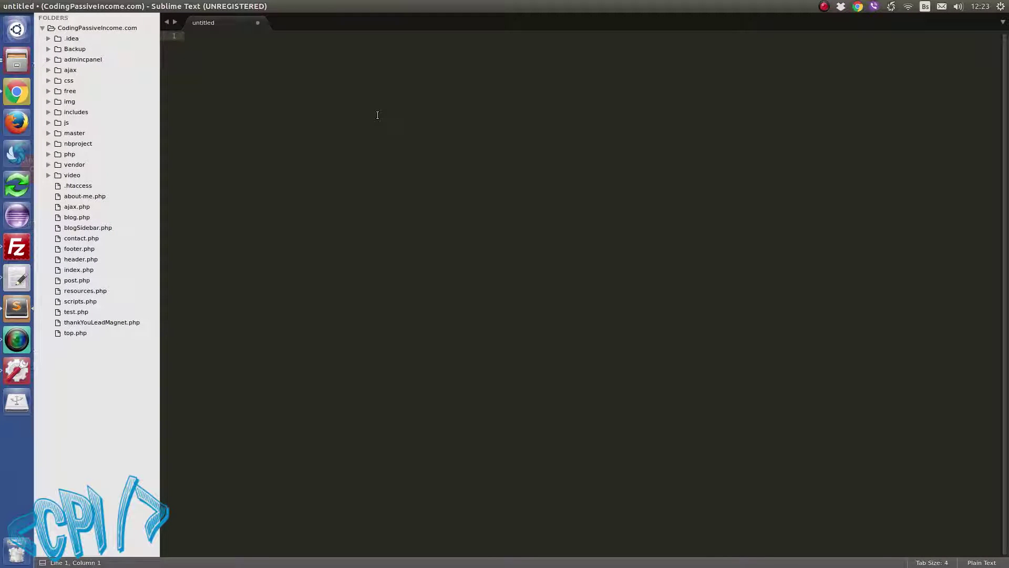
Try the frm and in triggers in the scratch buffer as a preview of the snippets.
text(frm)
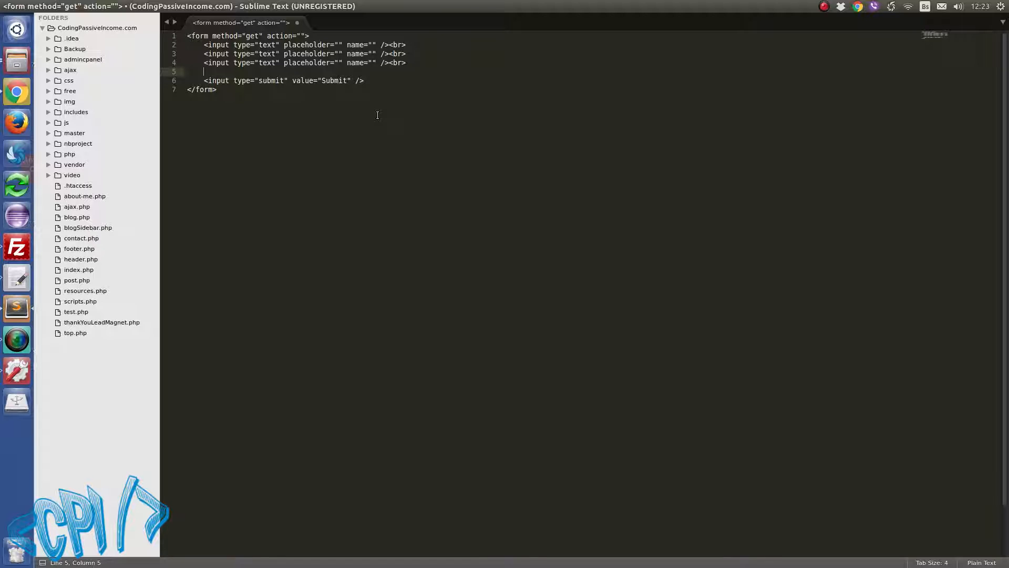
key(ctrl+a)
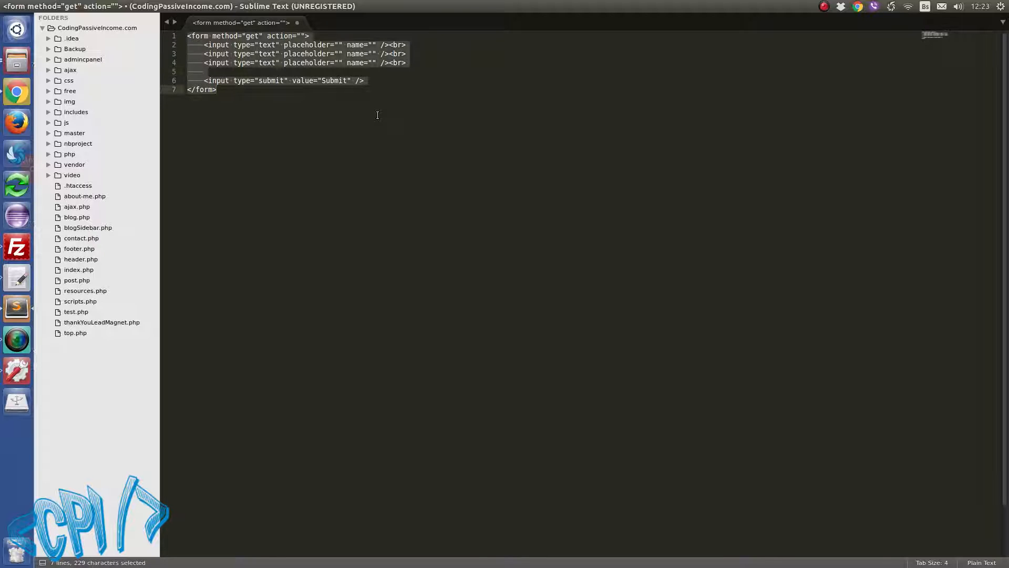
text(f)
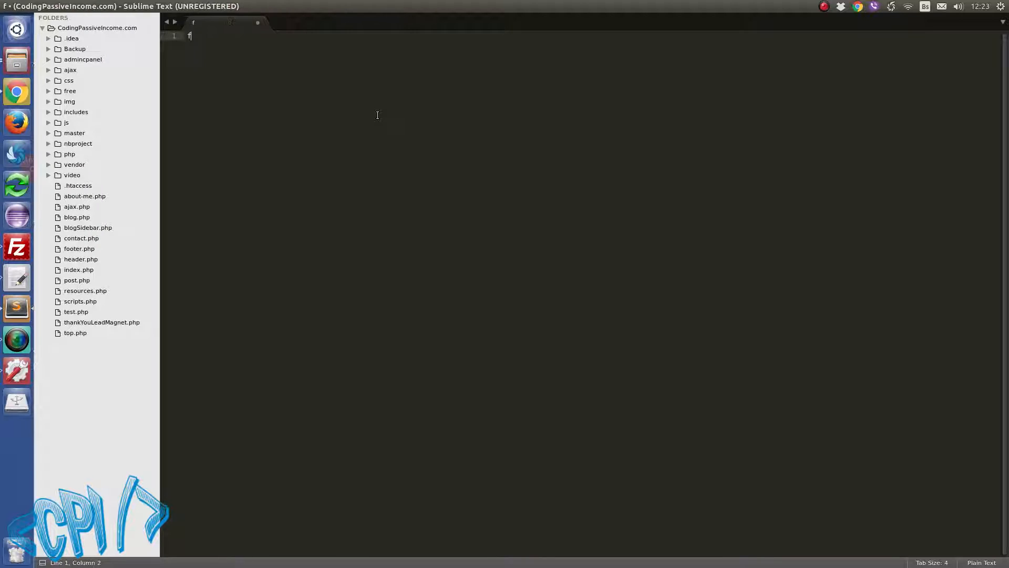
text(rmG)
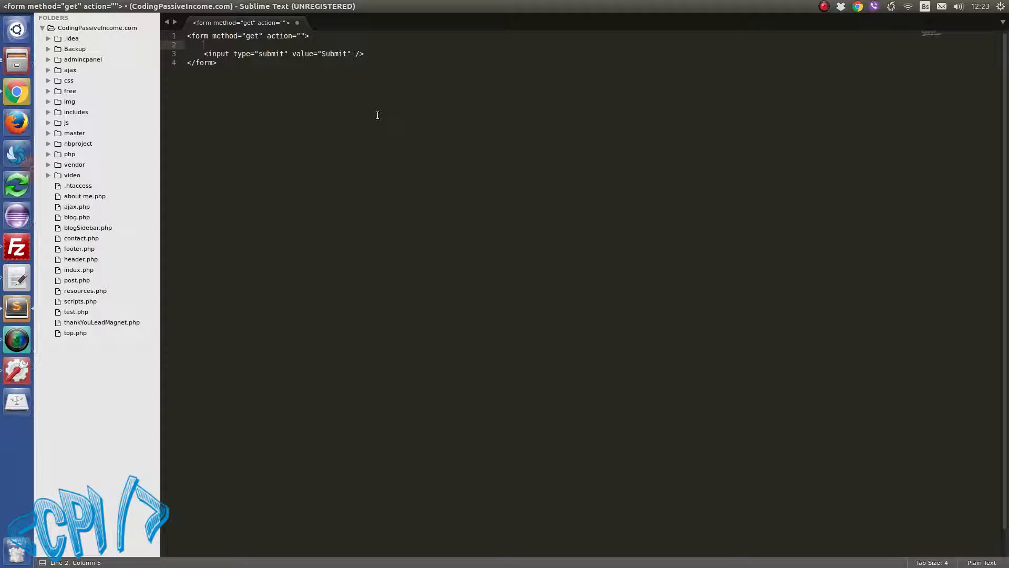
text(in)
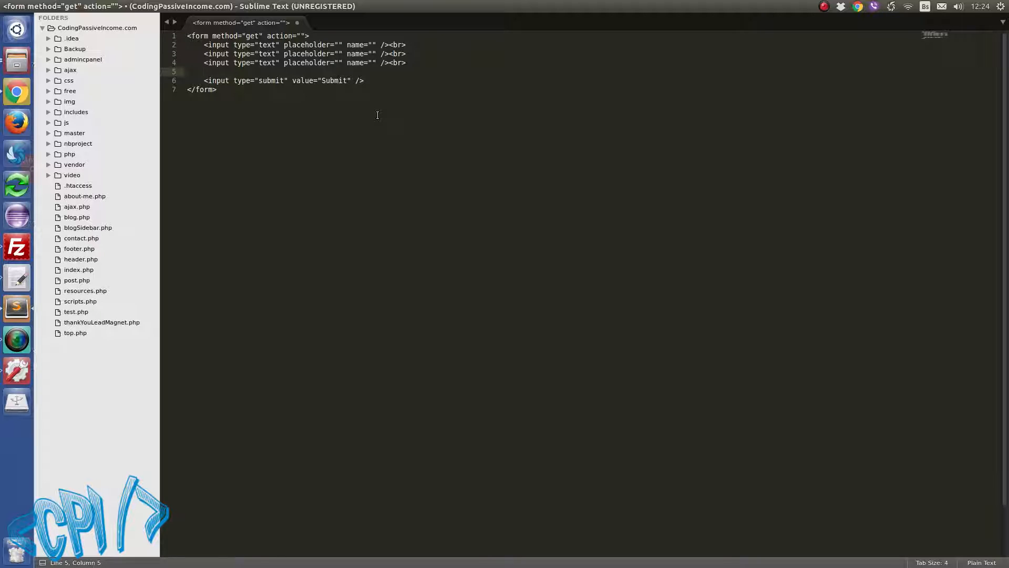
Start a fresh blank buffer and bring up the Tools menu with its Developer commands.
key(ctrl+n)
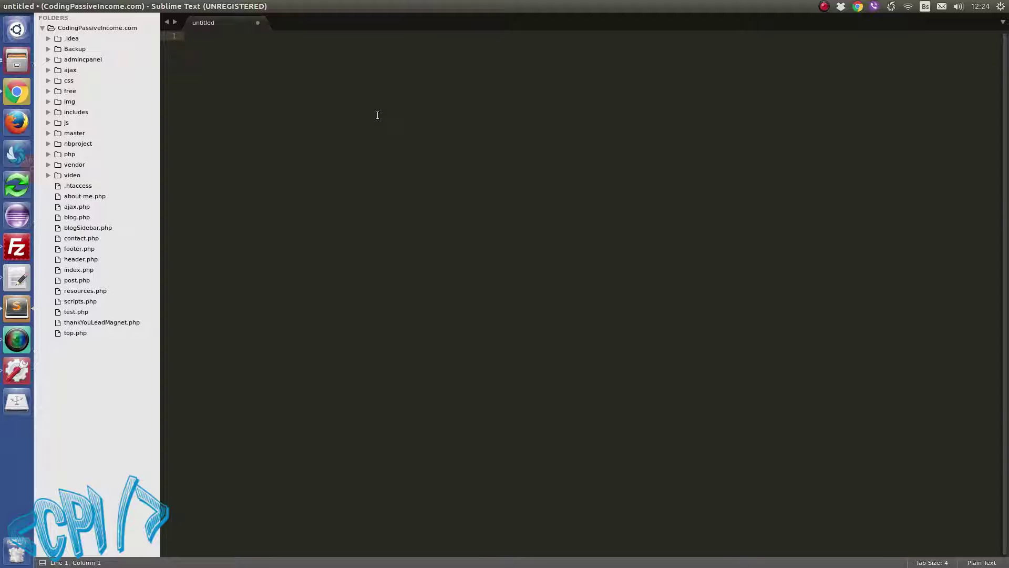
click(188, 36)
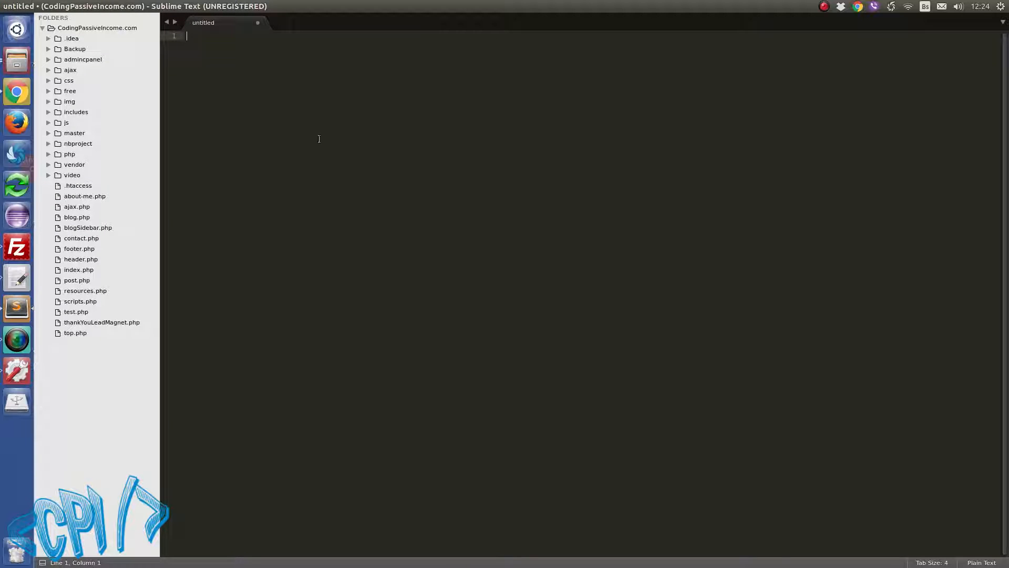
click(195, 7)
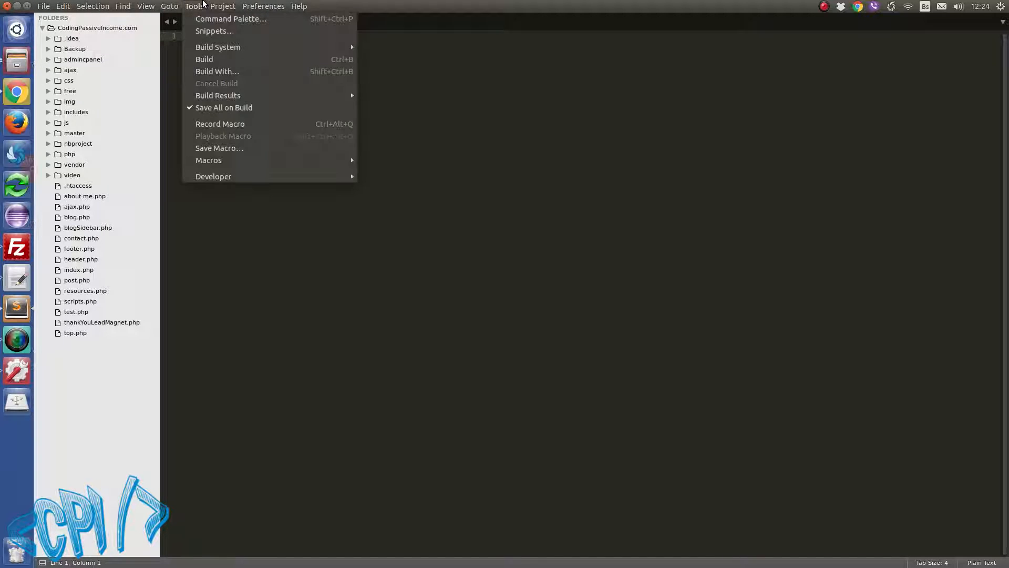
mouse_move(243, 148)
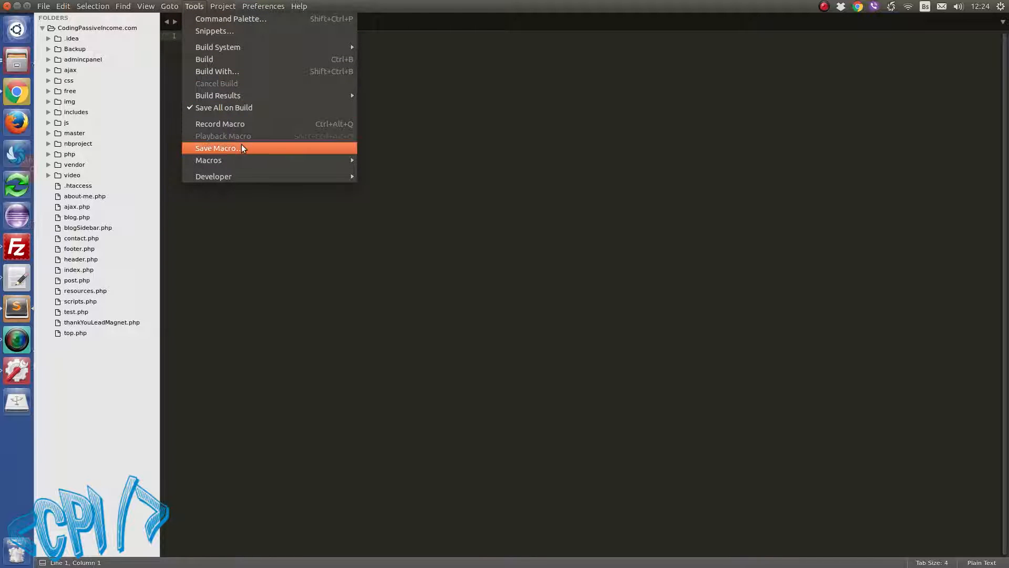
mouse_move(213, 176)
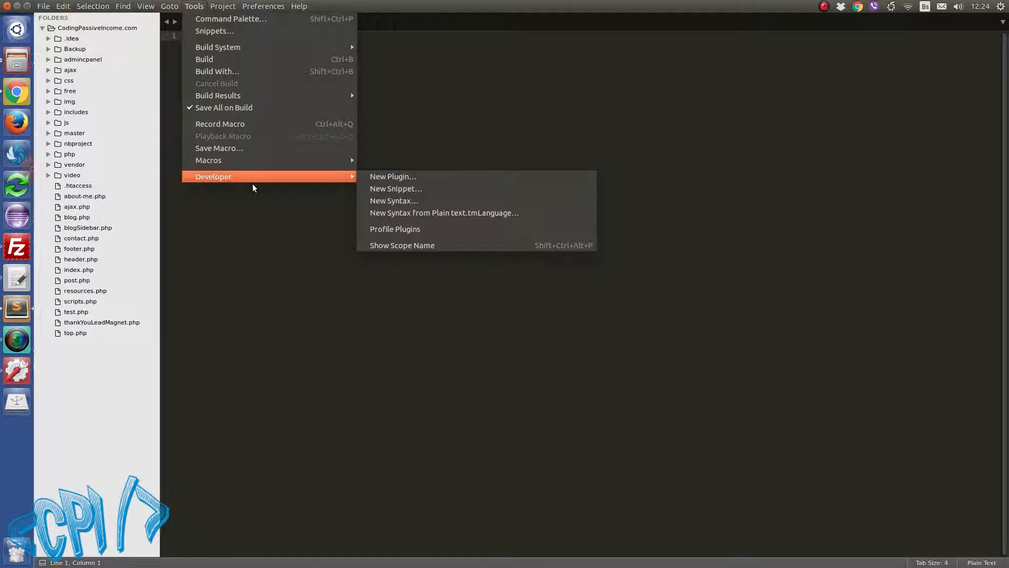
mouse_move(219, 125)
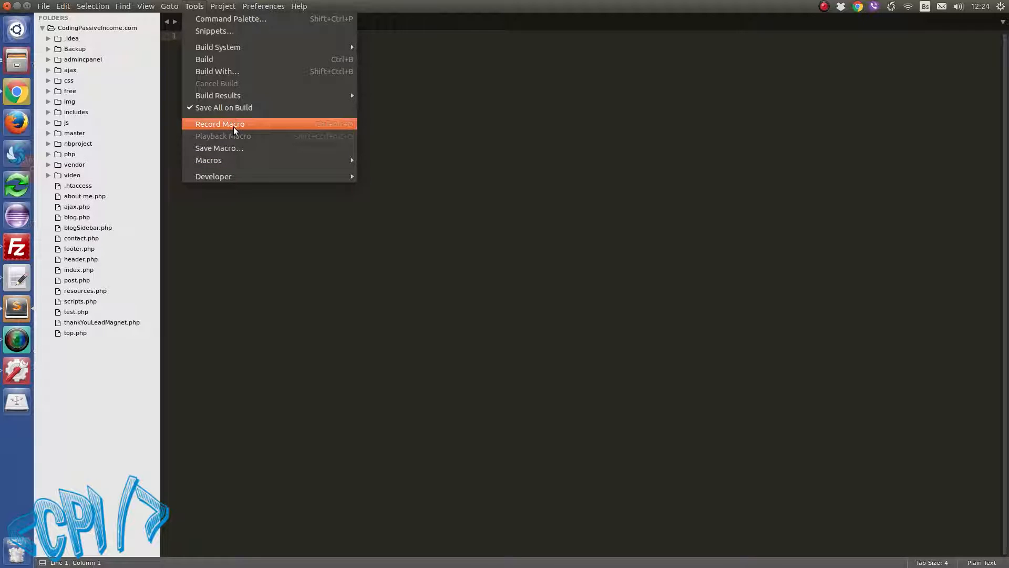
mouse_move(214, 177)
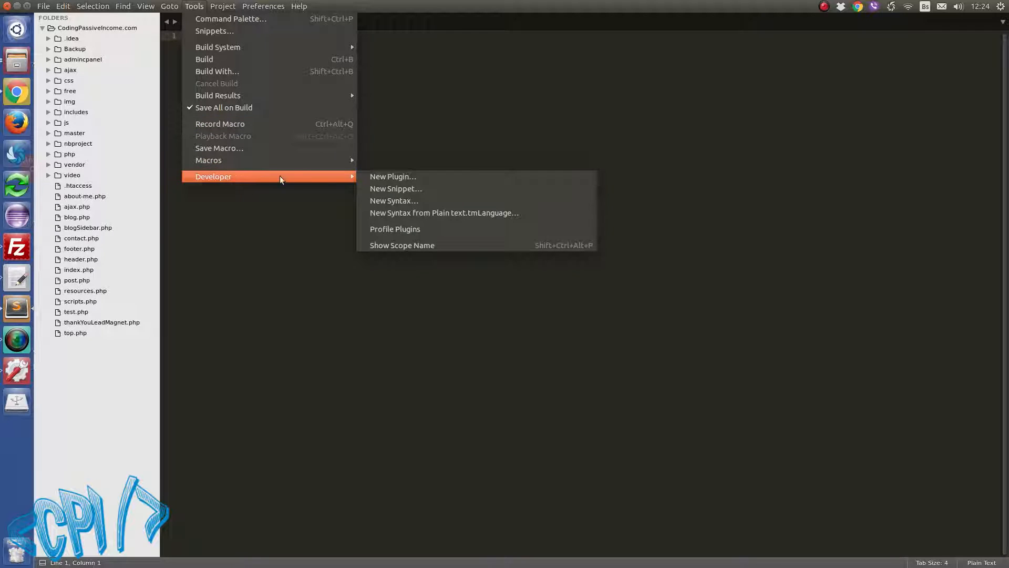
mouse_move(435, 188)
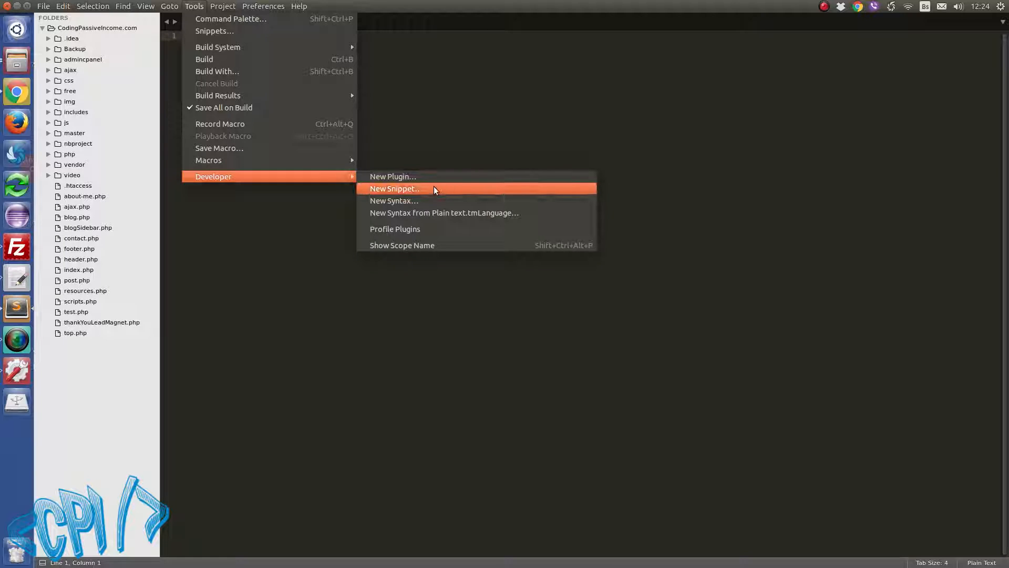
Create a new snippet template and delete its sample 'Hello, ${1:this} is a ${2:snippet}.' line.
click(394, 188)
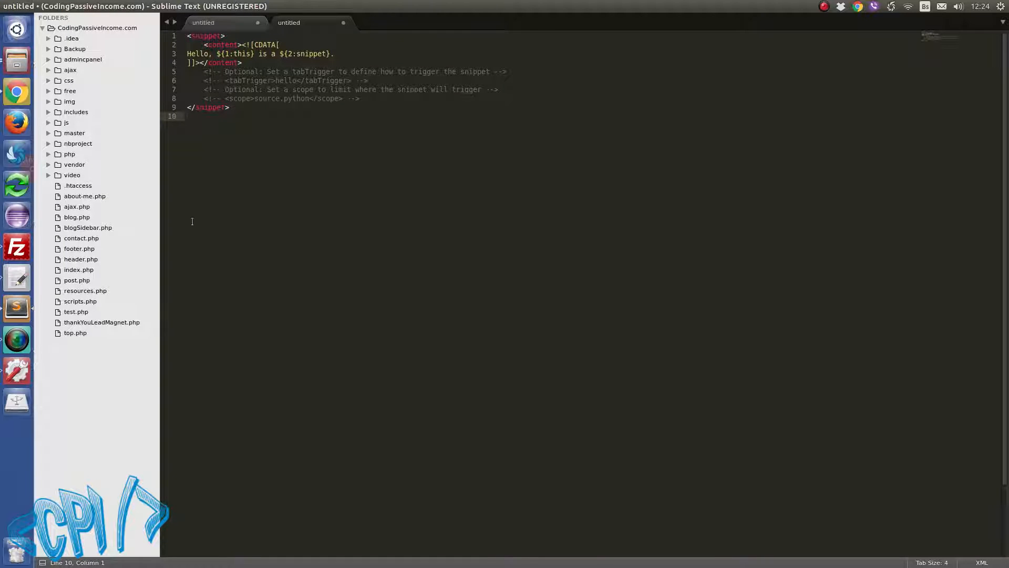
click(229, 108)
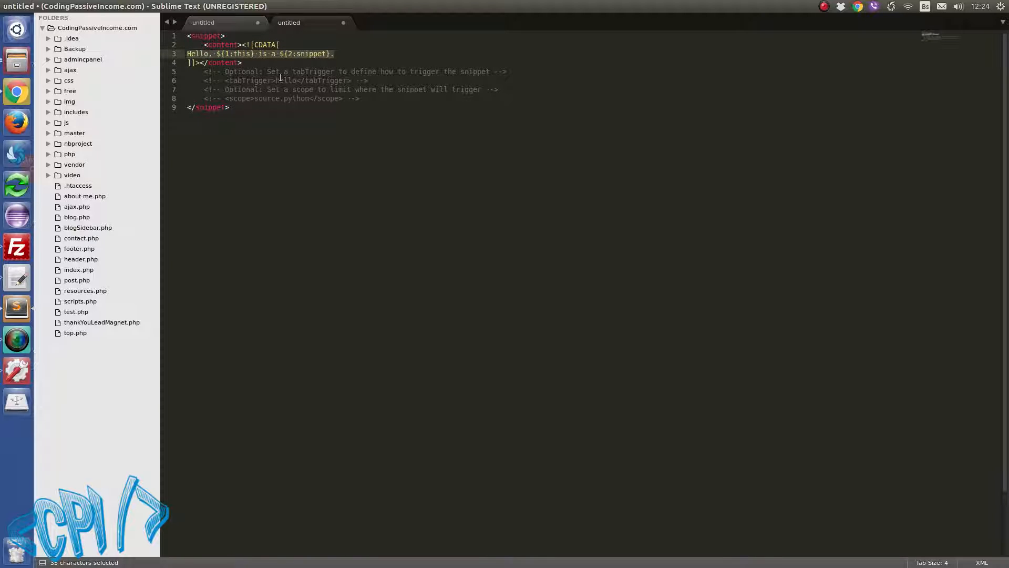
key(Delete)
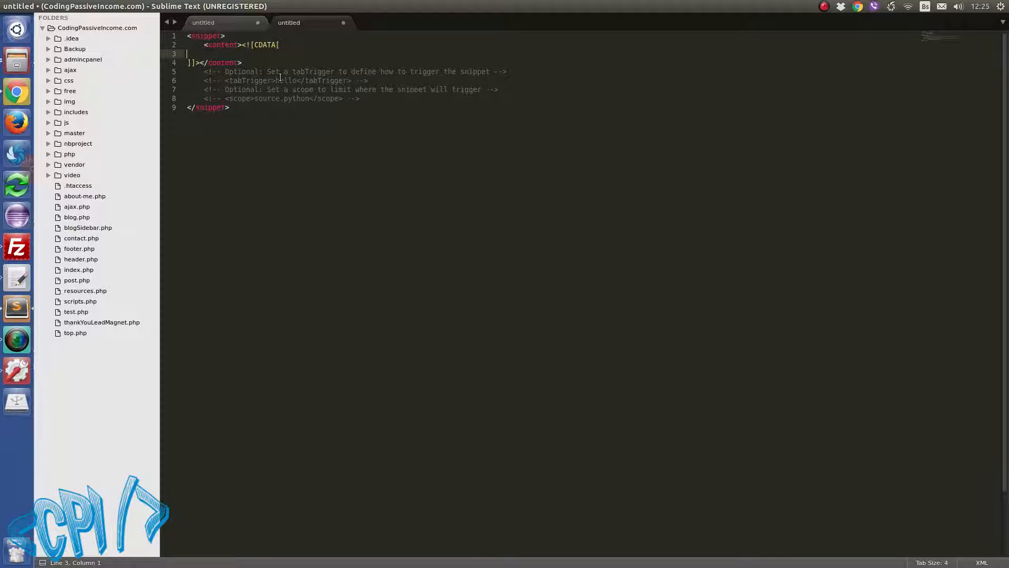
Write <form method="get" action=""> and its closing </form> inside the CDATA content.
text(<f)
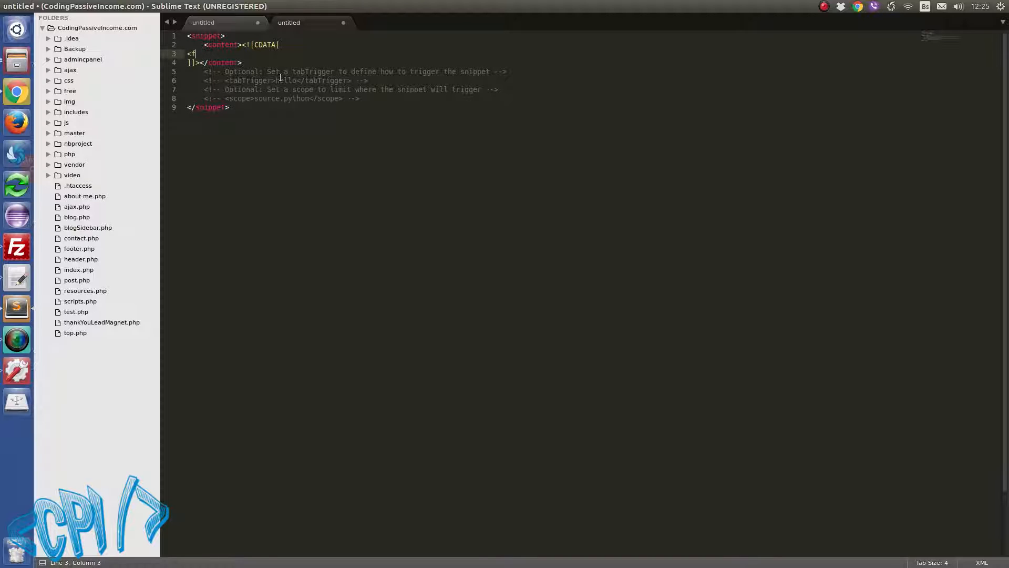
text(orm)
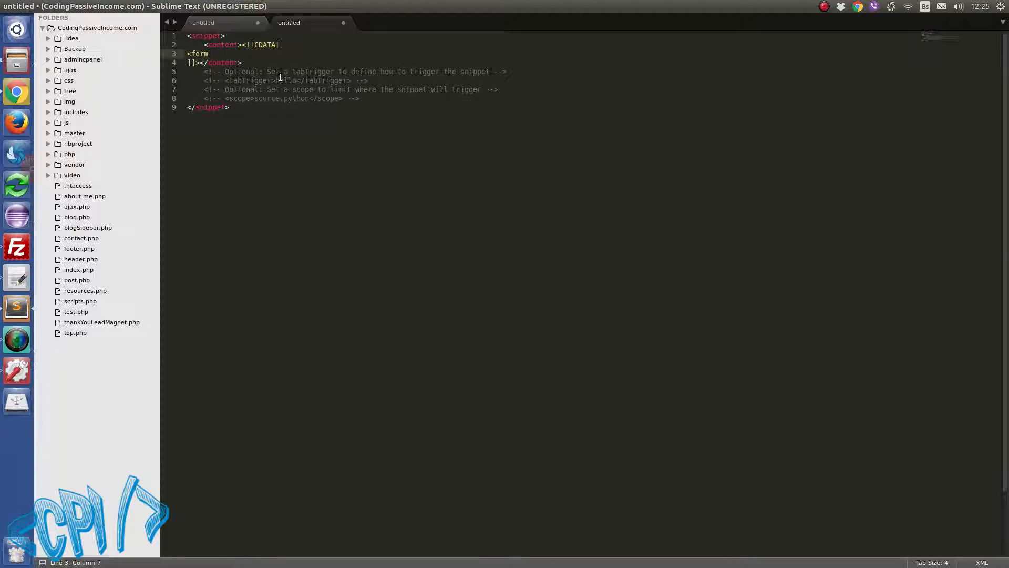
text(method="")
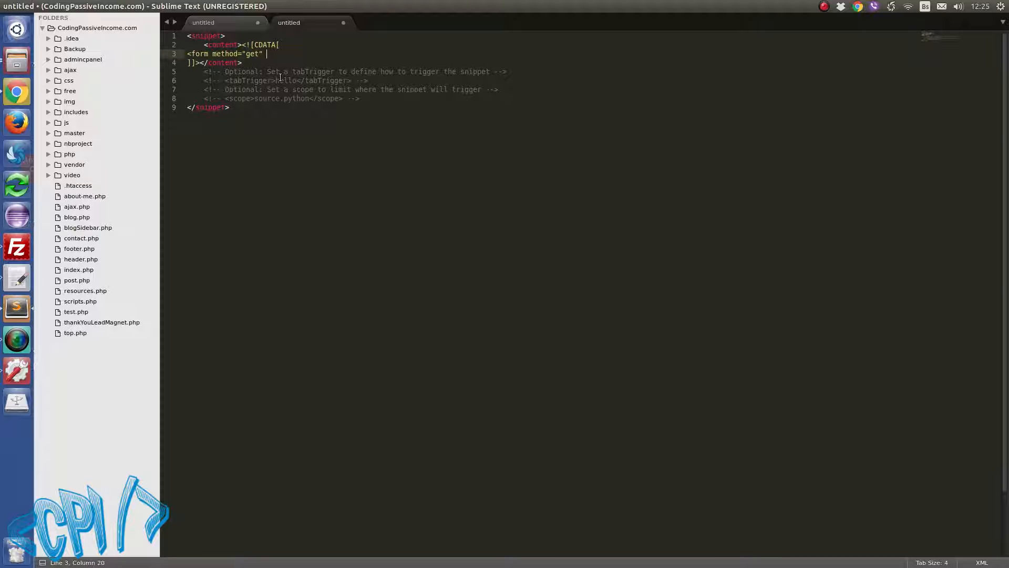
text(action=")
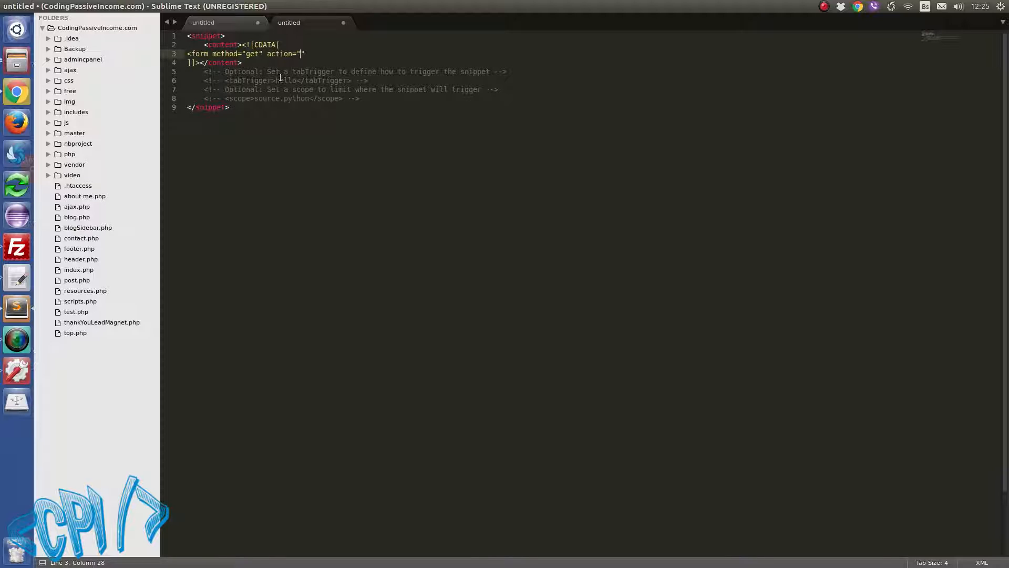
text(">)
text(</f)
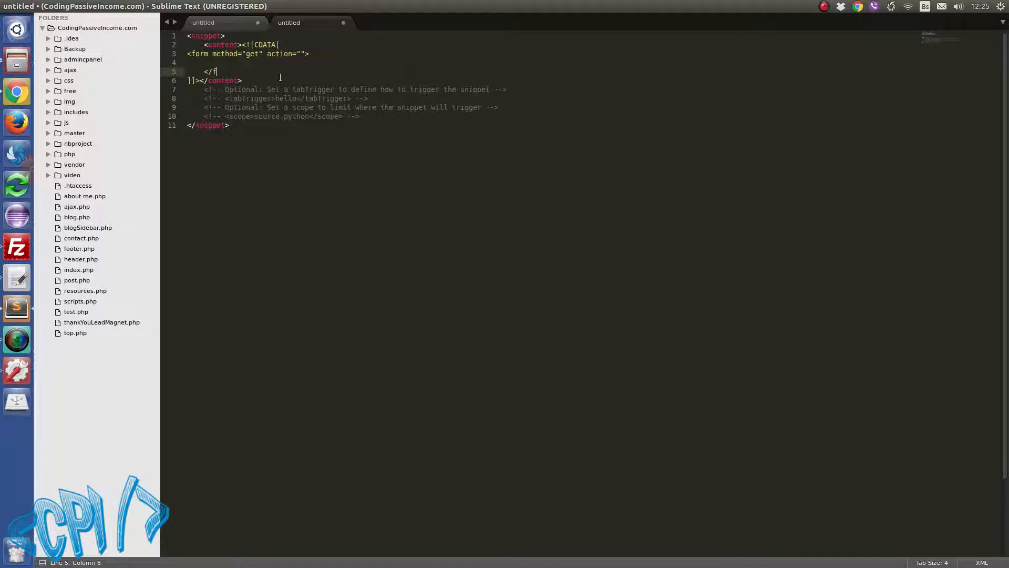
text(orm>)
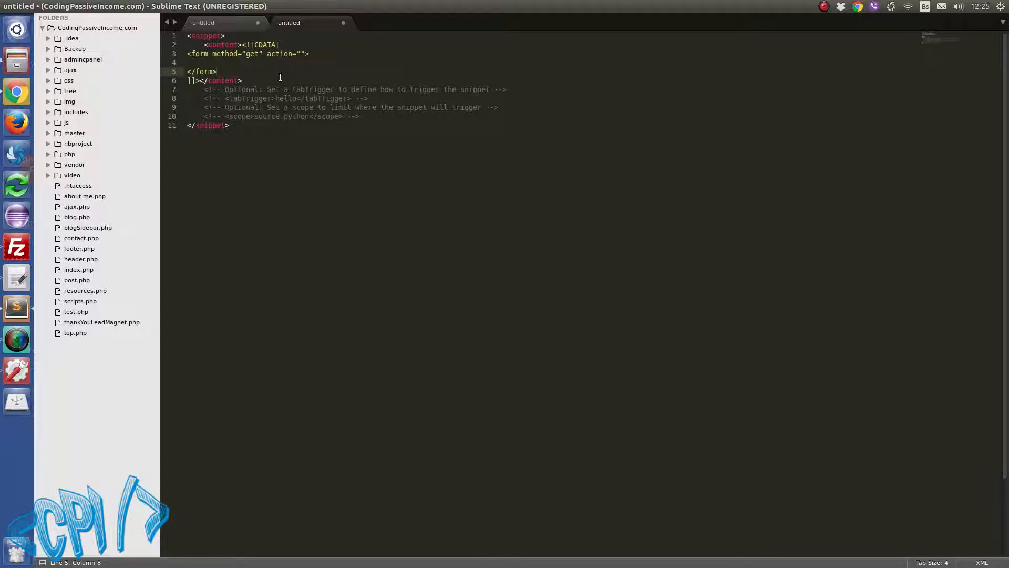
Add <input type="submit" value="Submit"/> inside the form.
text(<input t)
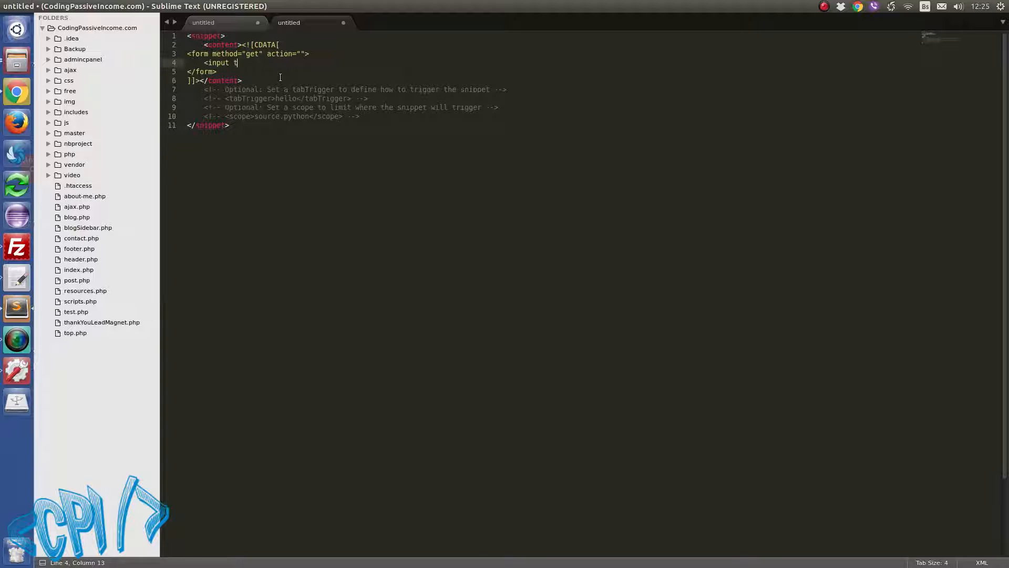
text(ype="submit")
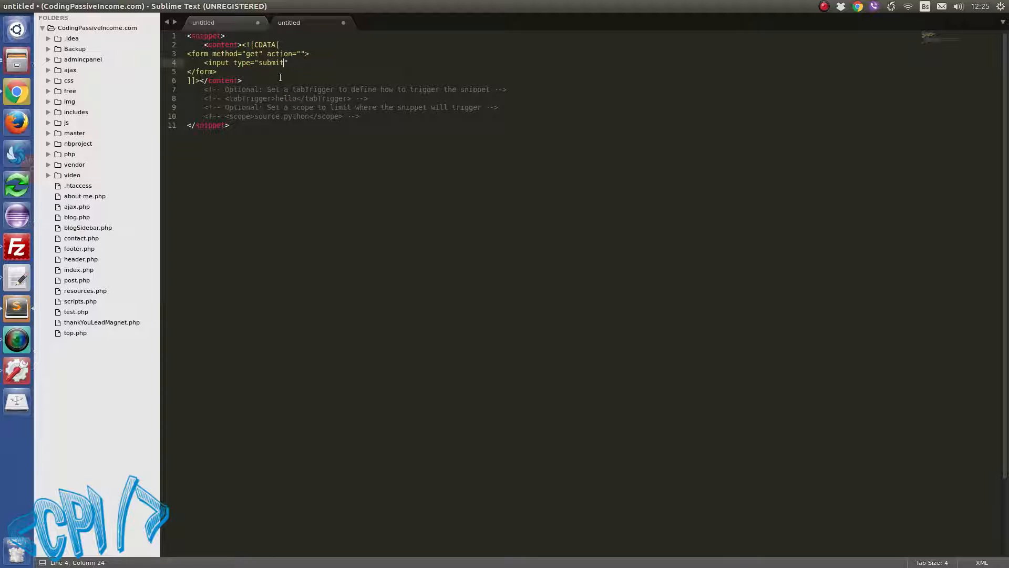
text(")
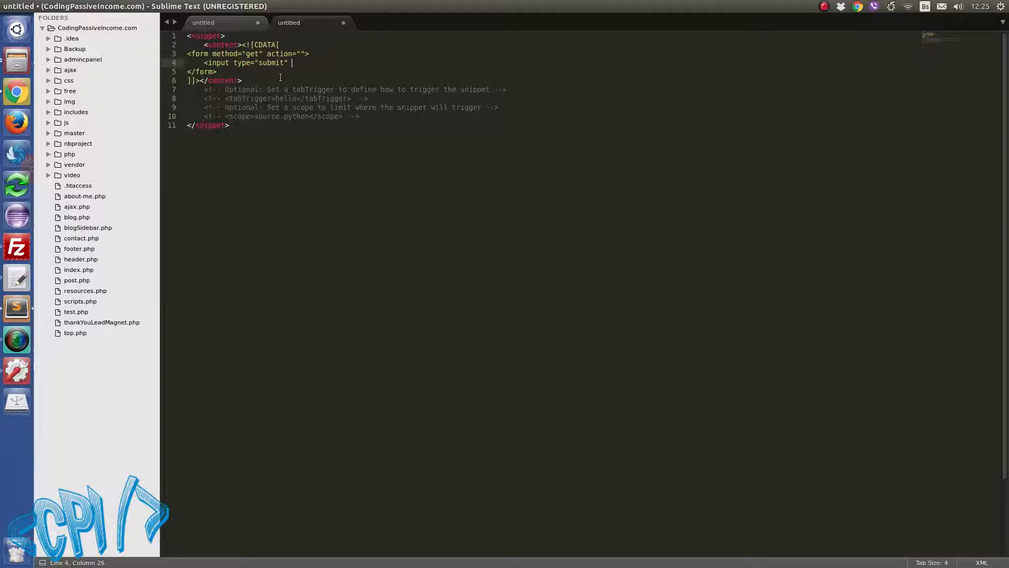
text(value="Submit")
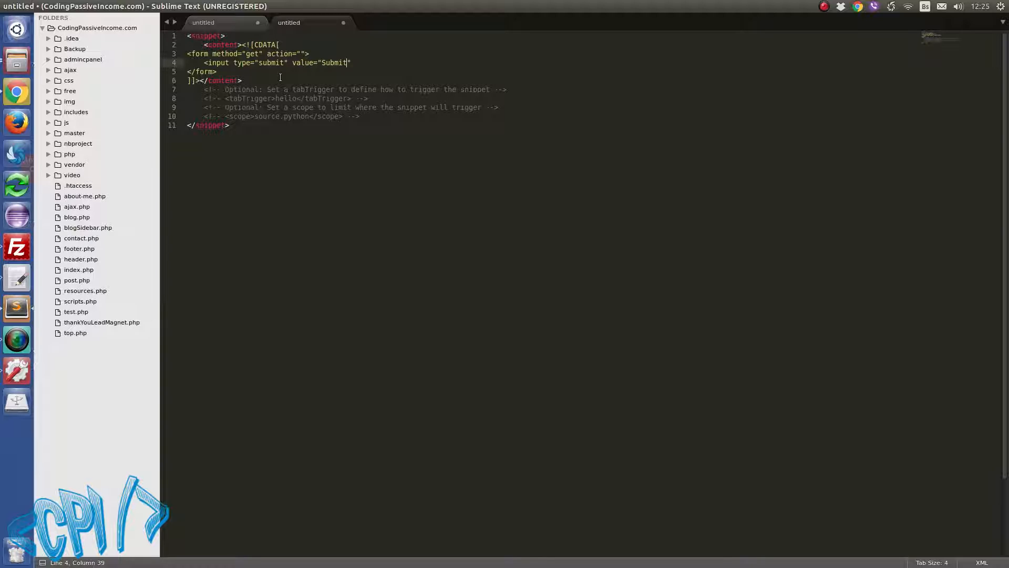
text(/>)
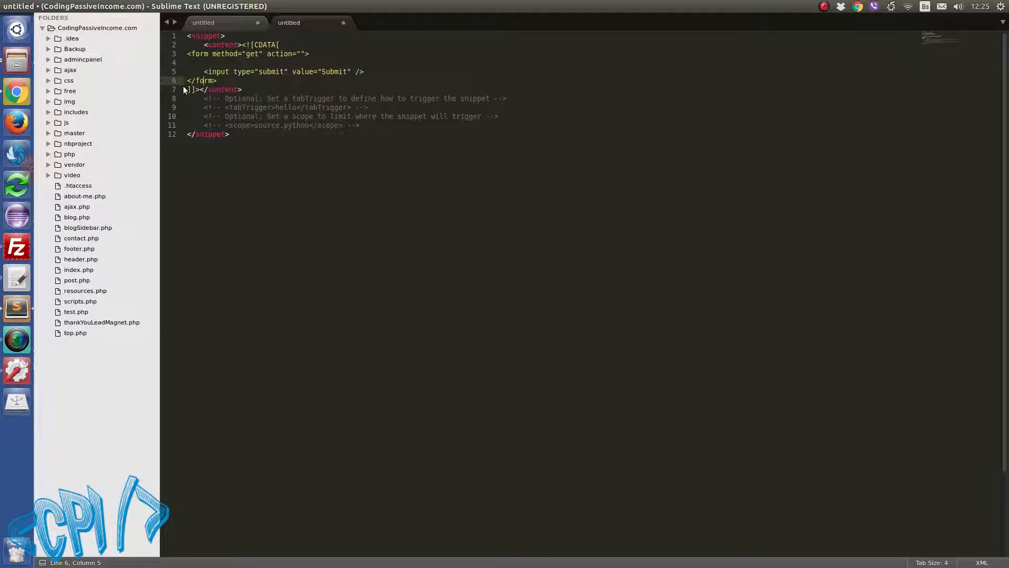
click(207, 53)
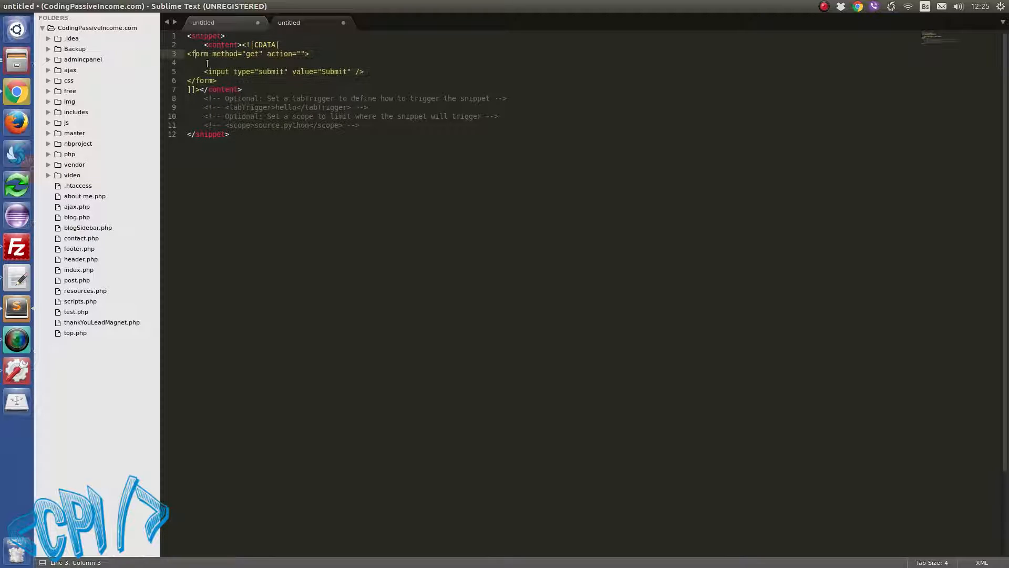
Paste a tabTrigger line after the content block and set its value to frm.
key(Return)
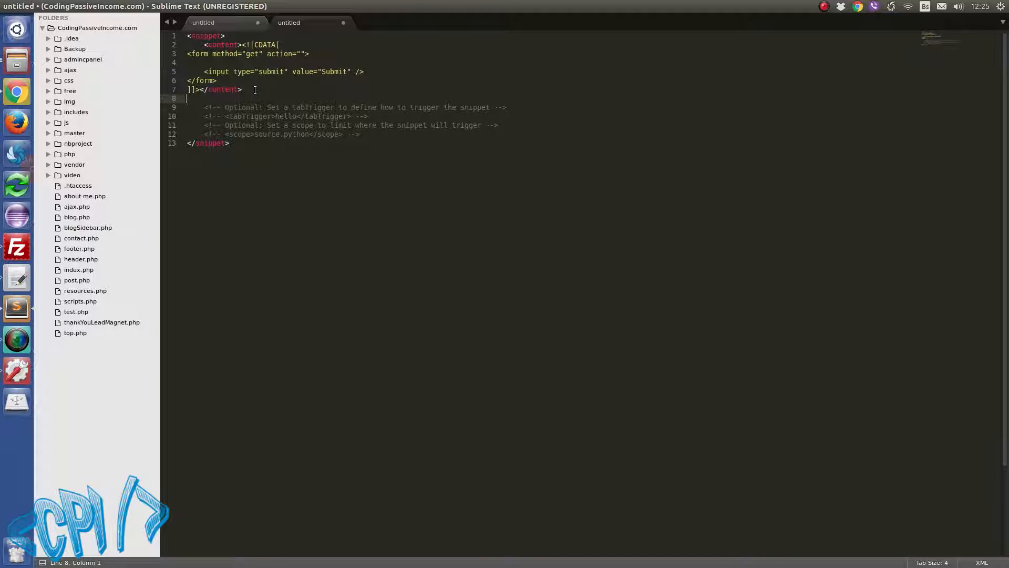
mouse_move(235, 76)
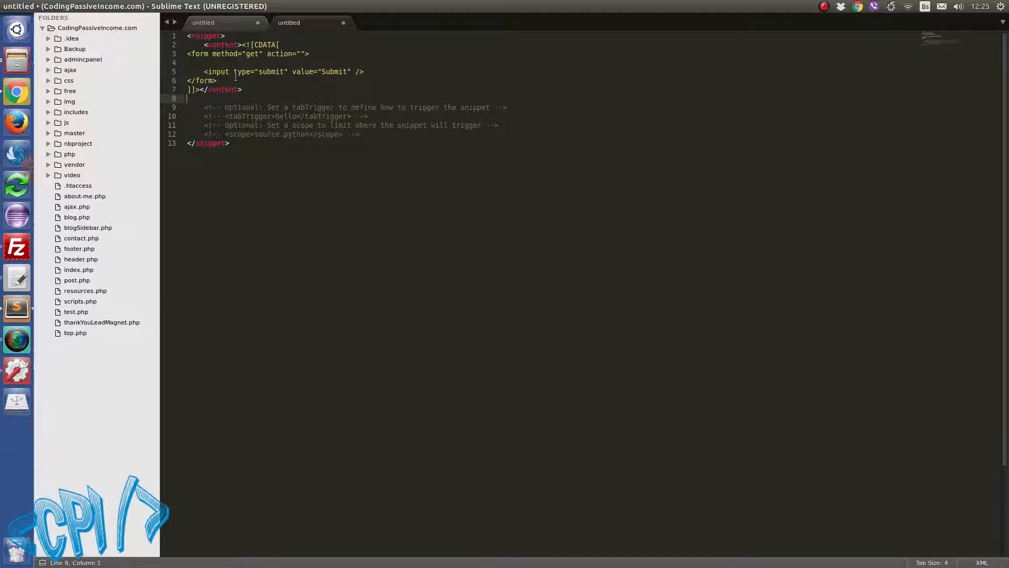
click(190, 63)
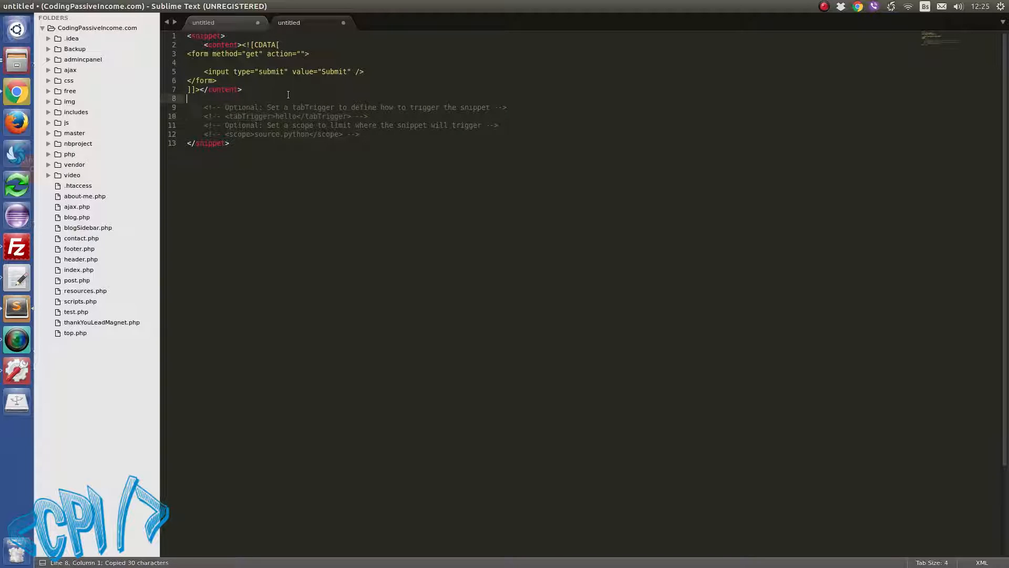
key(ctrl+v)
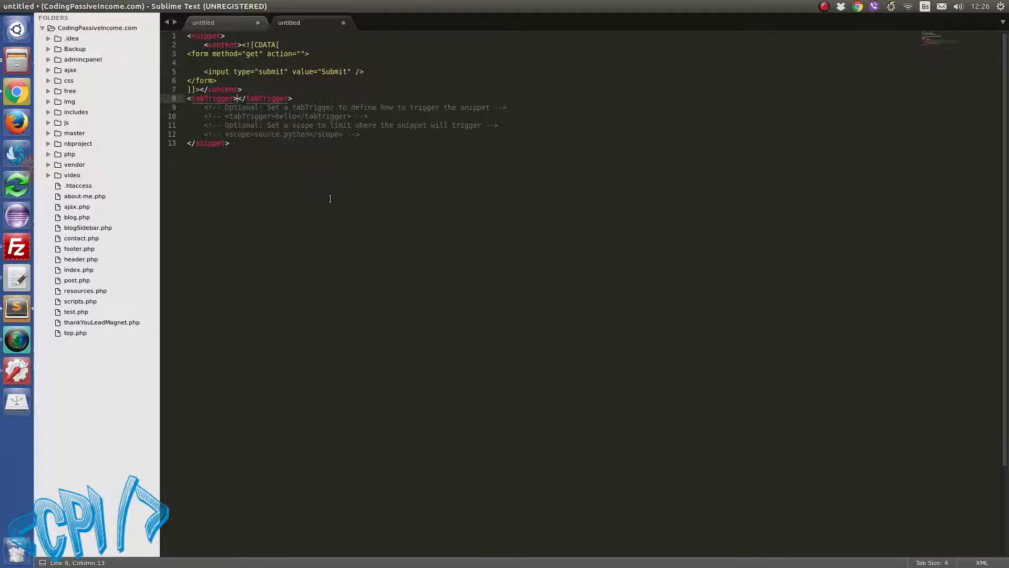
text(frmc)
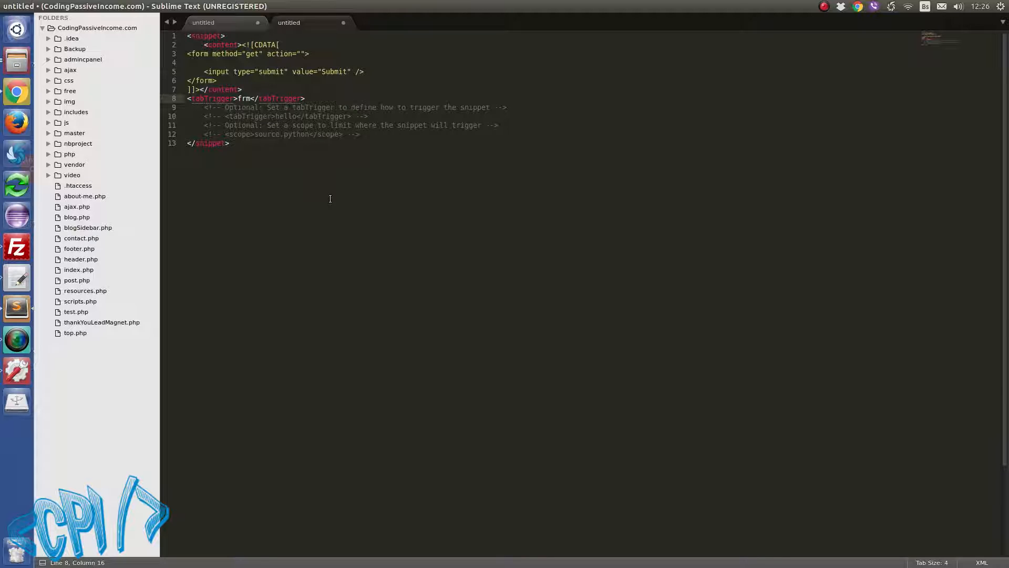
Bring up the Save File dialog for the snippet, pointed at Packages/User.
click(44, 7)
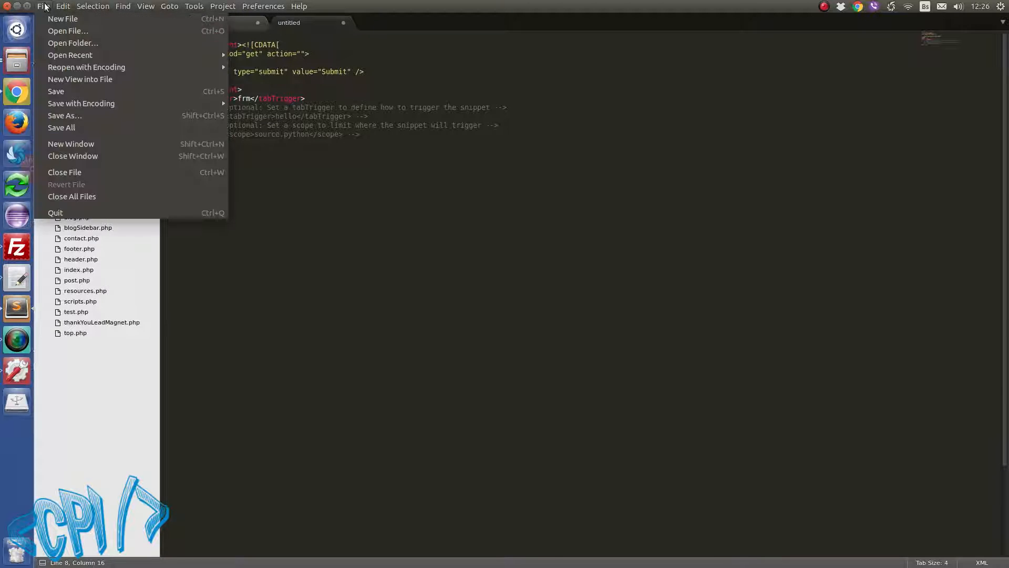
mouse_move(81, 103)
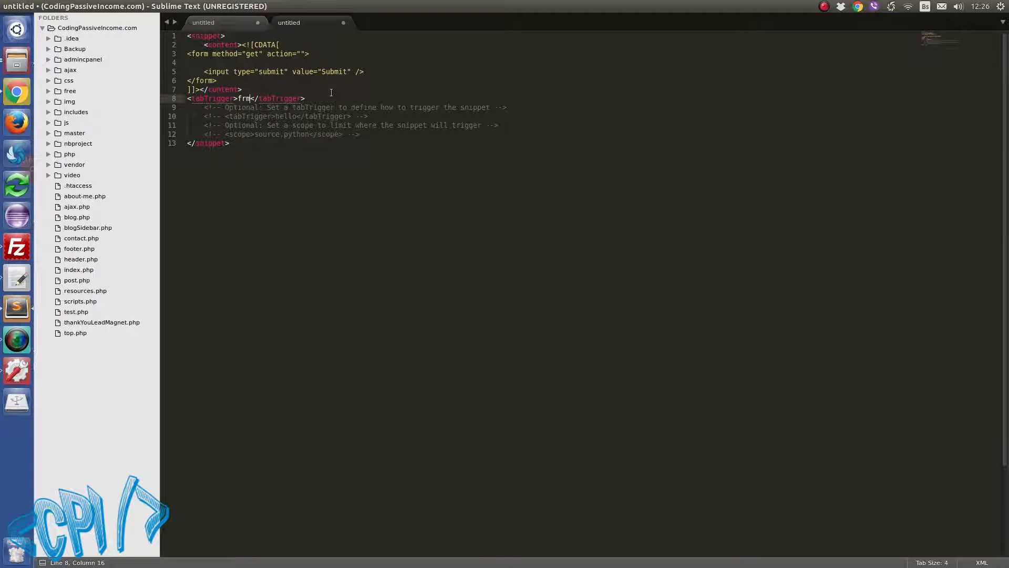
key(ctrl+s)
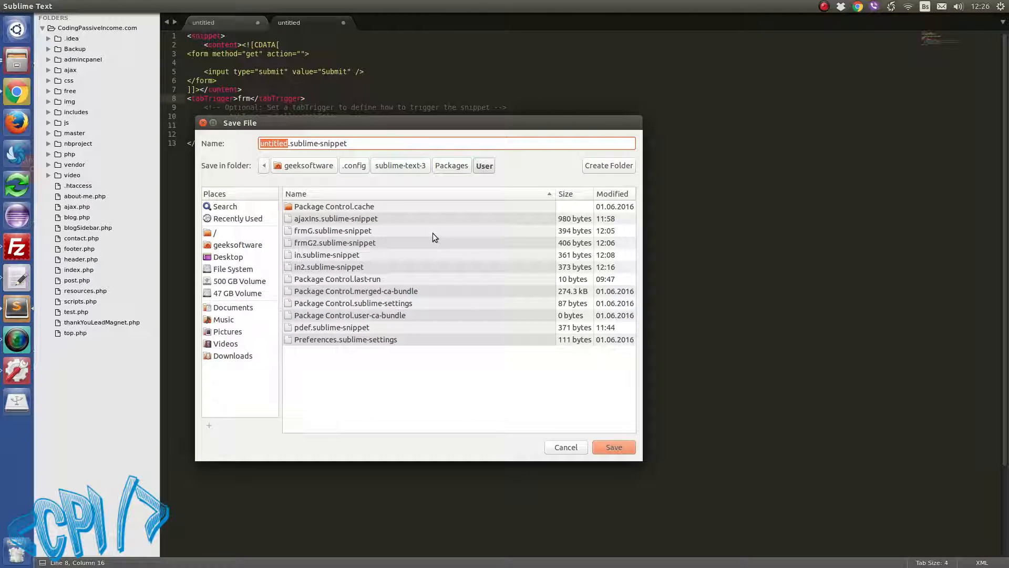
mouse_move(287, 254)
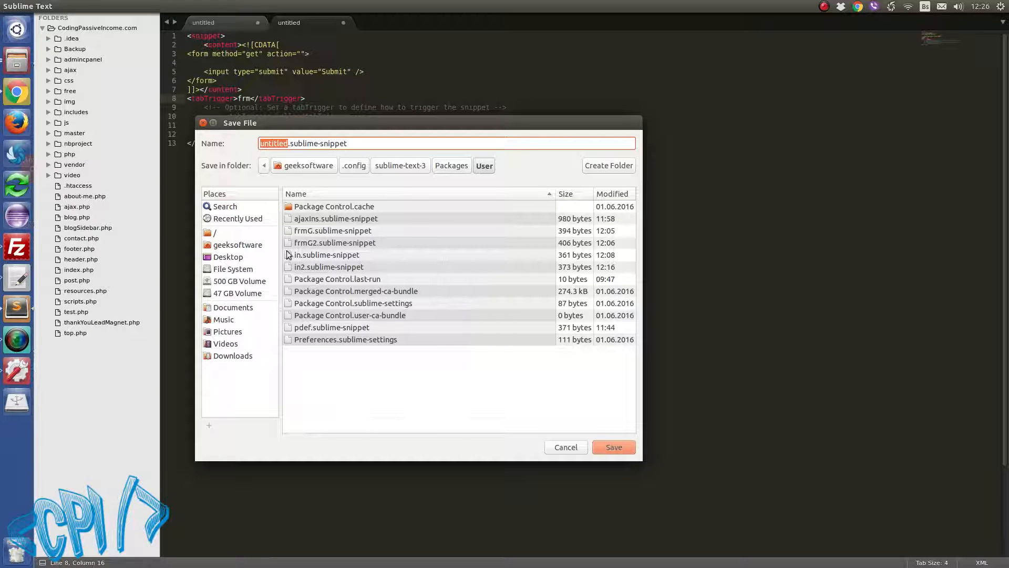
mouse_move(324, 188)
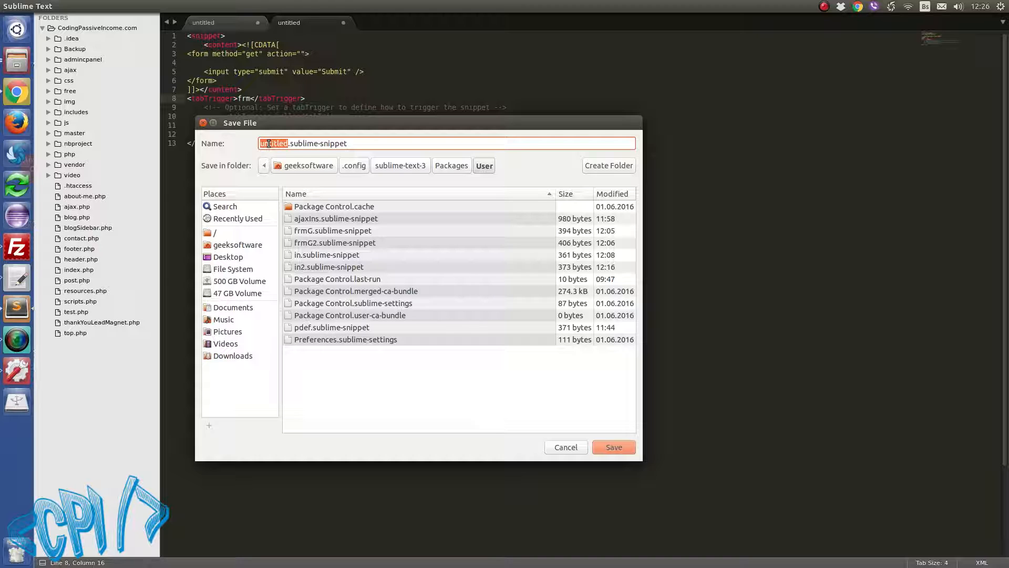
Save the snippet as frm.sublime-snippet in the User packages folder.
text(js)
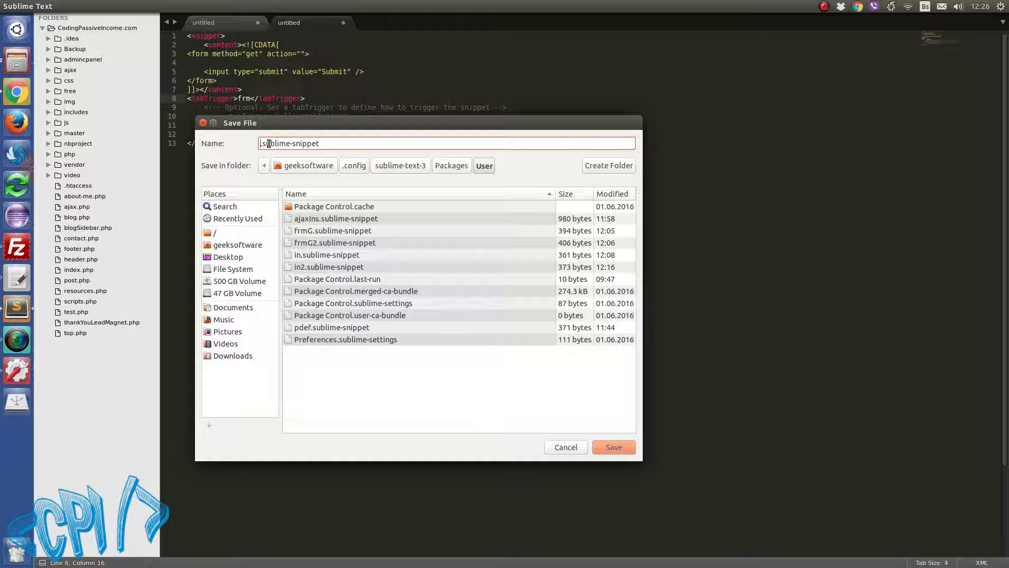
click(613, 447)
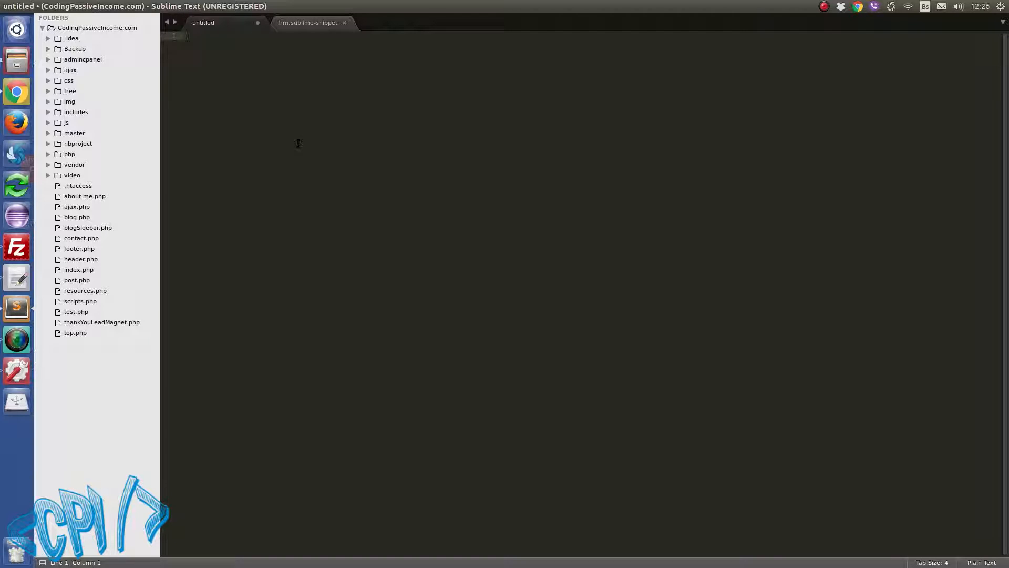
Expand frm with Tab into the GET form with Submit button, then remove the extra input lines.
text(frm)
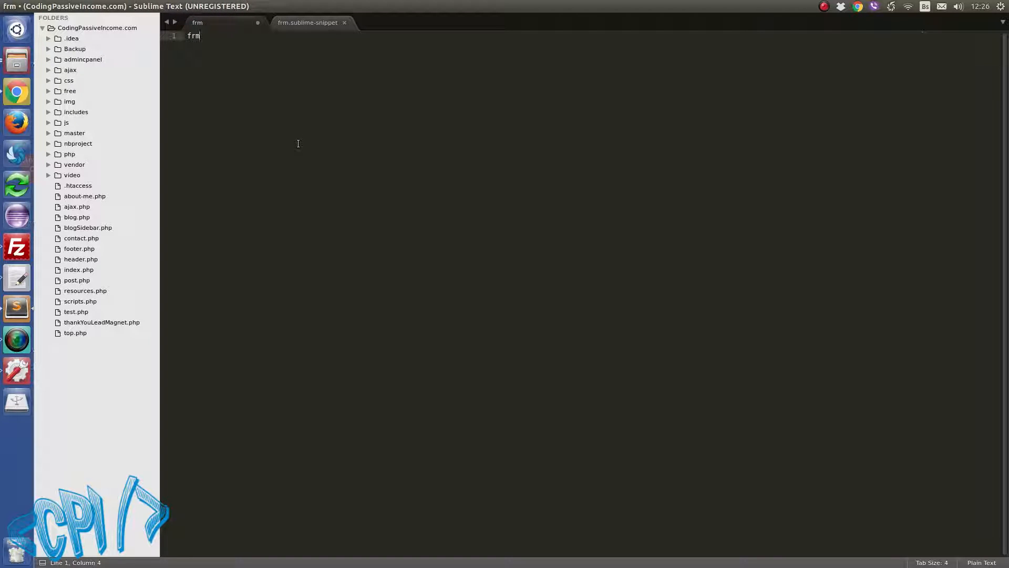
key(Tab)
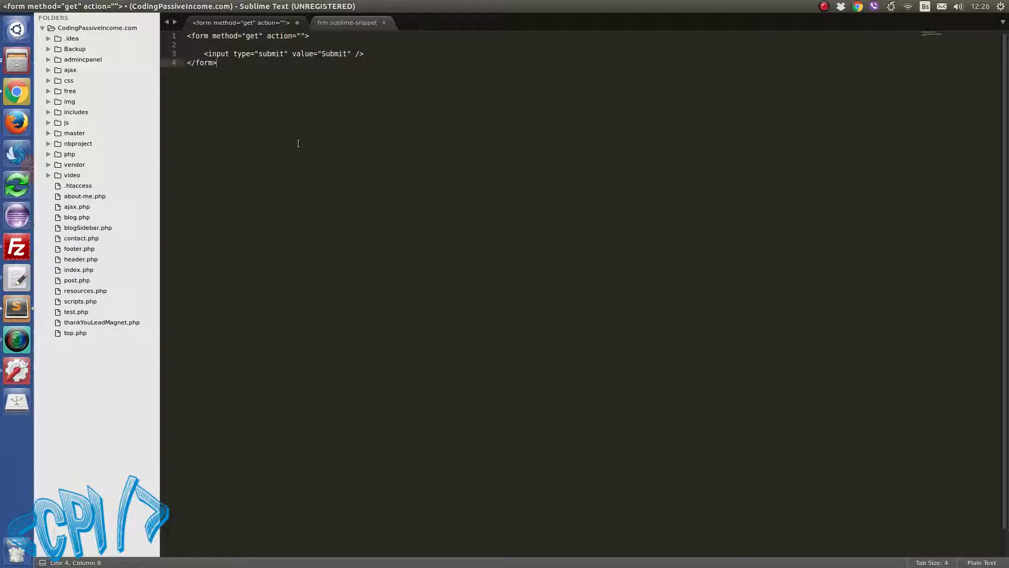
key(ctrl+n)
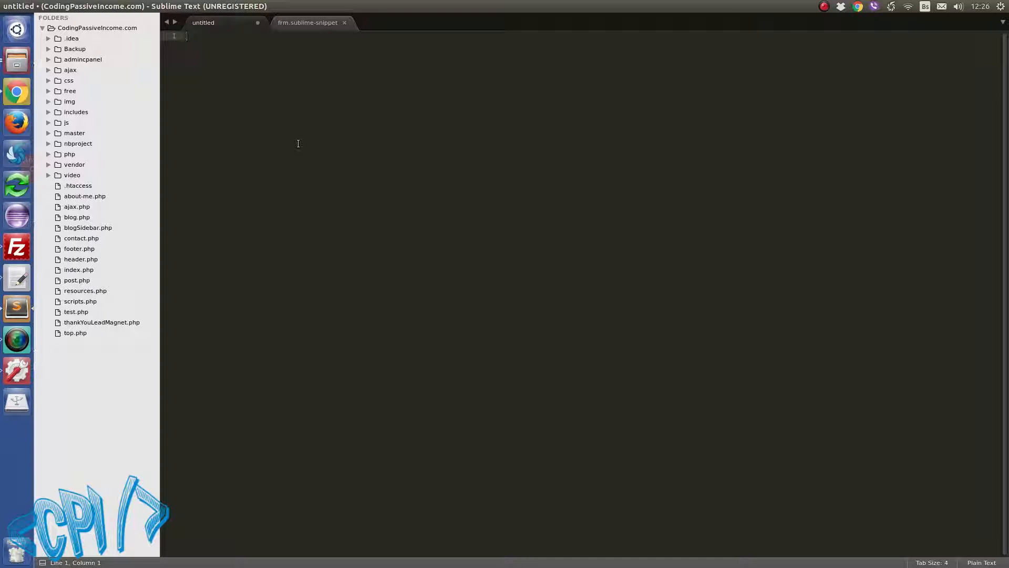
text(<form method="get" action="">)
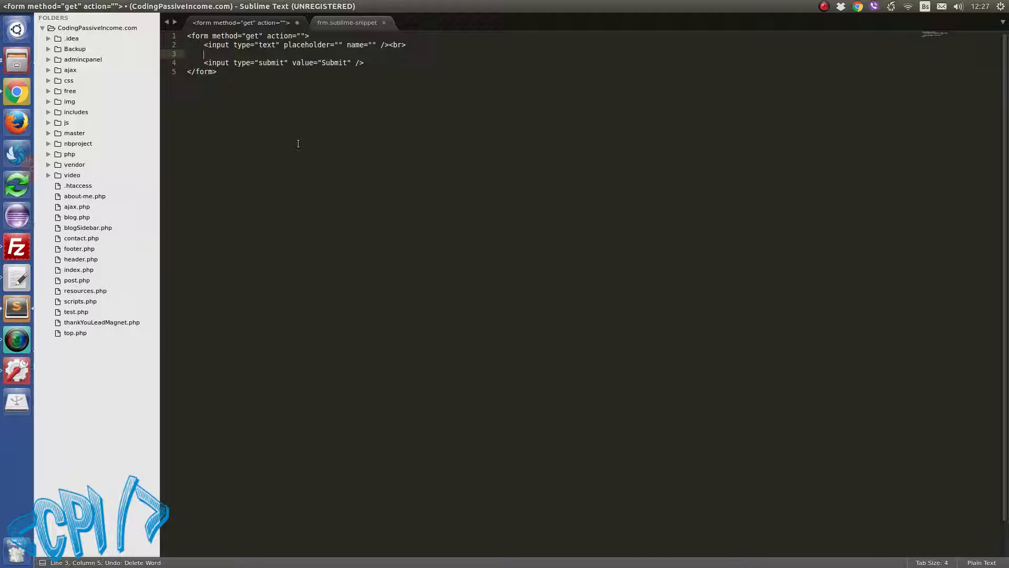
text(in)
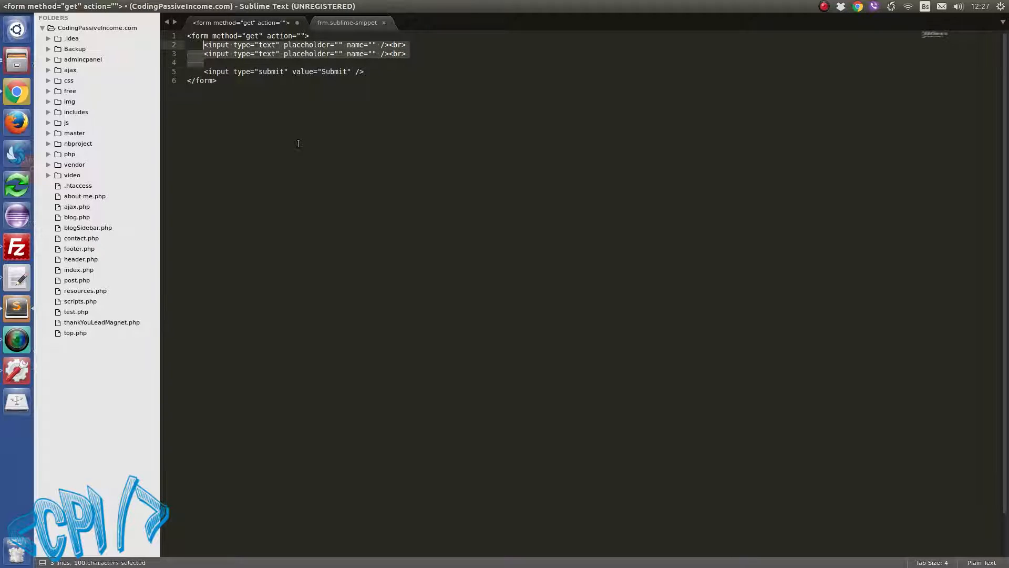
key(Delete)
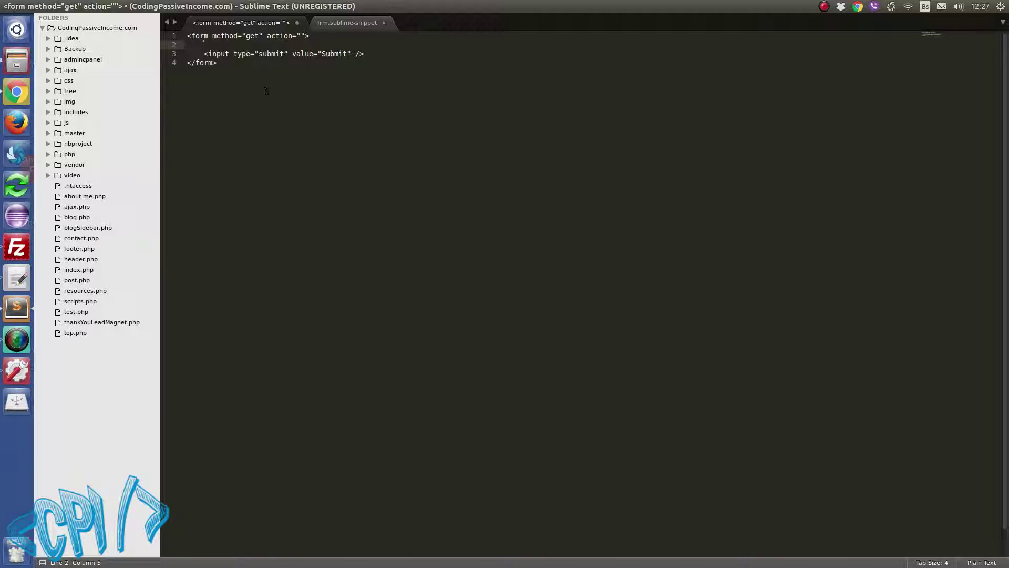
Create a new snippet whose content is <input type="text" value="" name=""/>.
click(193, 6)
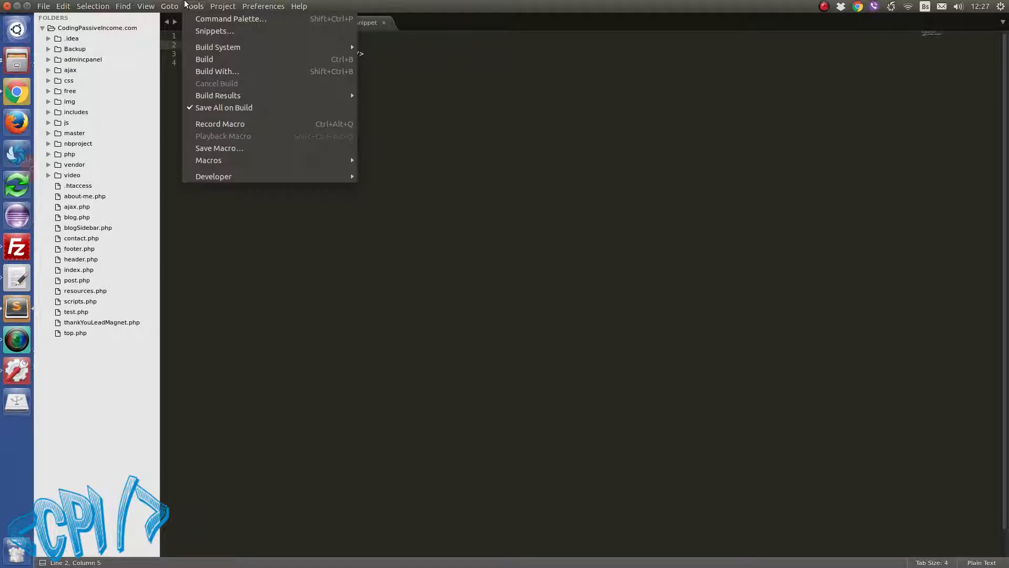
mouse_move(214, 176)
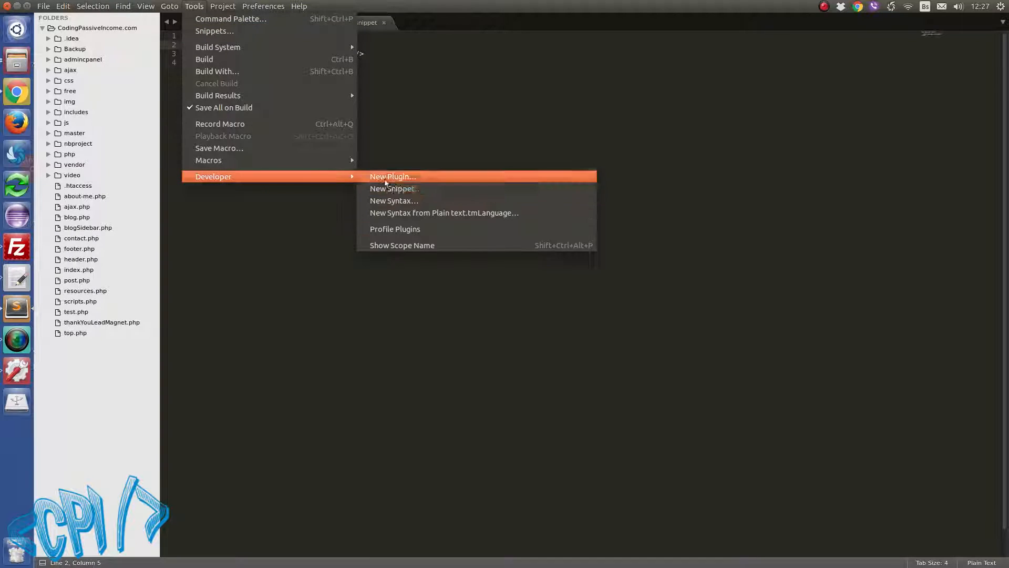
click(394, 188)
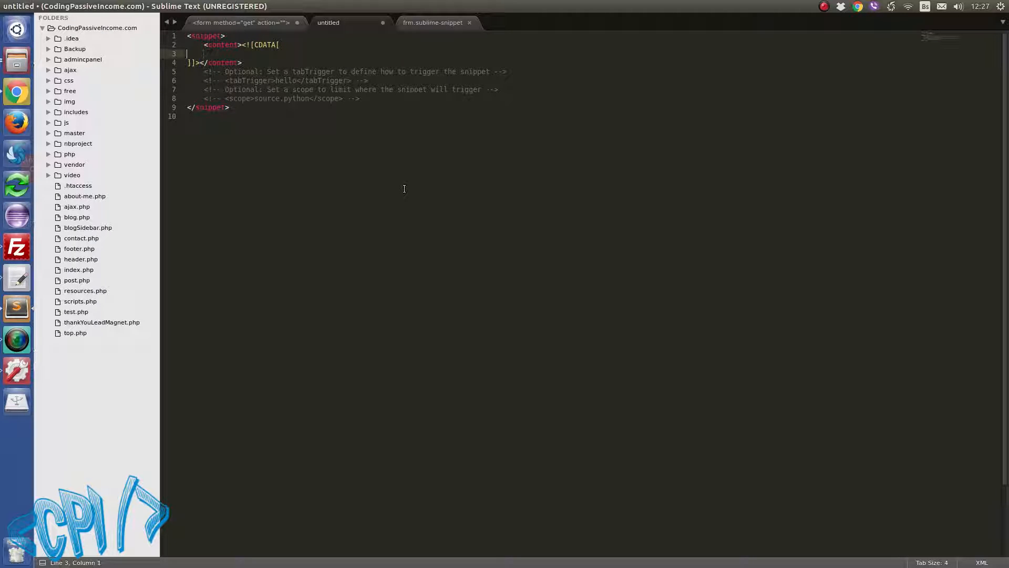
text(<input type)
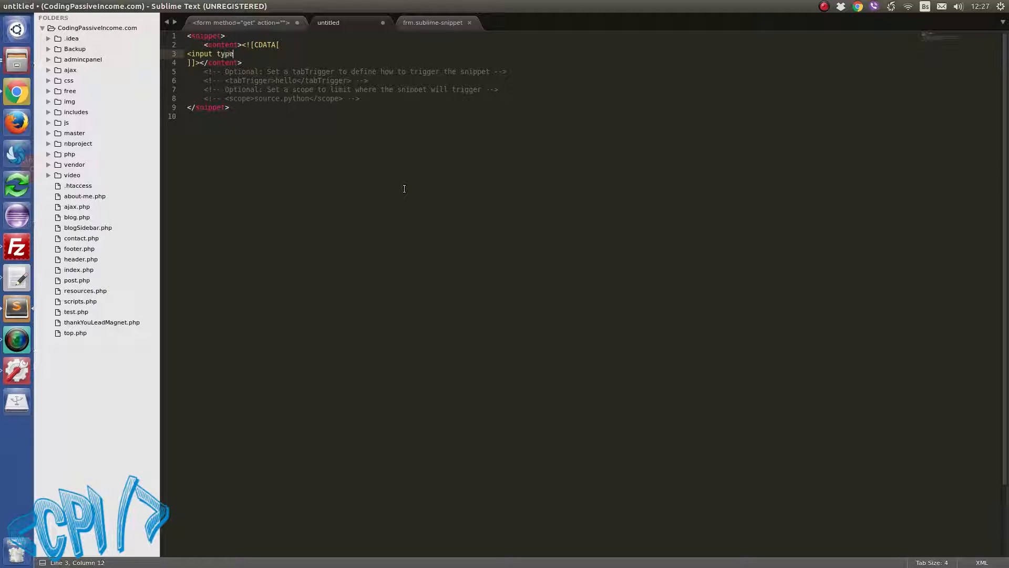
text(="value")
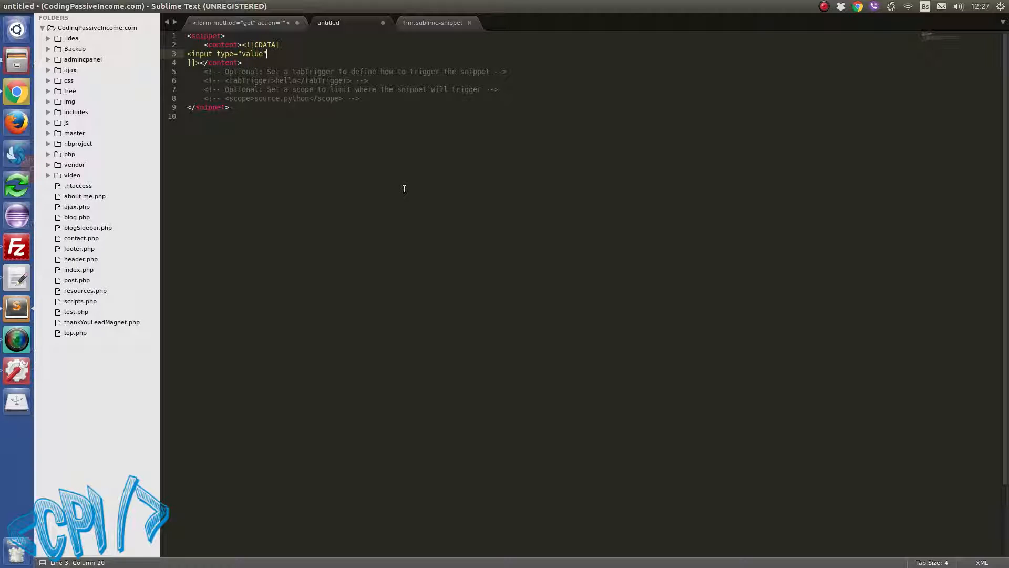
text(value="")
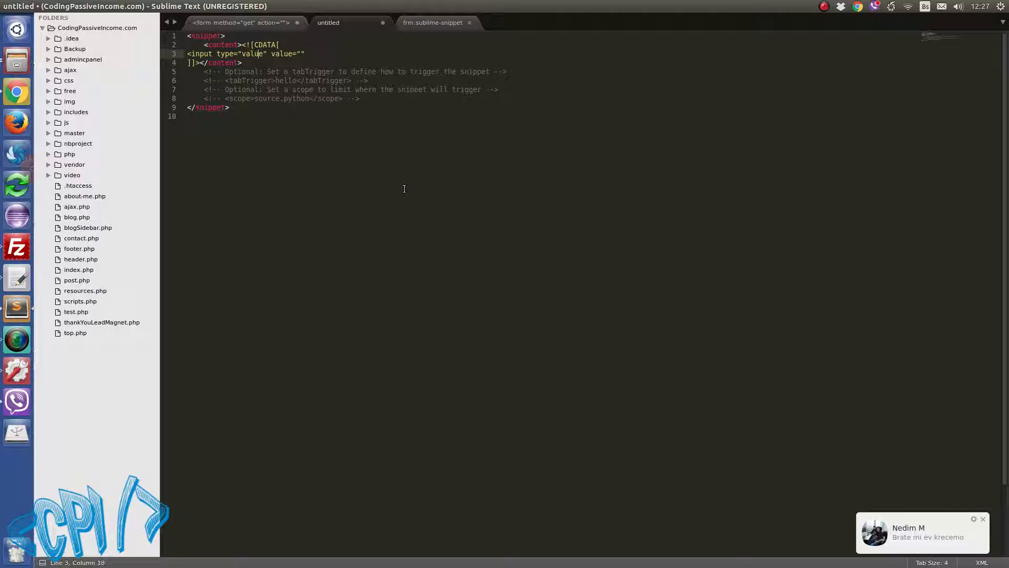
text(text)
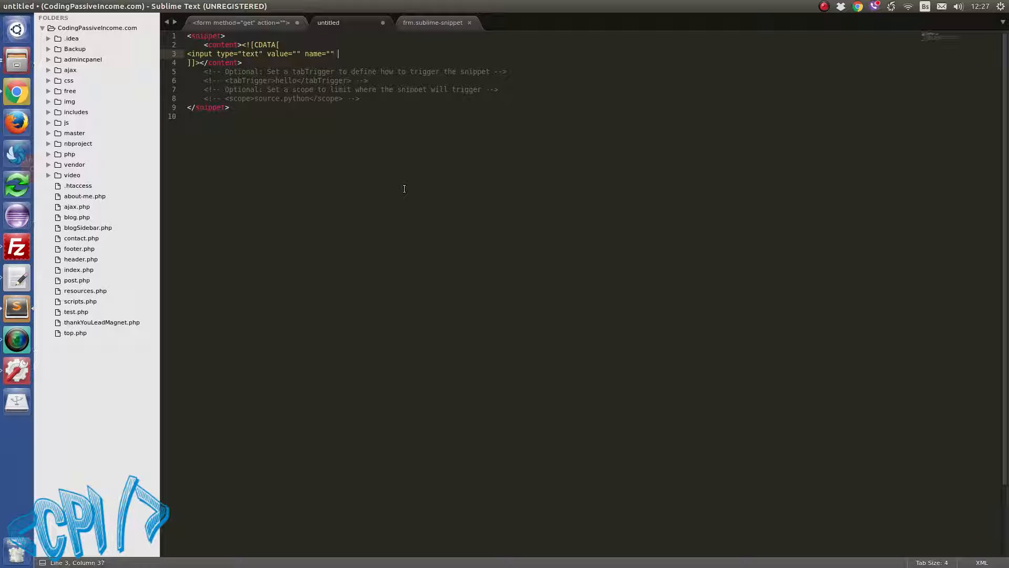
text(/>)
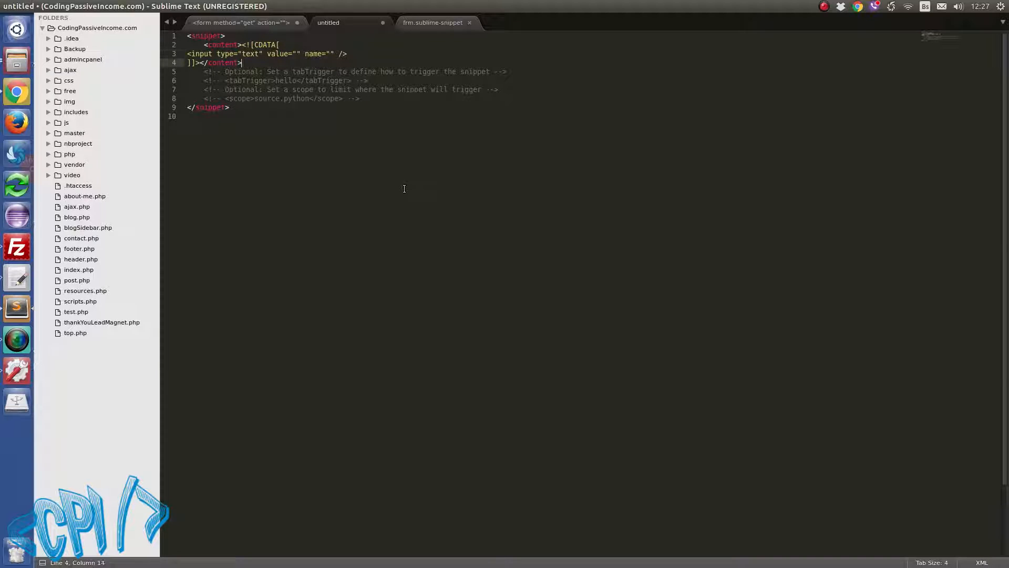
Give it the tab trigger inp and save it as inp.sublime-snippet.
key(enter)
text(<tabTrigger>)
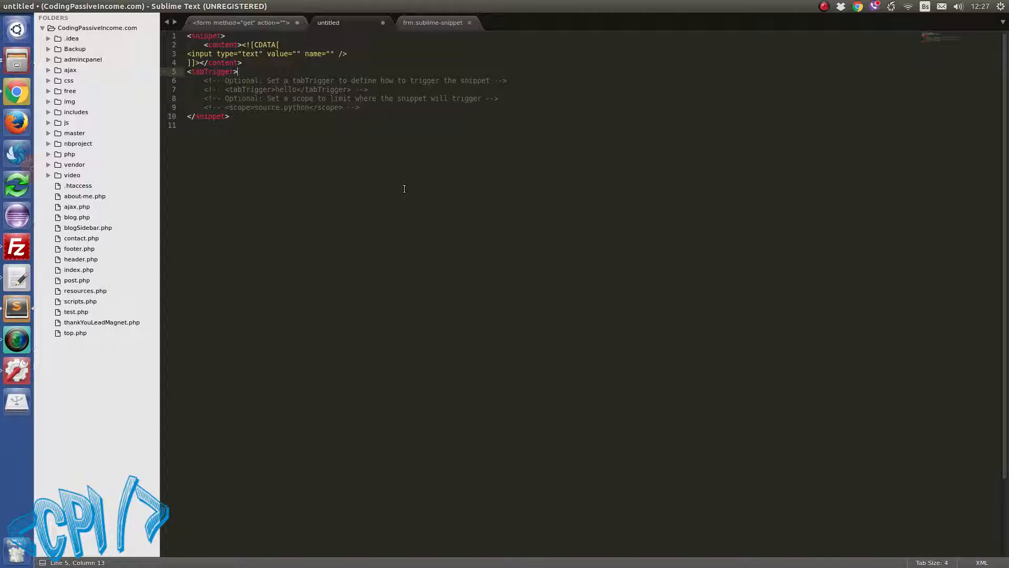
text(inp</tabTrigger>)
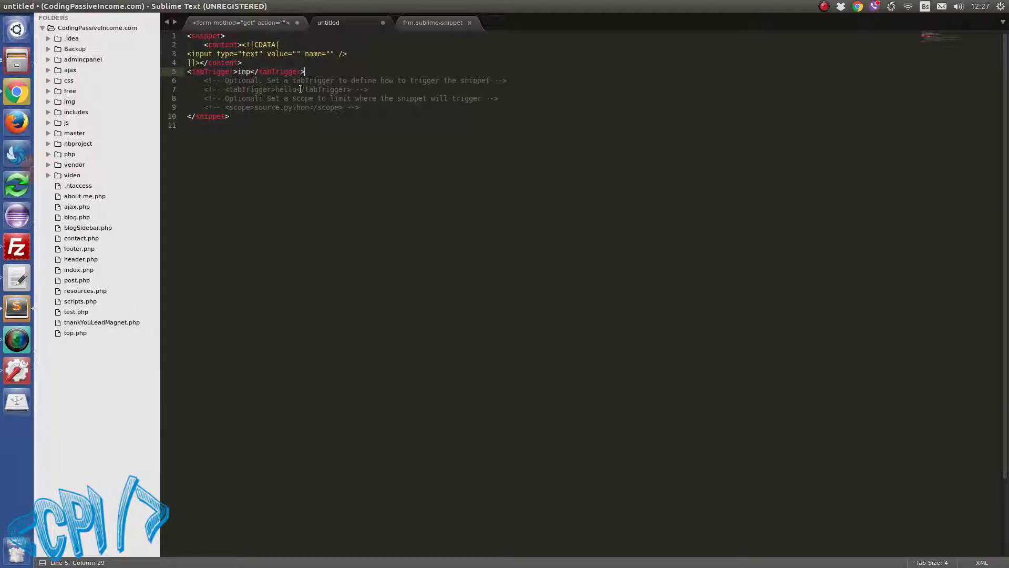
key(ctrl+s)
text(inp.sublime-snippet)
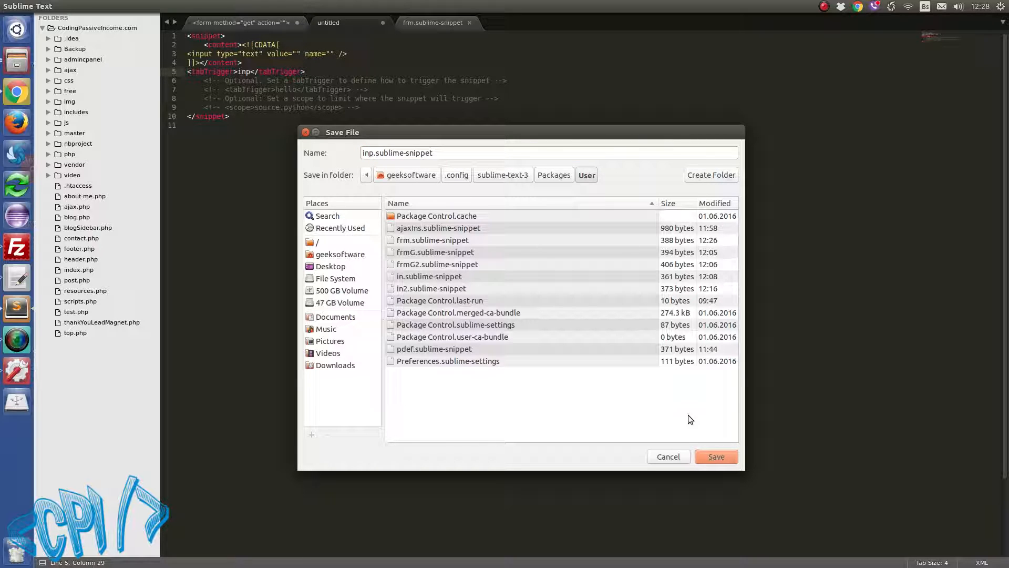
click(716, 457)
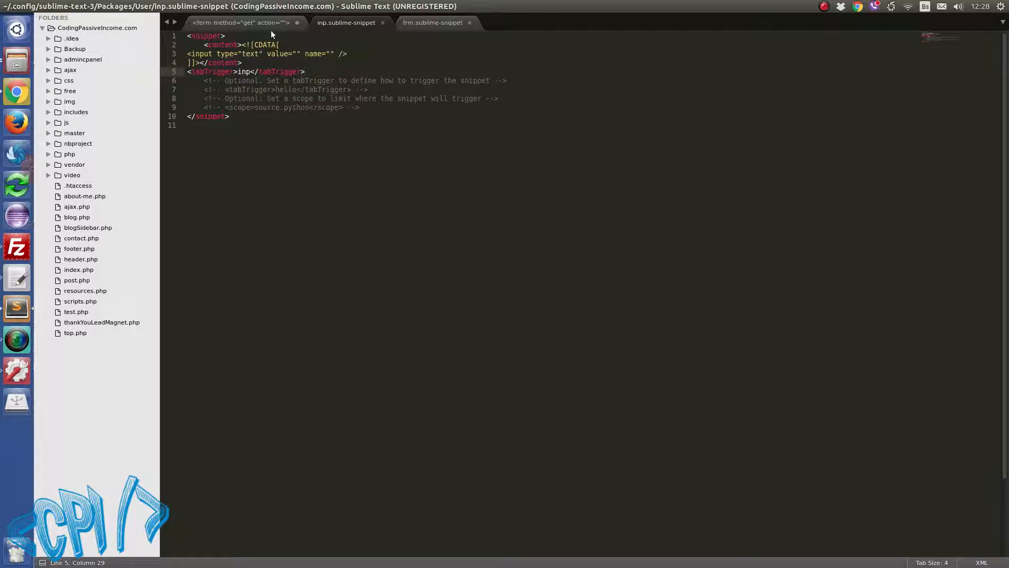
Expand inp with Tab into the text input in a blank buffer, then clear the test.
key(ctrl+n)
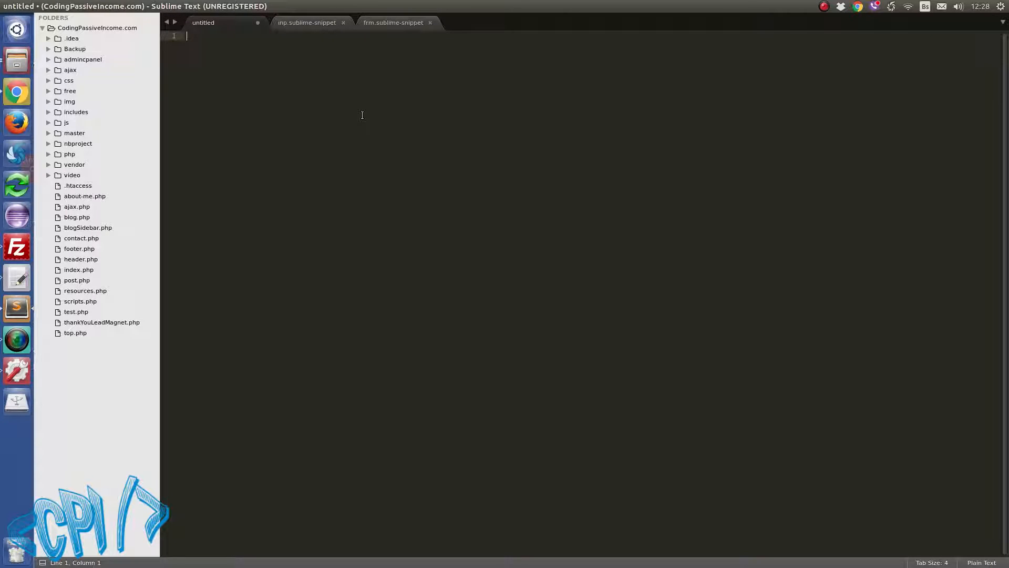
text(inp)
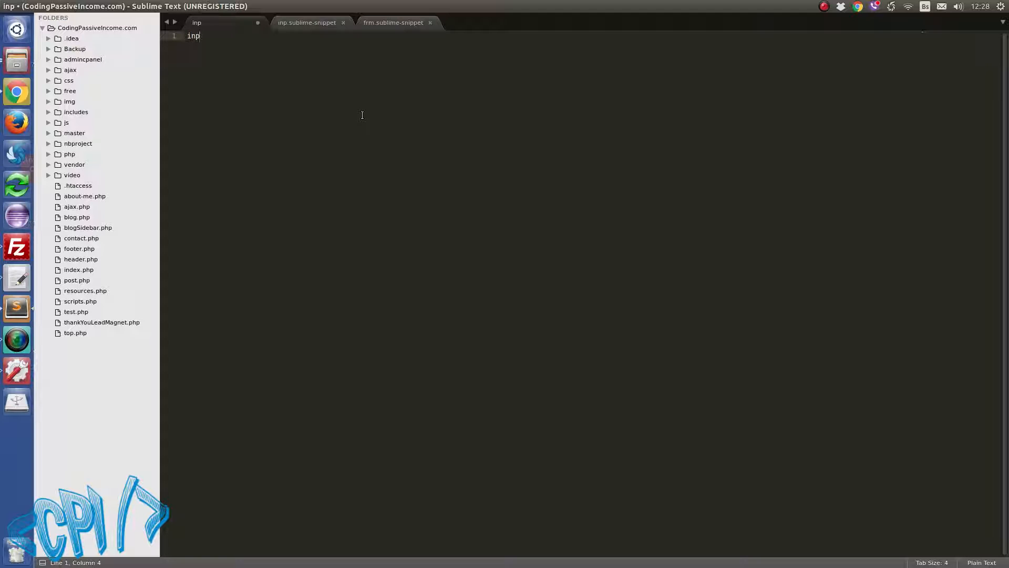
key(Tab)
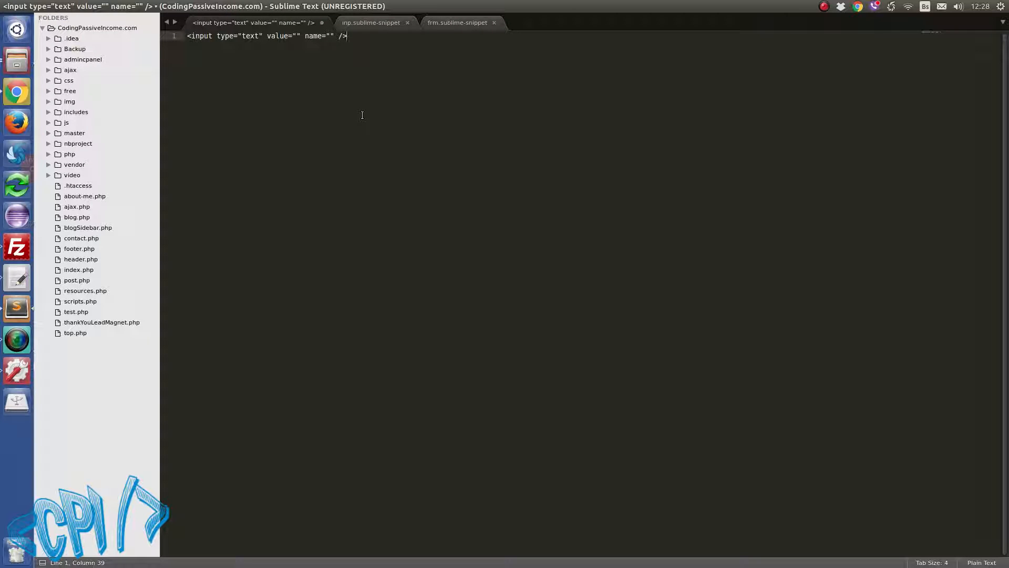
text(in)
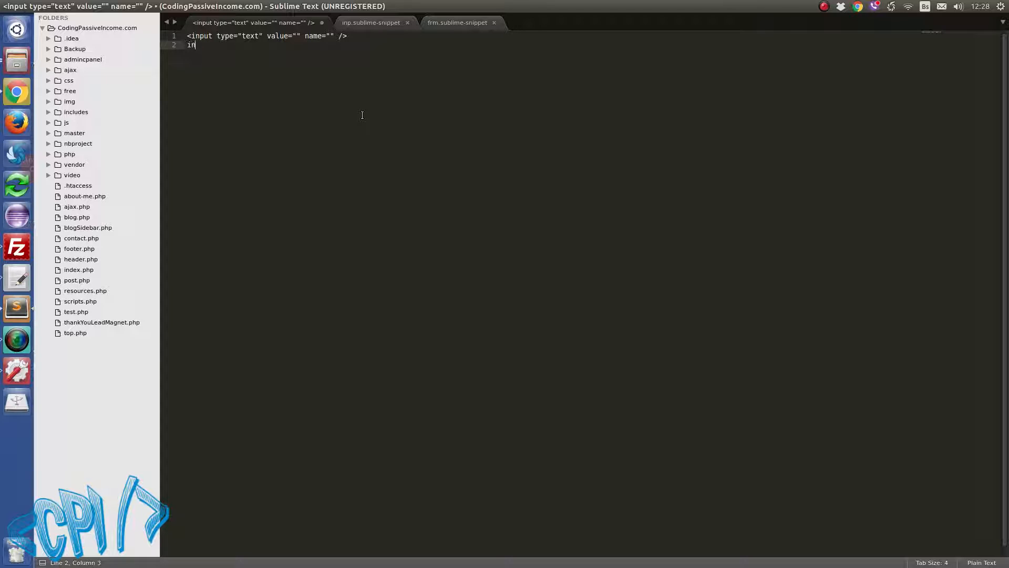
key(ctrl+n)
text(g)
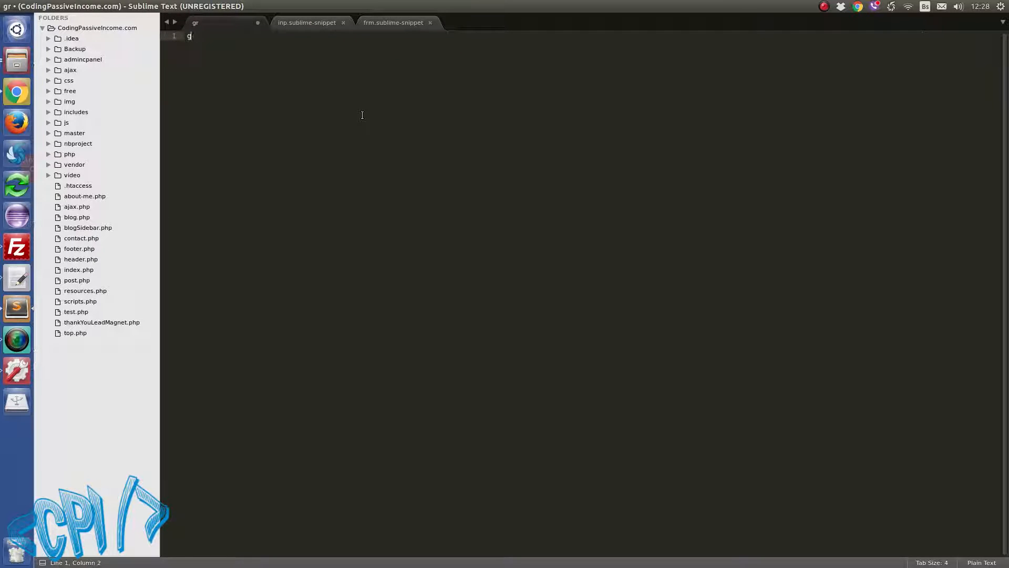
text(frmG2)
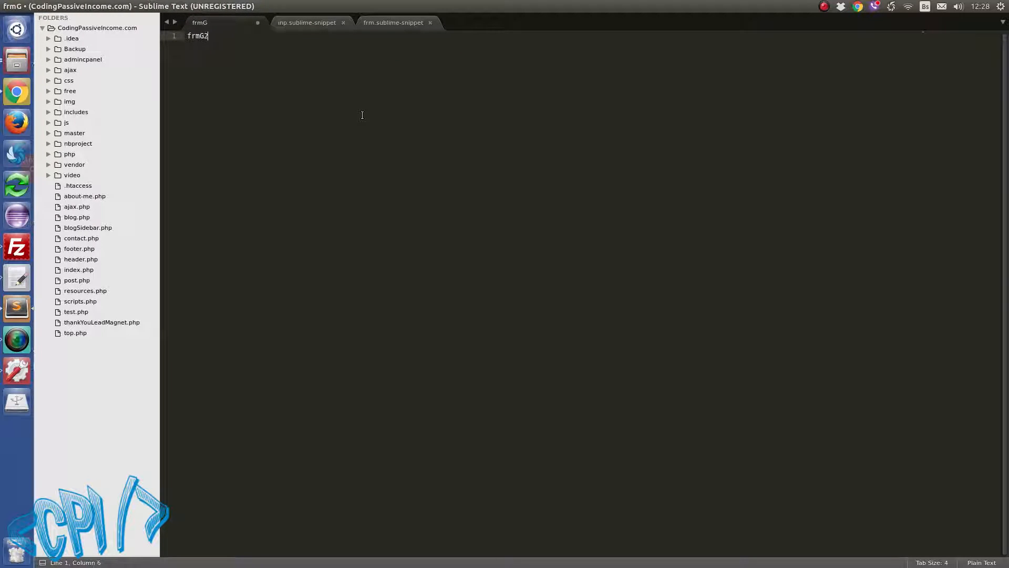
key(Tab)
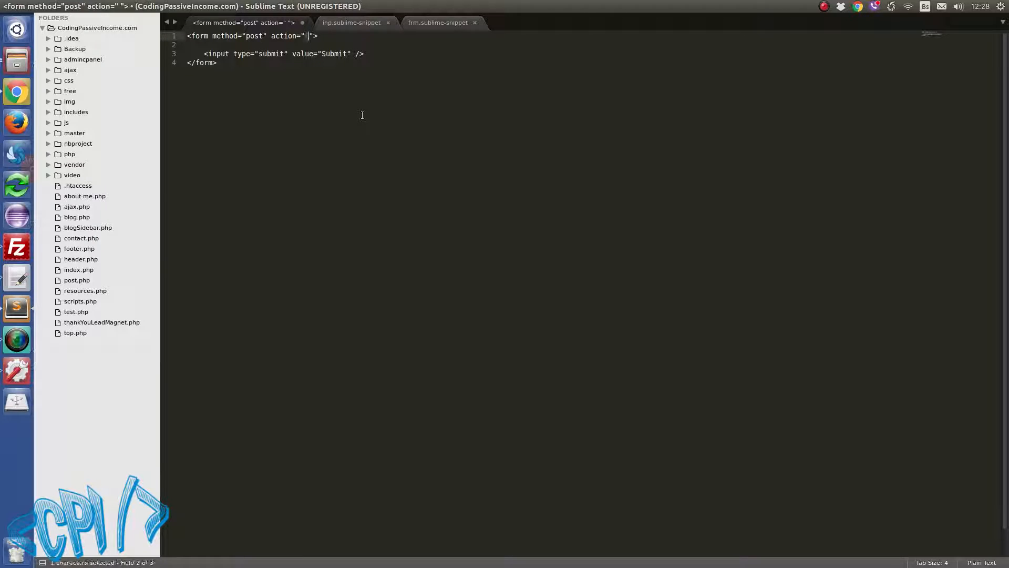
text(index.php)
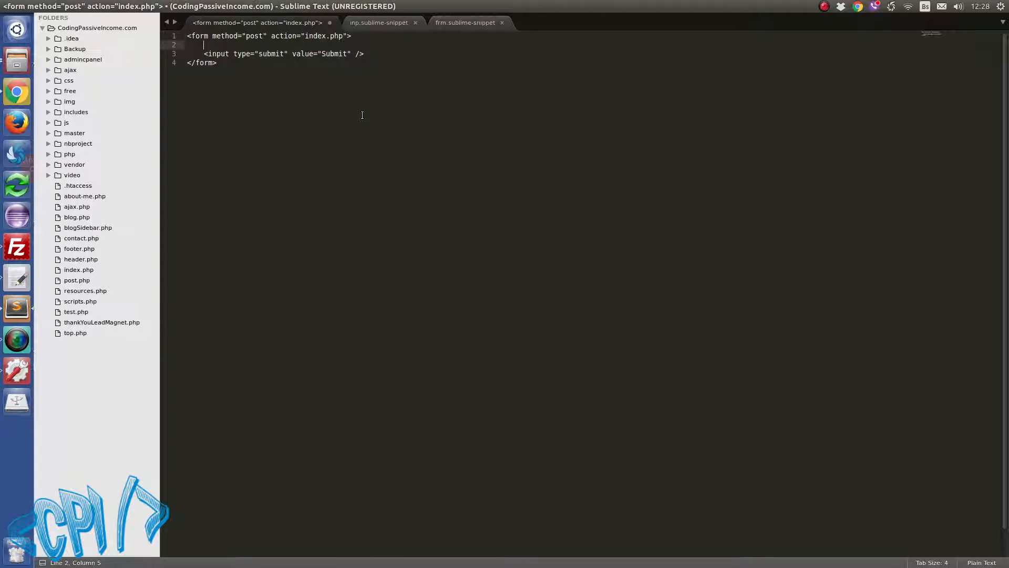
text(inpt)
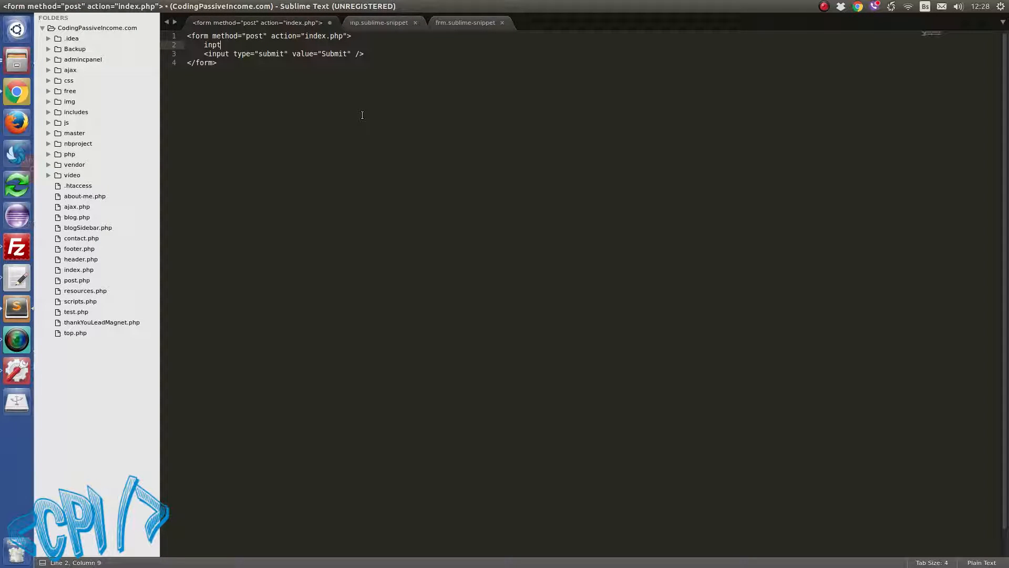
key(Tab)
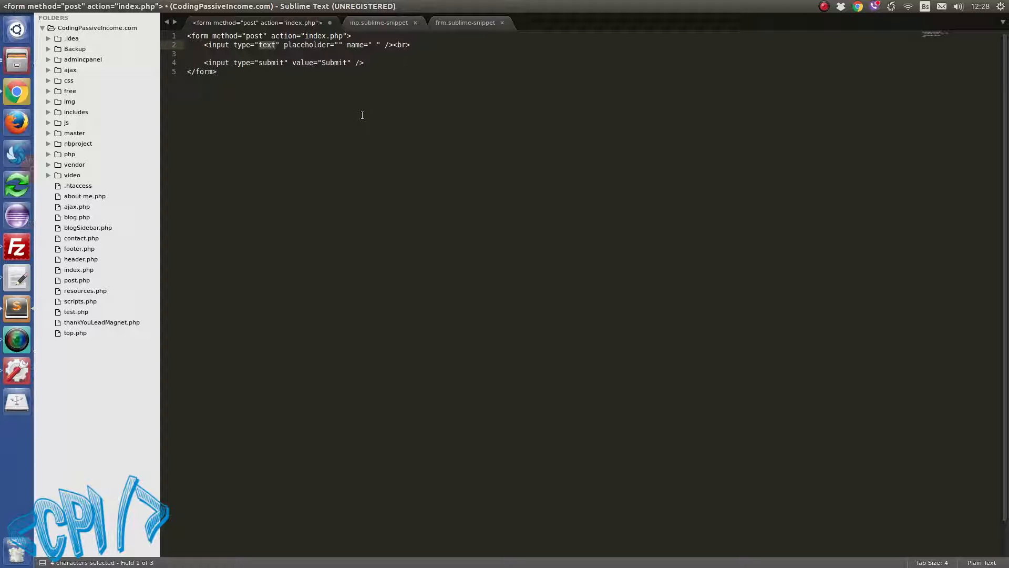
text(passwo)
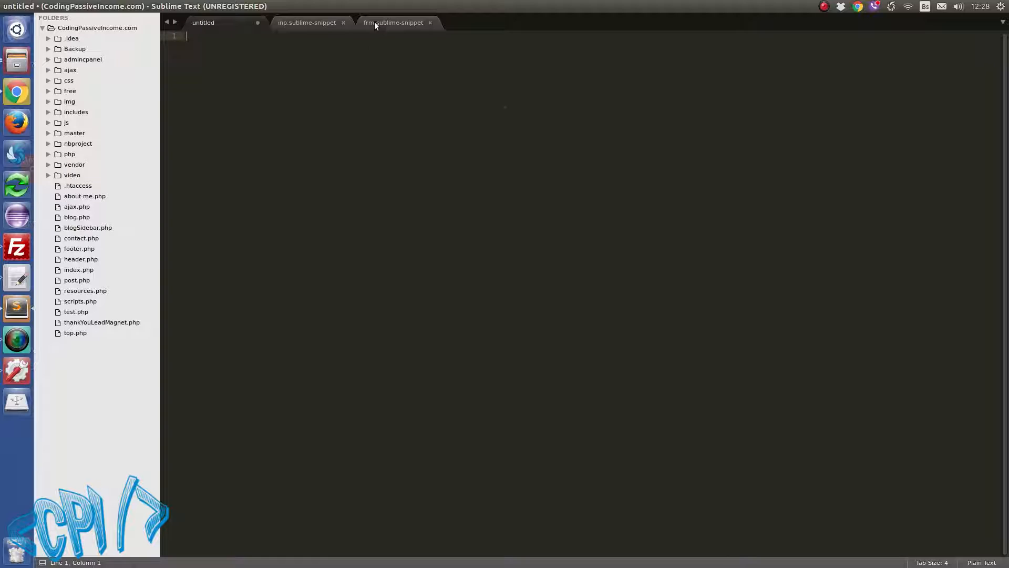
In frm.sublime-snippet, replace the method value with the placeholder ${1:get} and action with ${2: }.
click(392, 22)
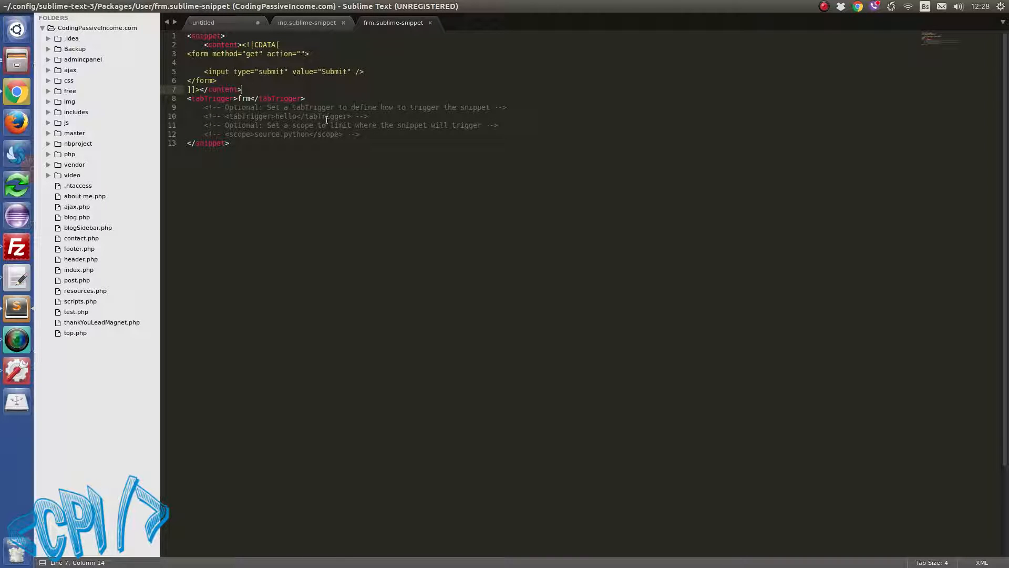
double_click(250, 54)
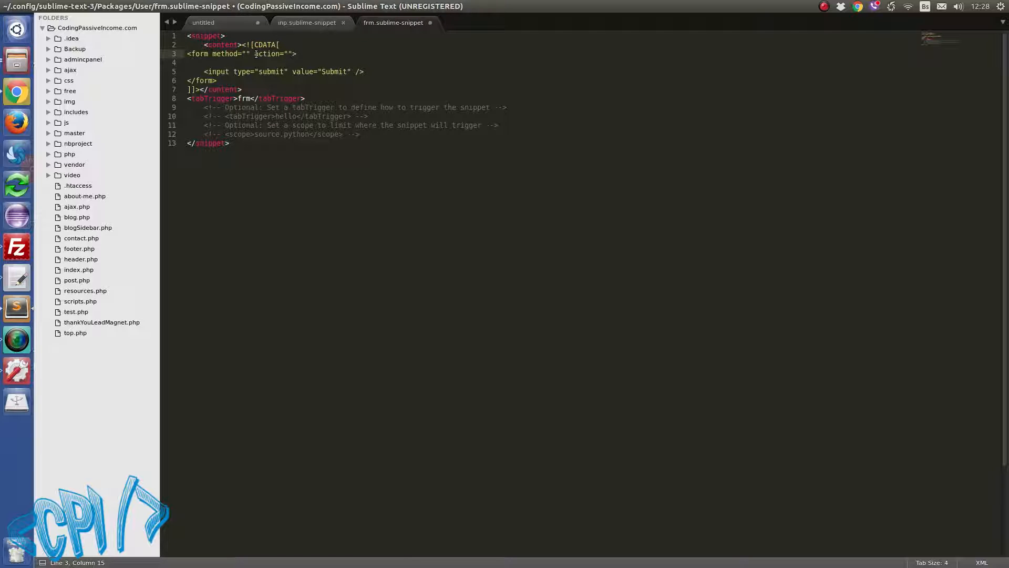
text(${)
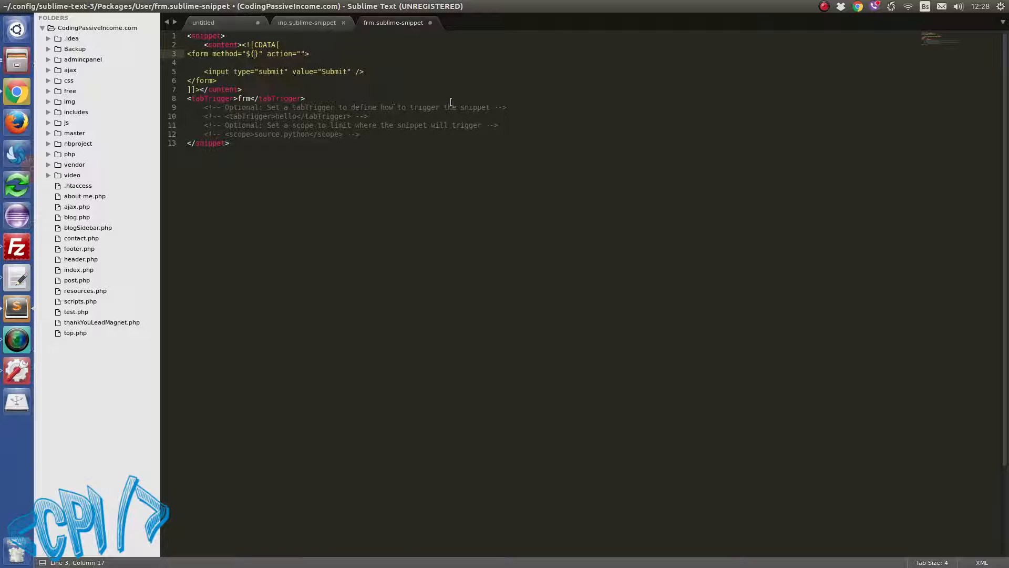
text(1:)
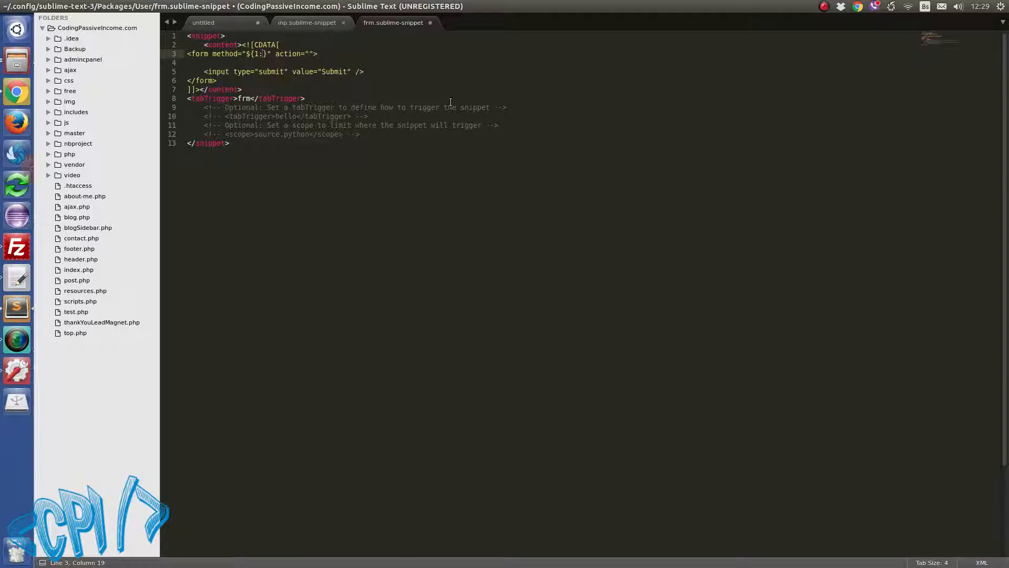
text(get)
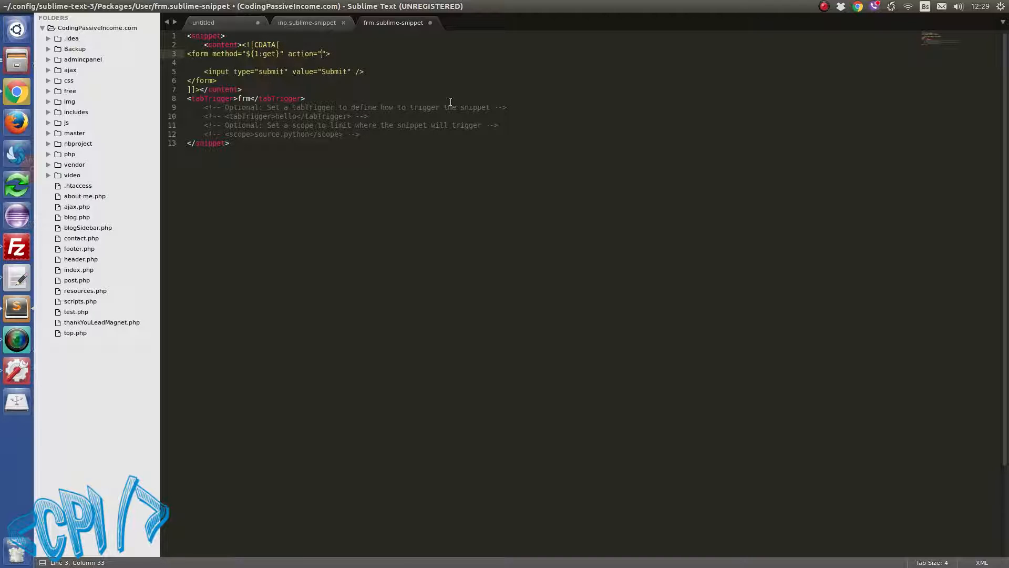
text(${2)
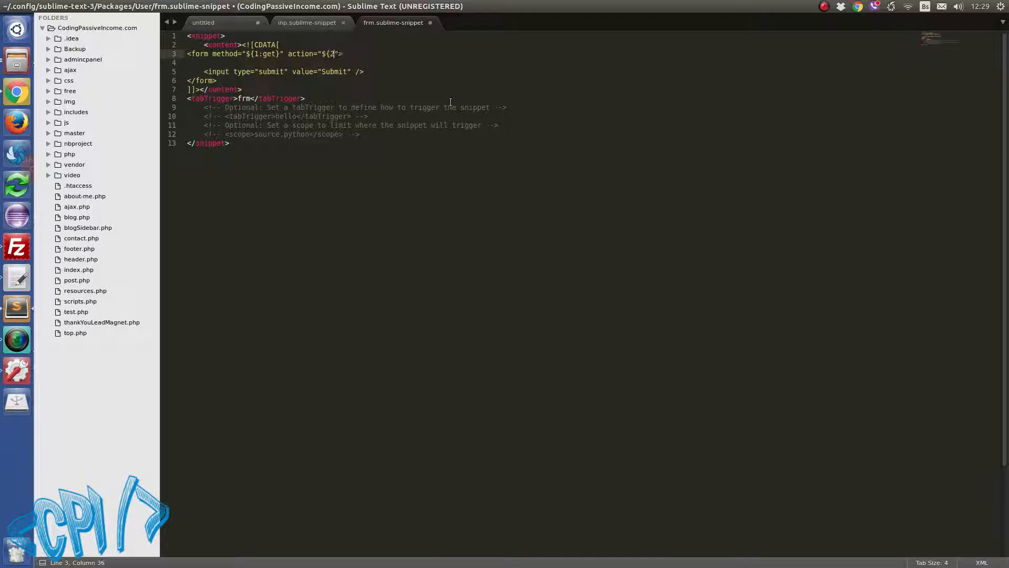
text(:)
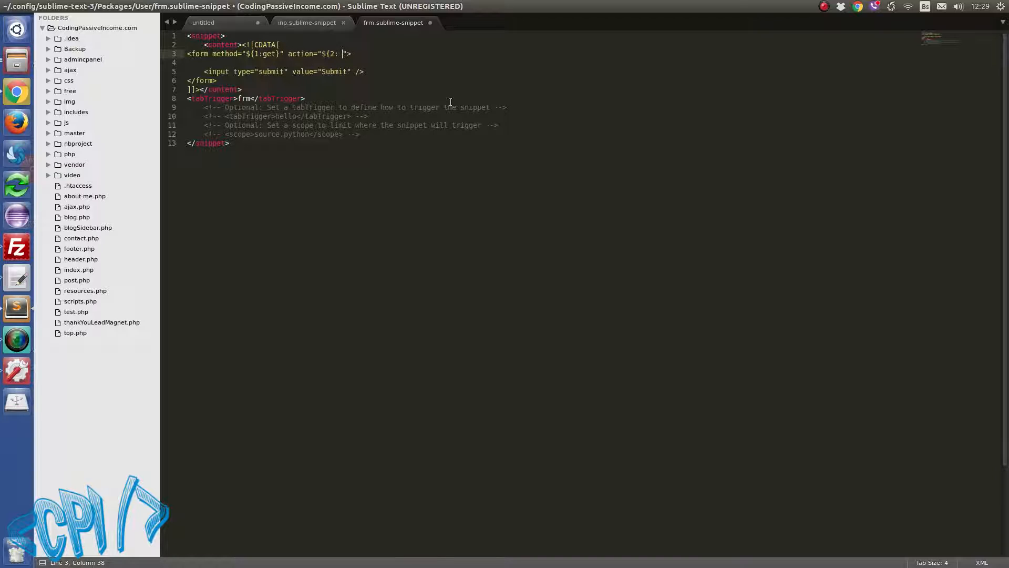
text(})
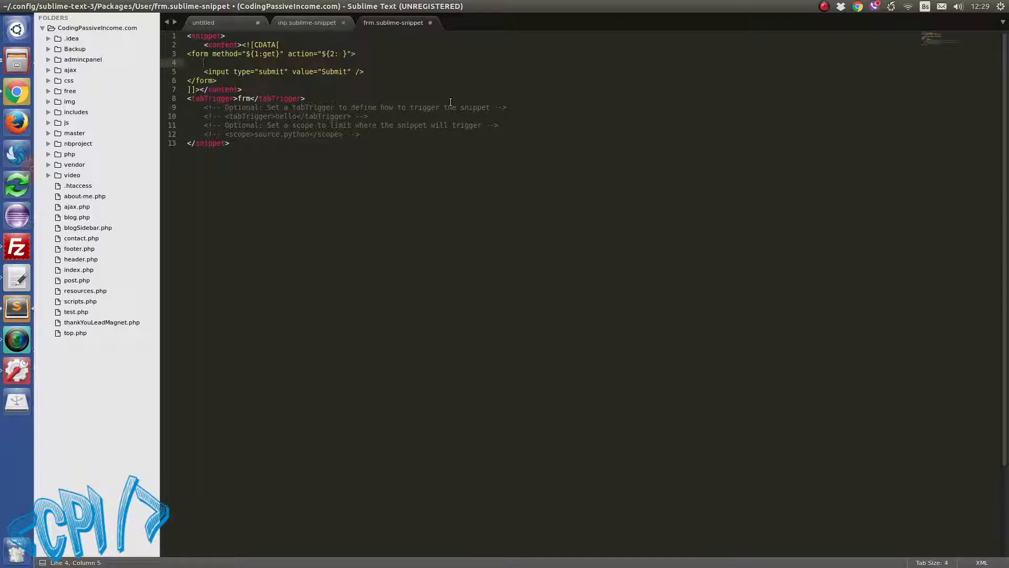
Add the final $0 stop on the form's inner line and save the snippet.
text($)
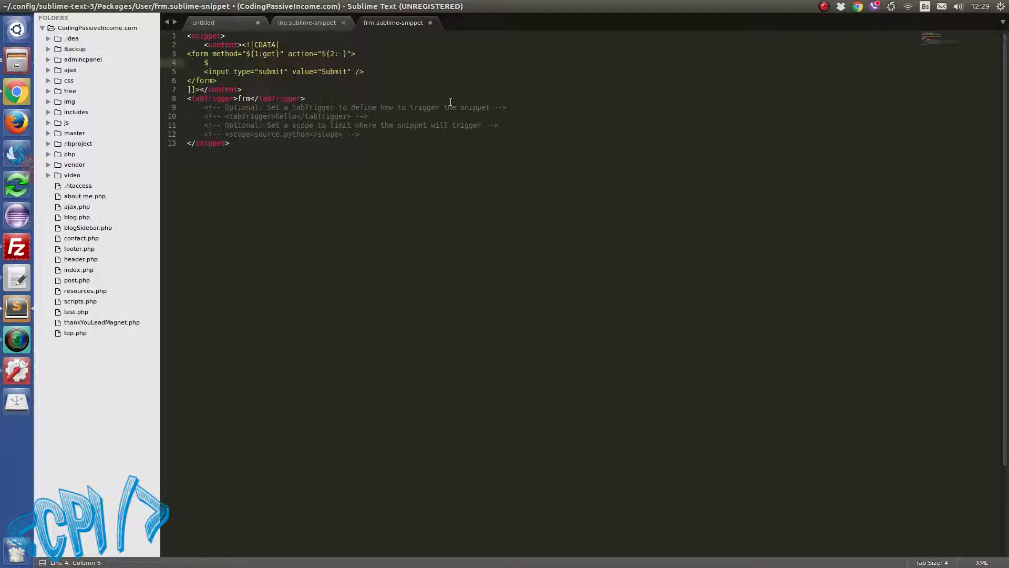
text(0)
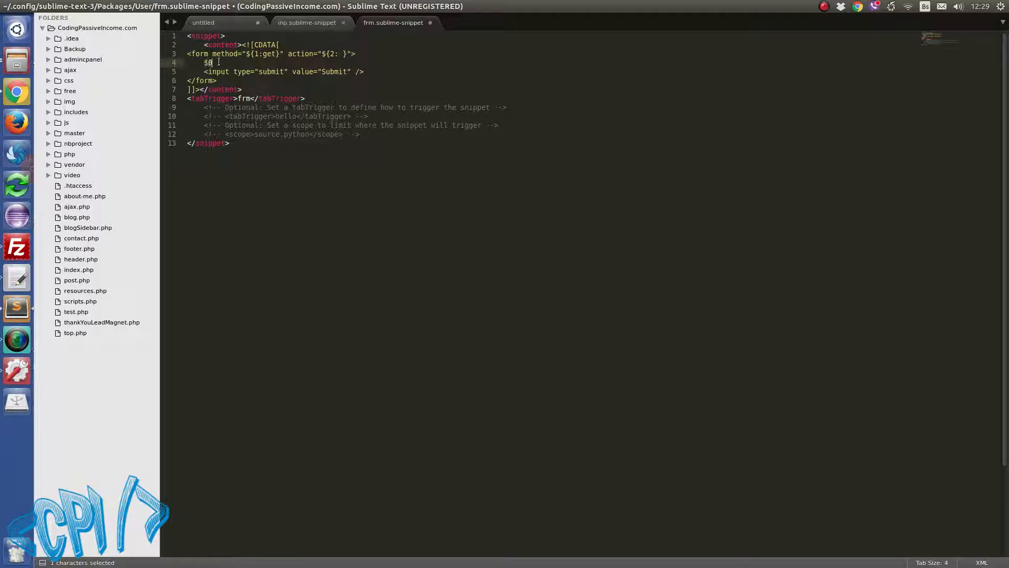
key(ctrl+s)
text(fr)
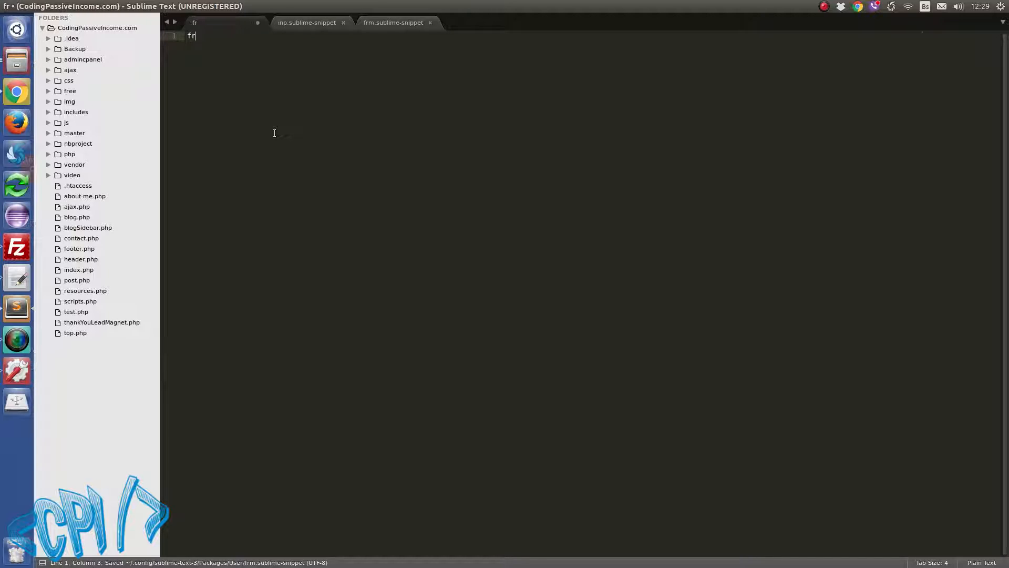
Expand the frm trigger into the form markup, undoing and re-expanding it once.
key(Tab)
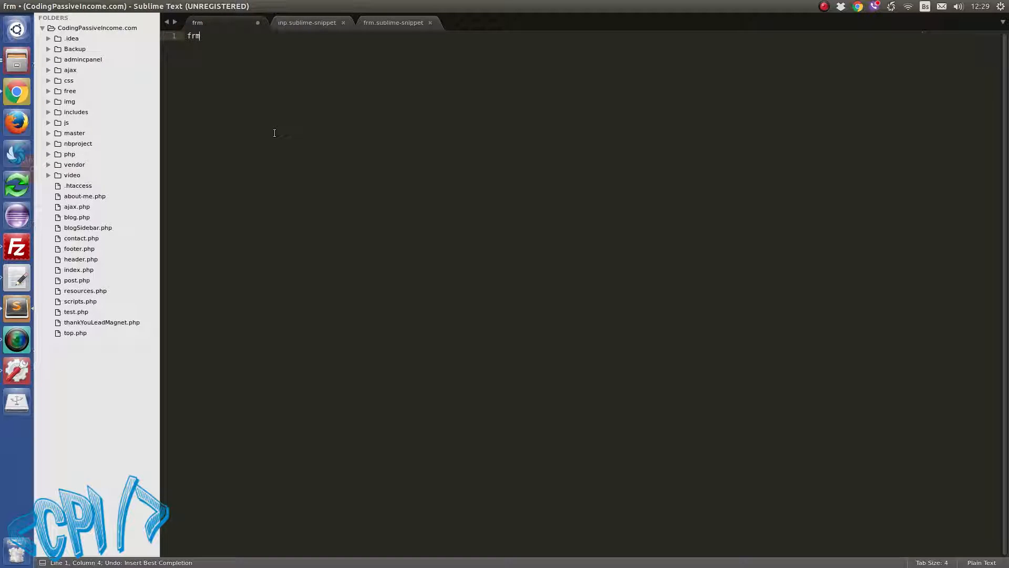
key(Tab)
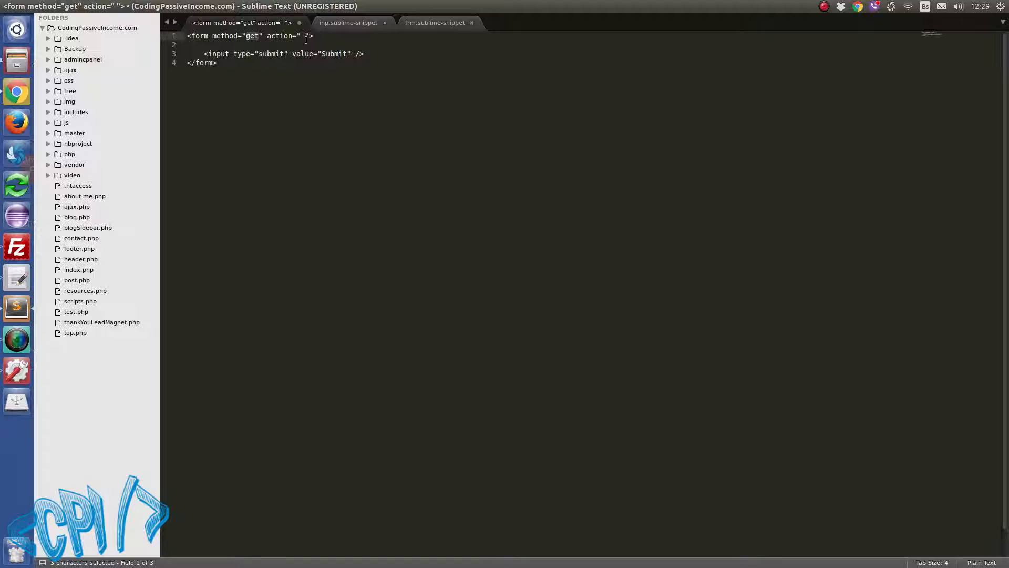
mouse_move(339, 123)
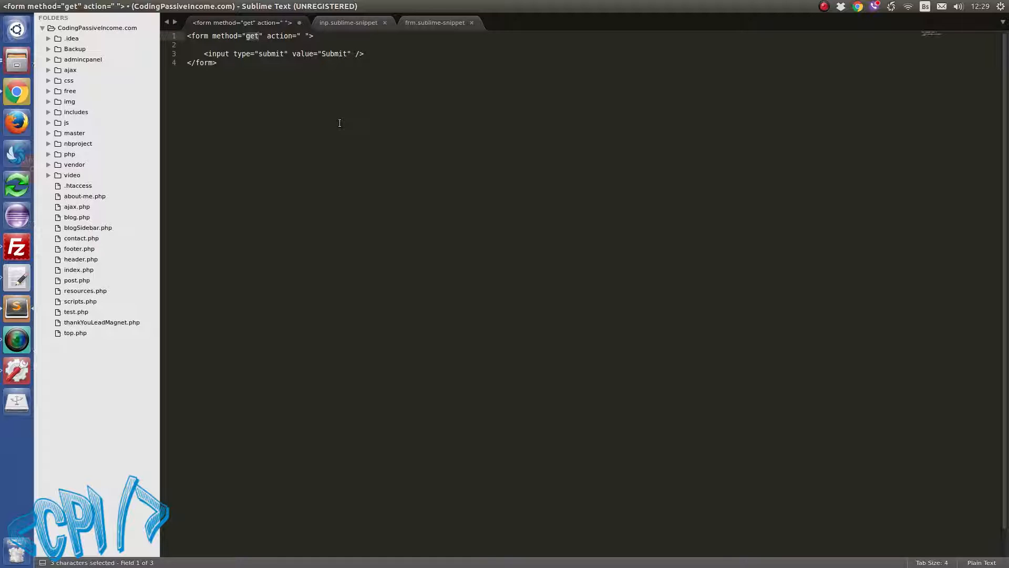
key(Tab)
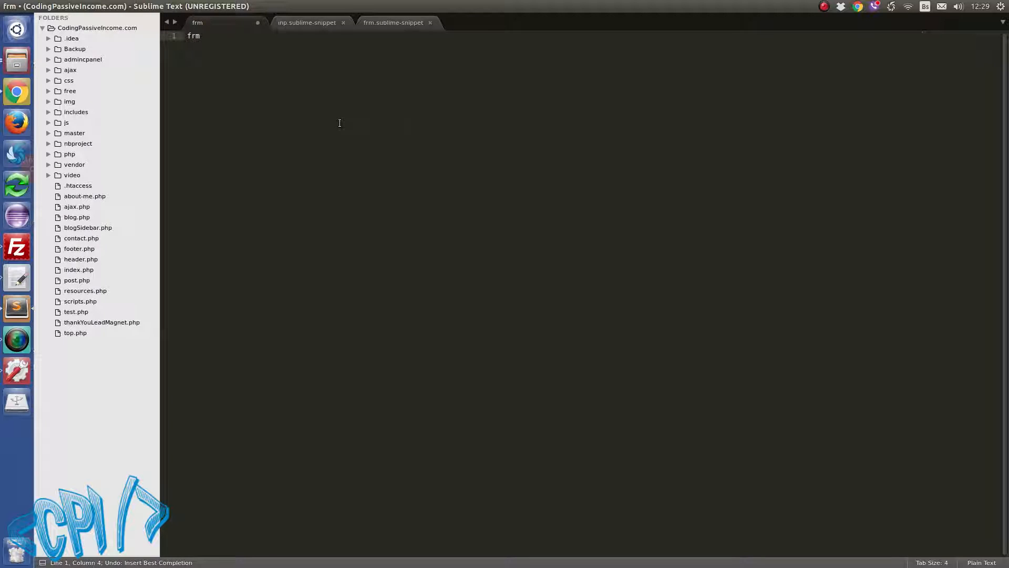
key(Tab)
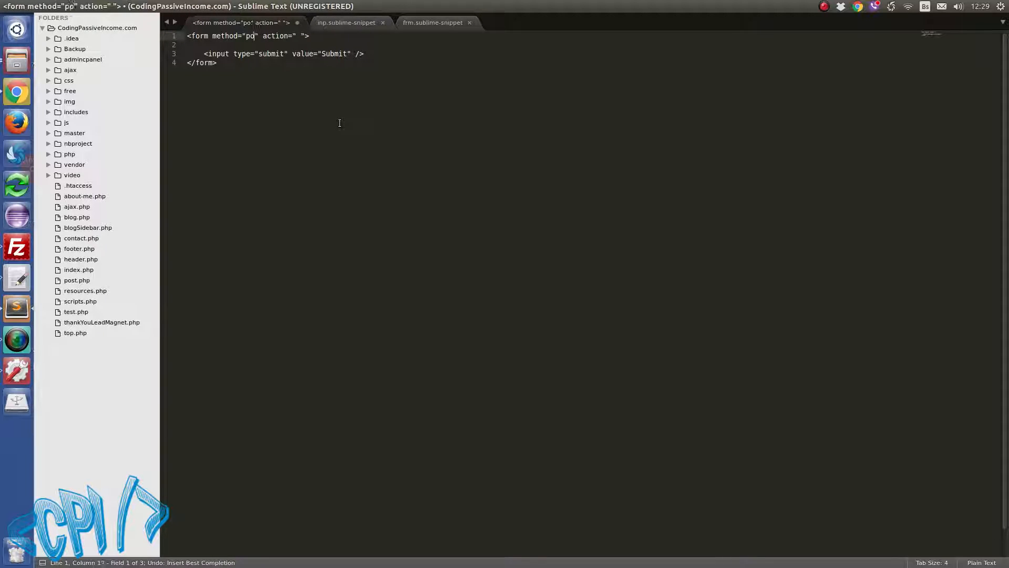
Fill the form placeholders with method post and action index.php.
text(st)
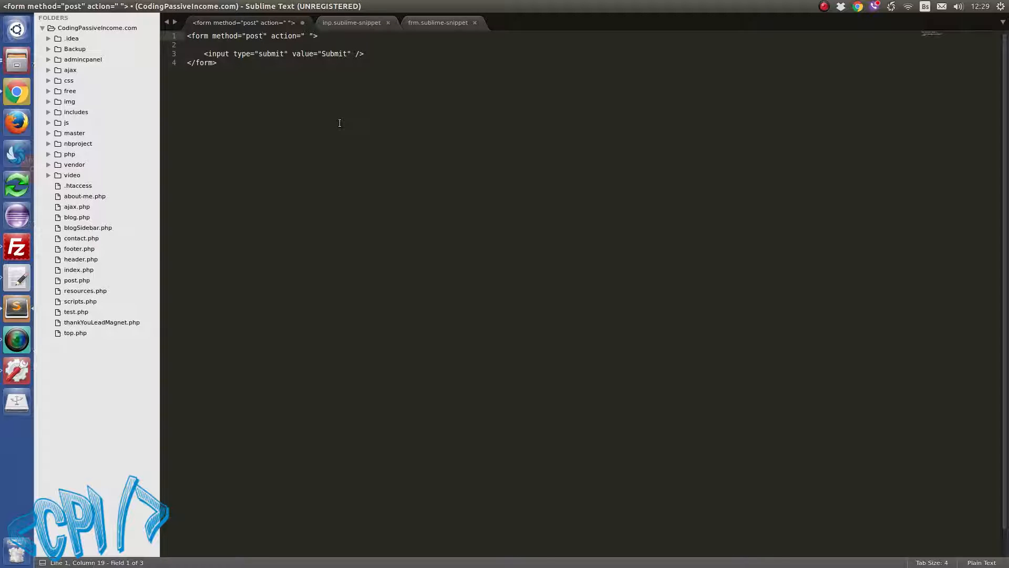
key(Tab)
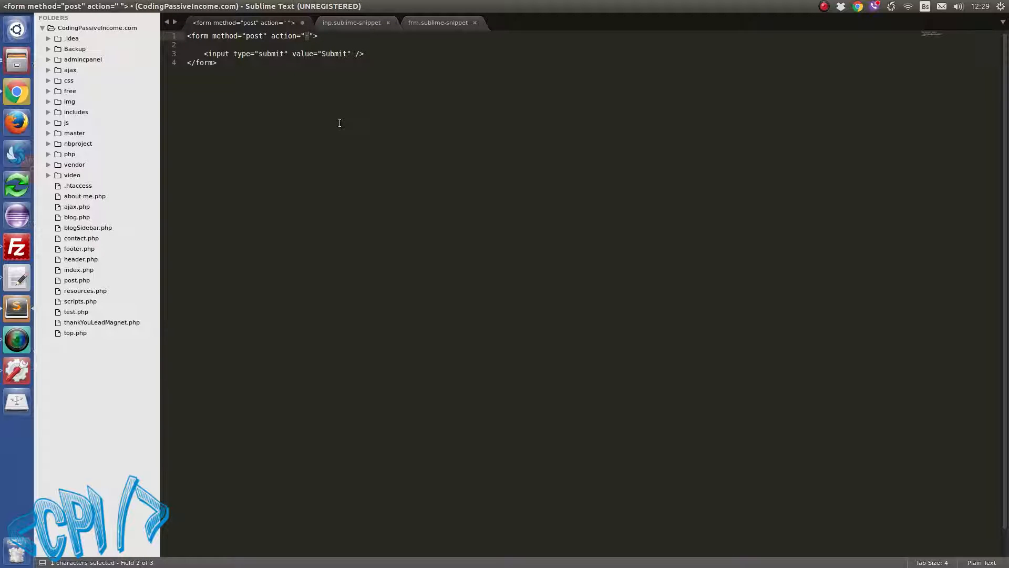
text(index.p)
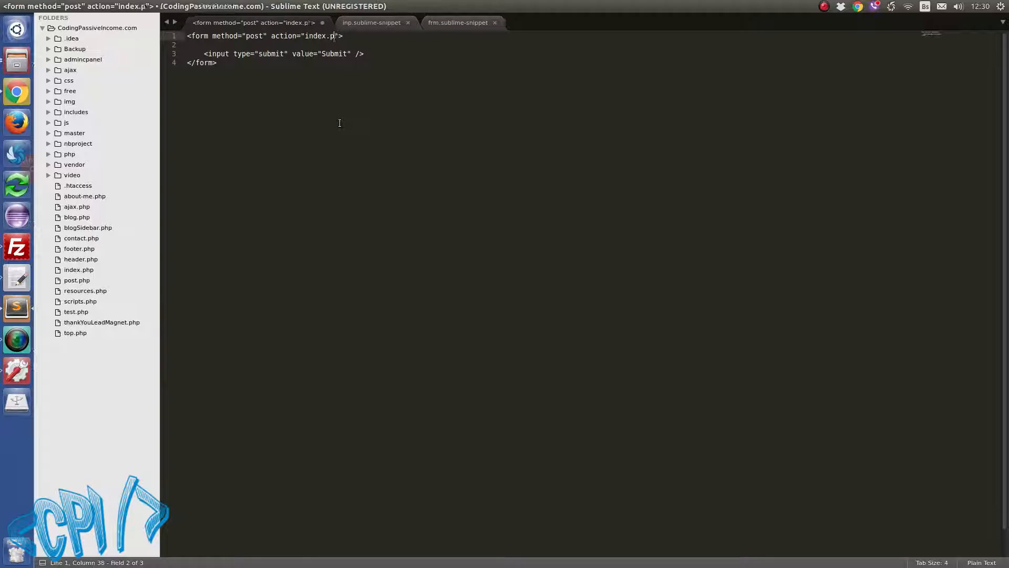
text(hp)
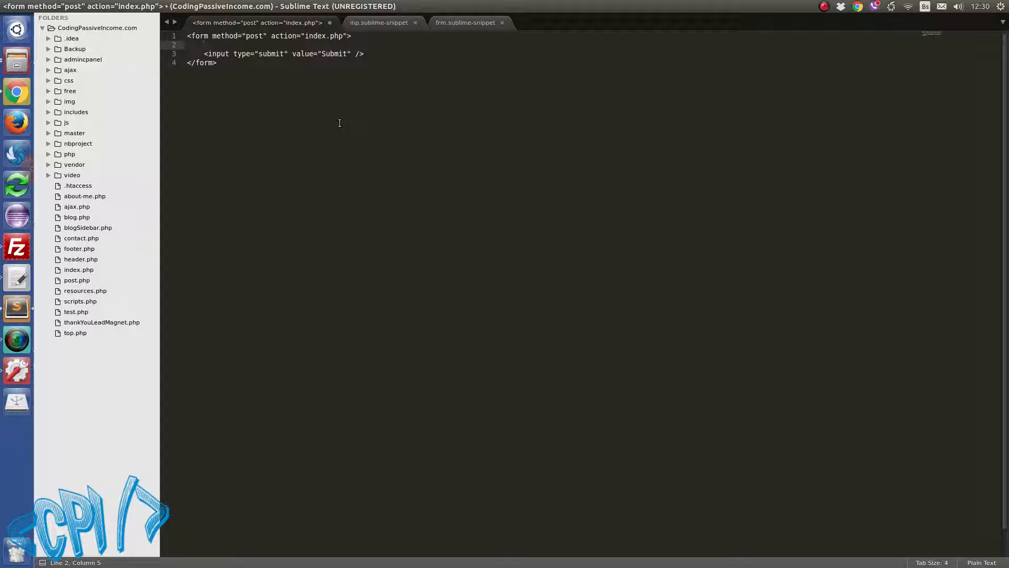
In the inp snippet, make the type value the placeholder ${1:text}.
click(380, 22)
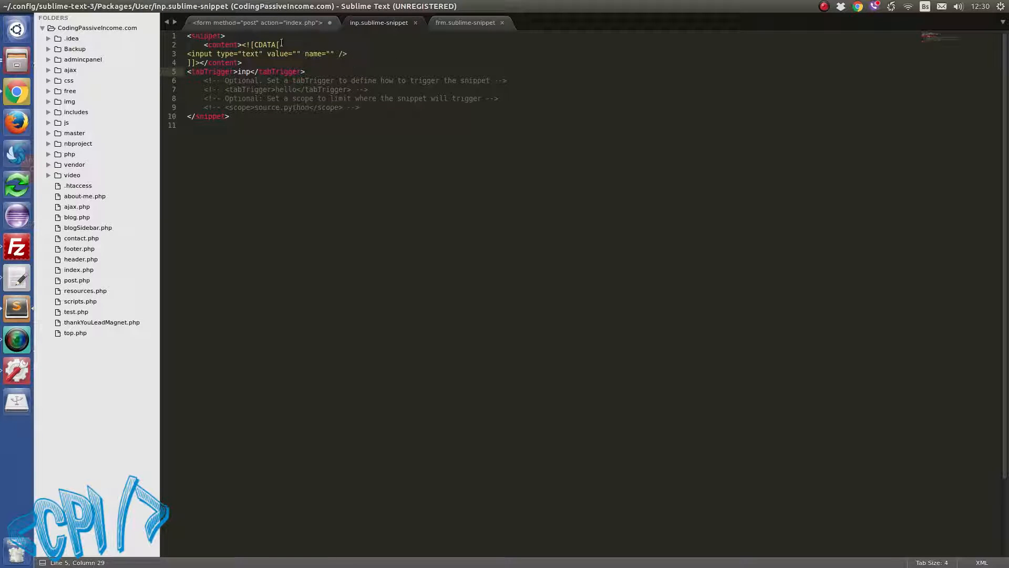
double_click(250, 54)
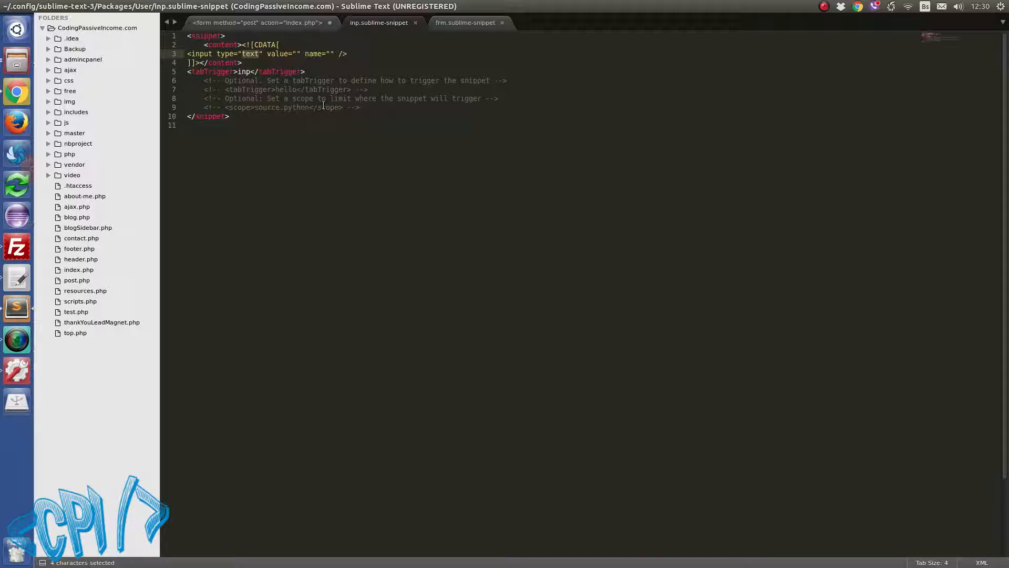
text($)
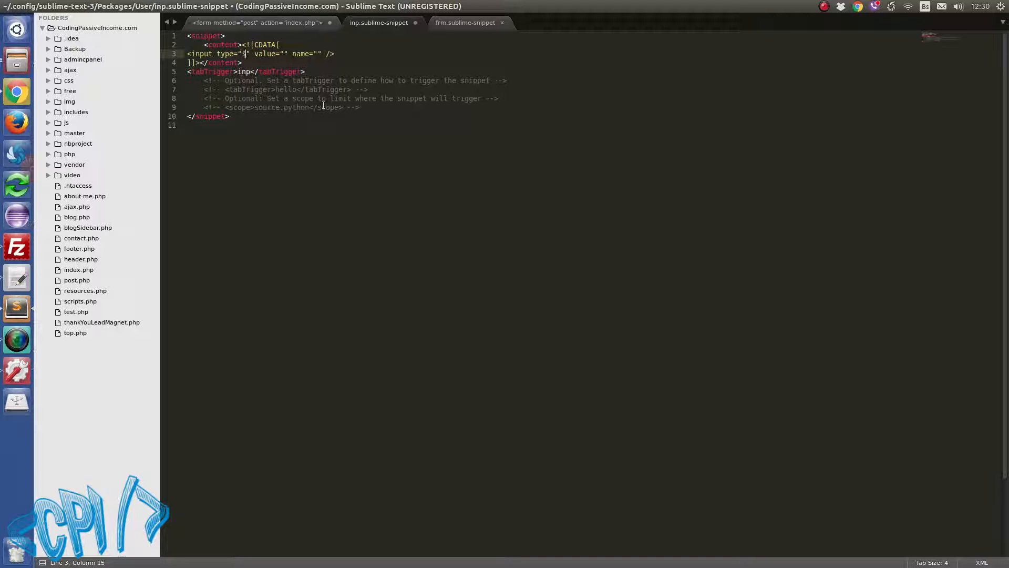
text({})
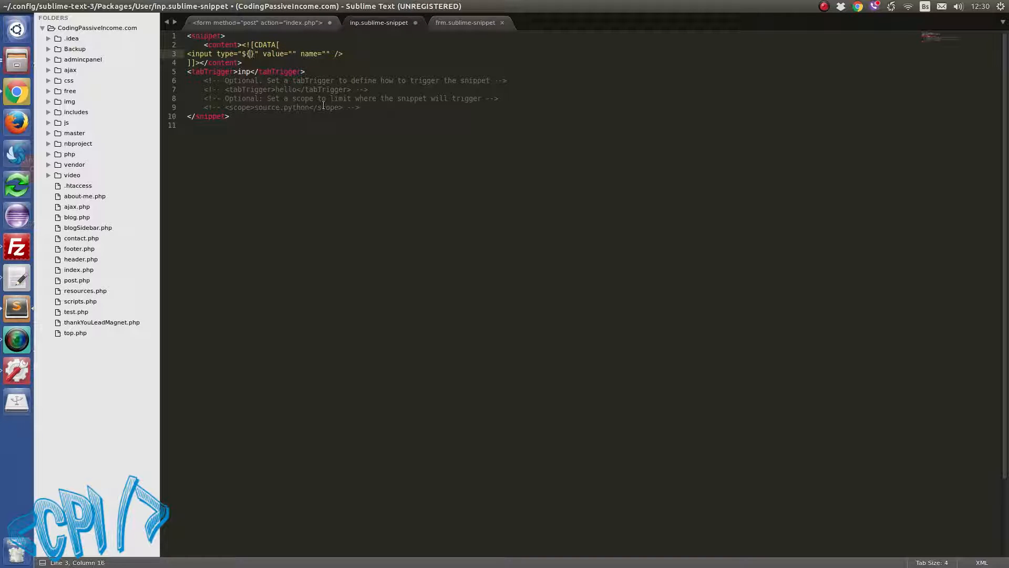
text(1:)
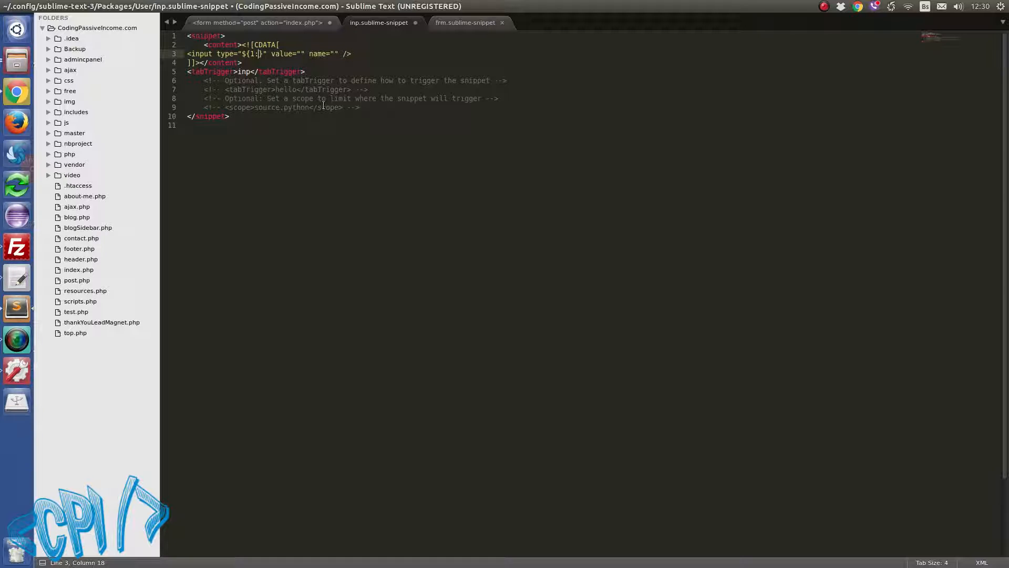
text(text)
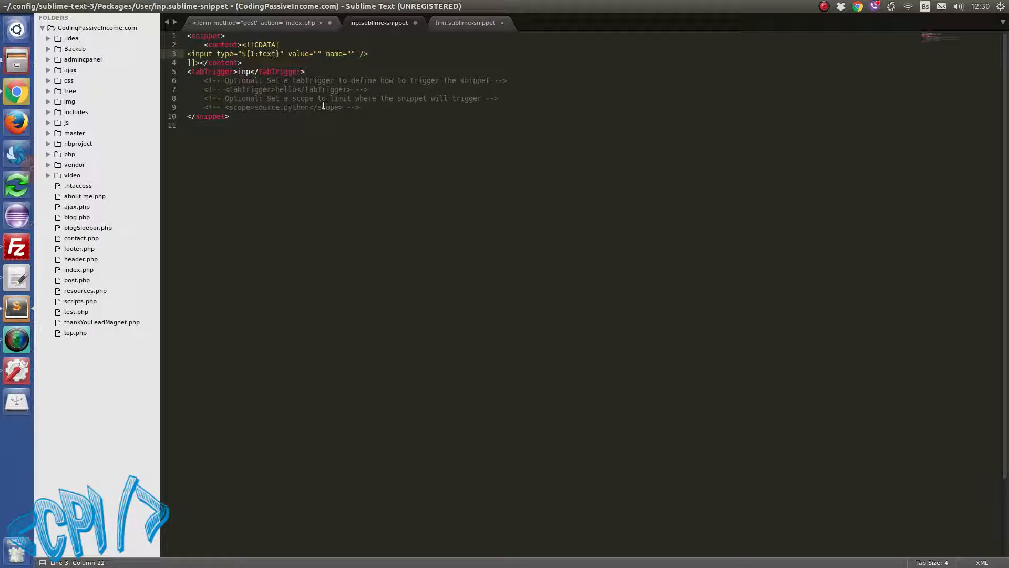
Make the name value placeholder ${2: } and add a $0 end stop on a new line.
click(349, 54)
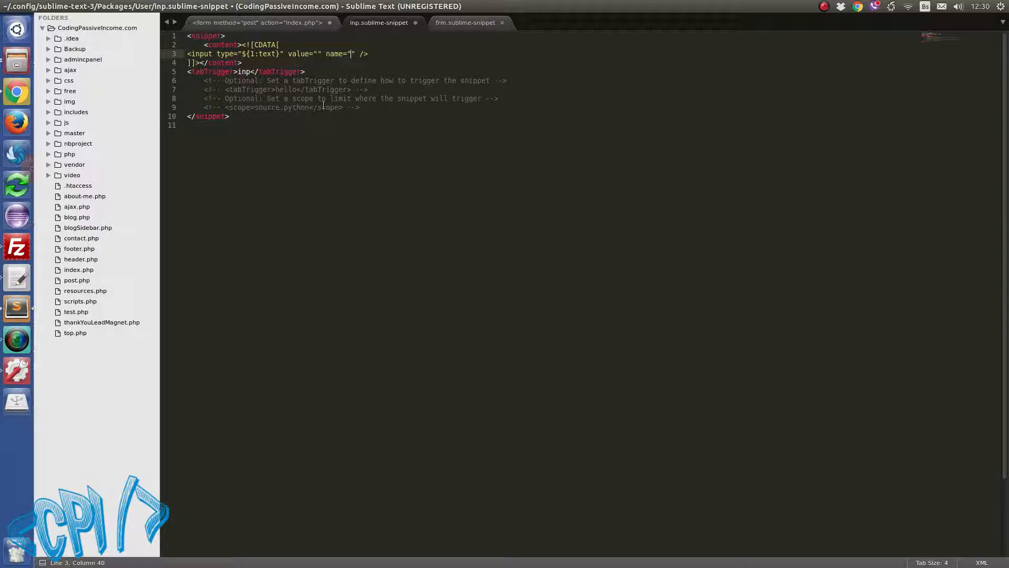
text(${})
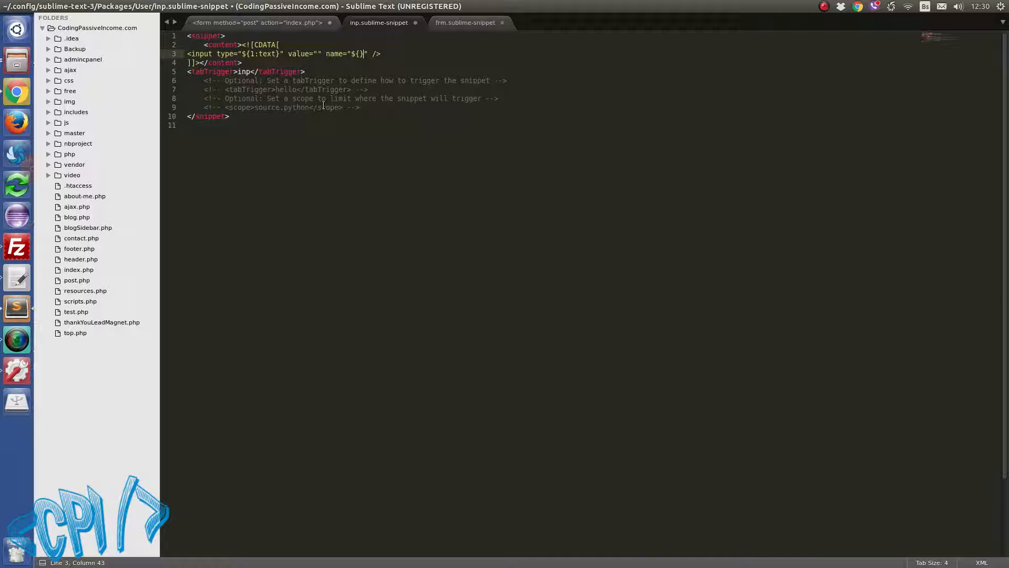
text(2:)
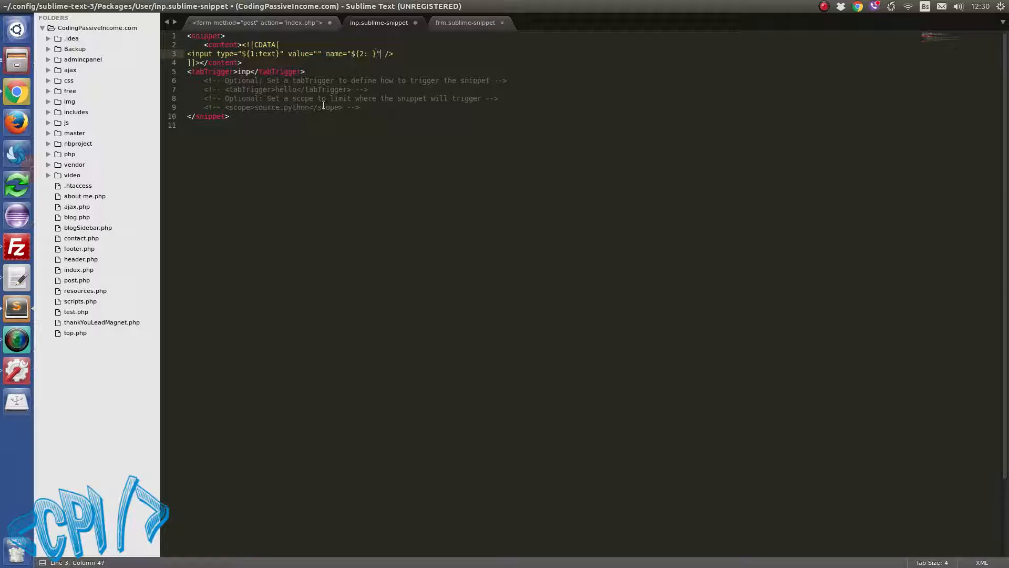
key(Return)
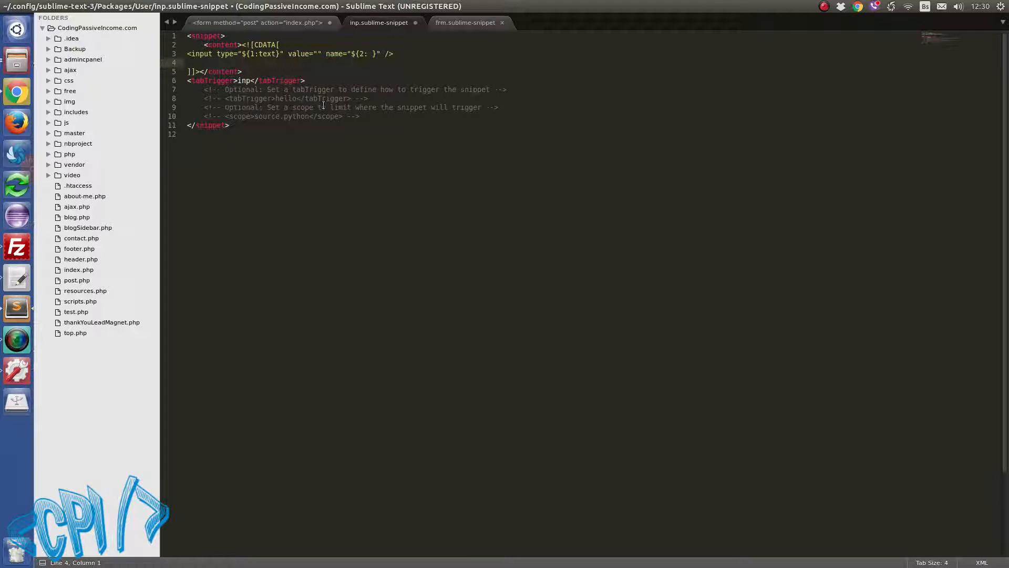
text($0)
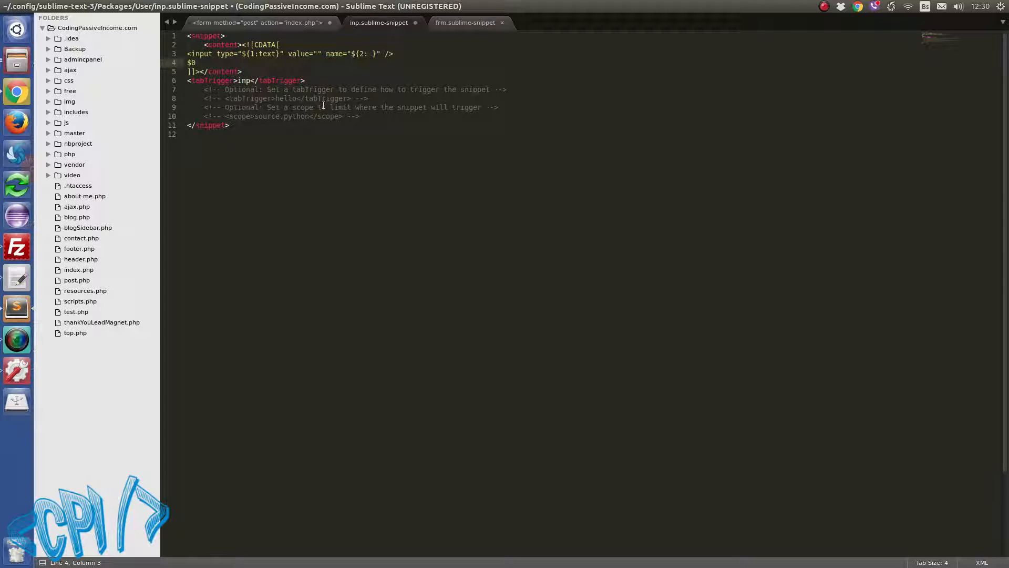
Append <br> after the input tag and save the inp snippet.
click(393, 54)
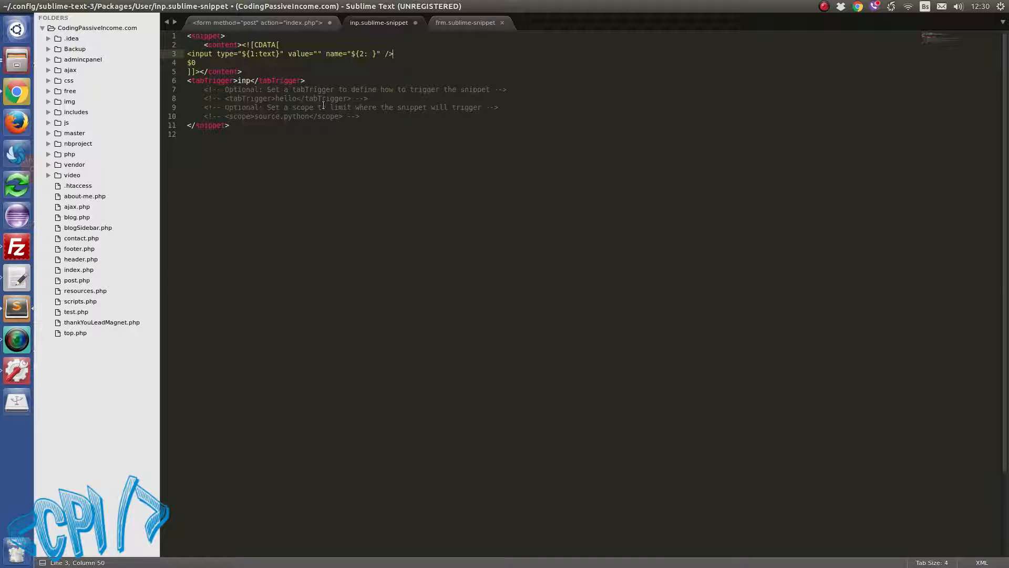
text(<br>)
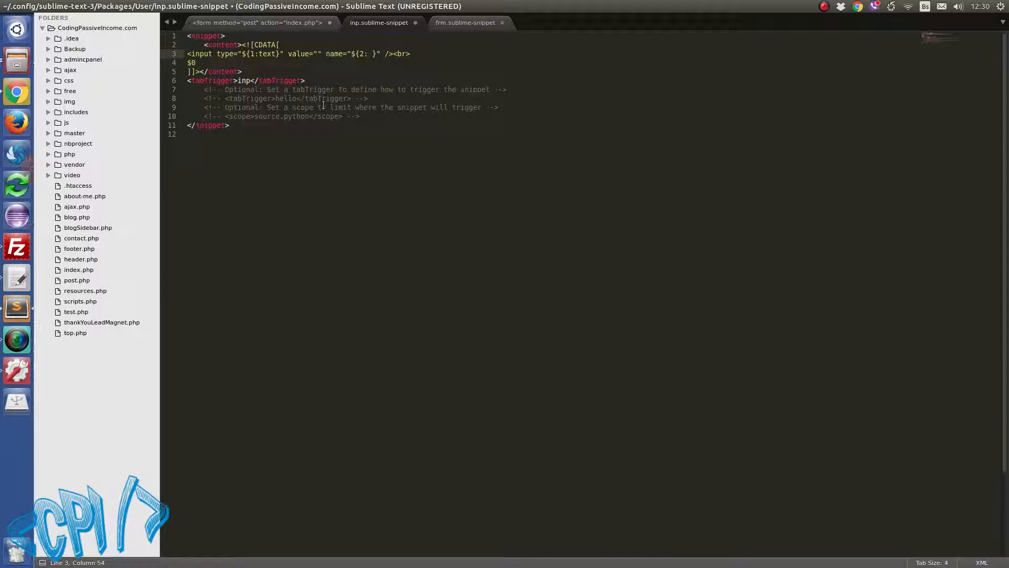
key(ctrl+s)
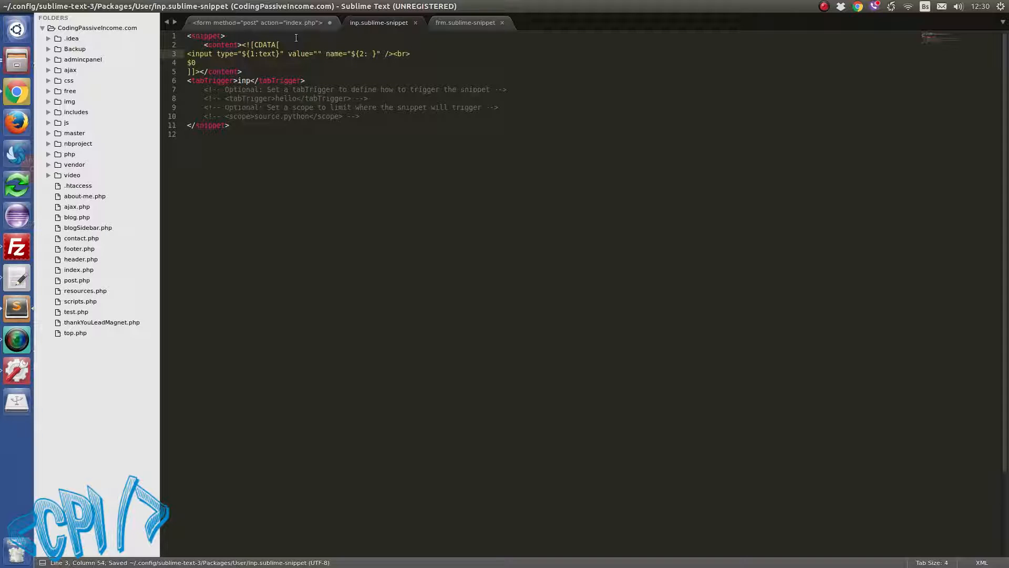
In the scratch file, expand frm into a form with method post and action index.php.
click(258, 22)
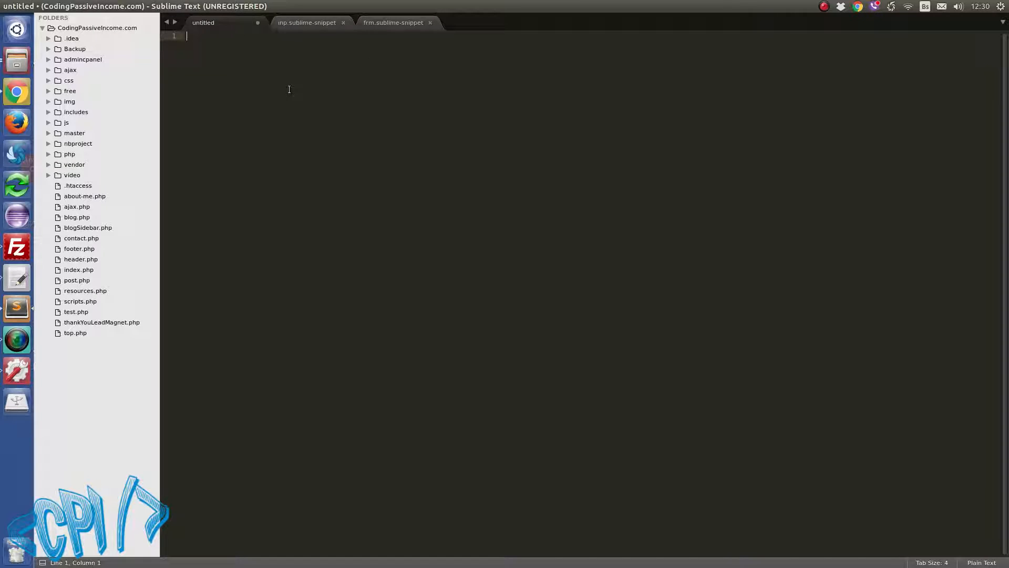
text(frm)
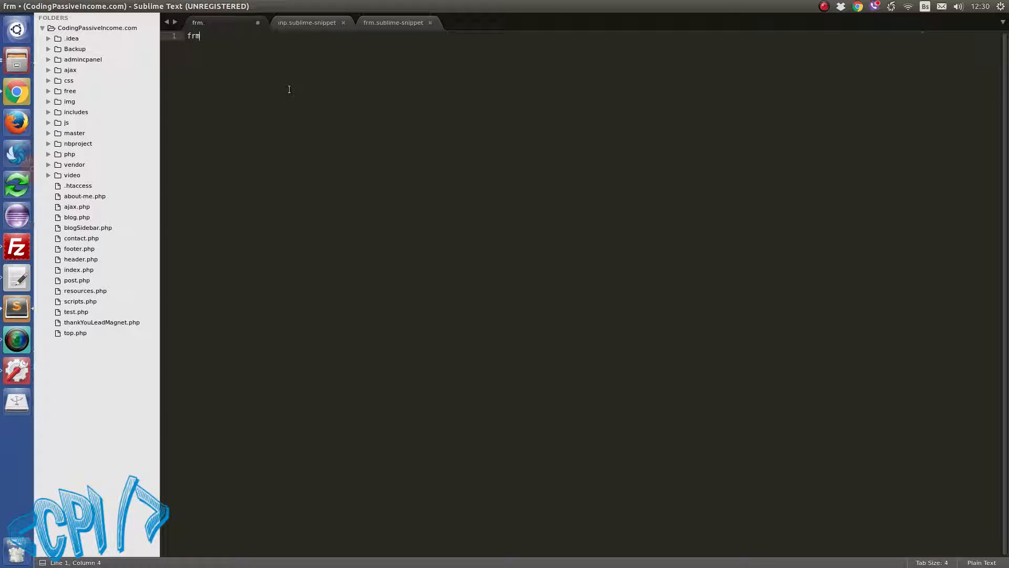
key(Tab)
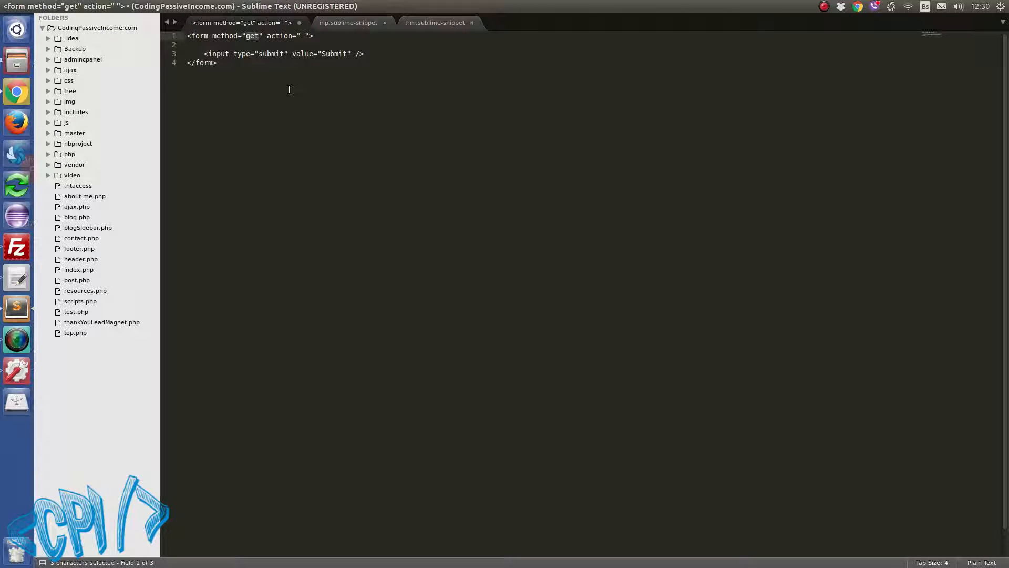
text(post)
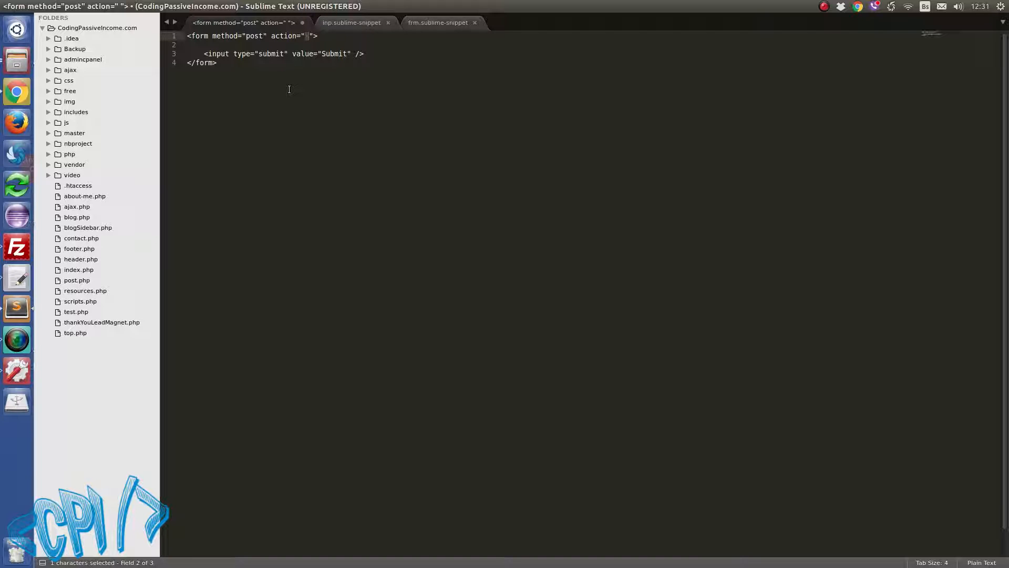
text(index.php)
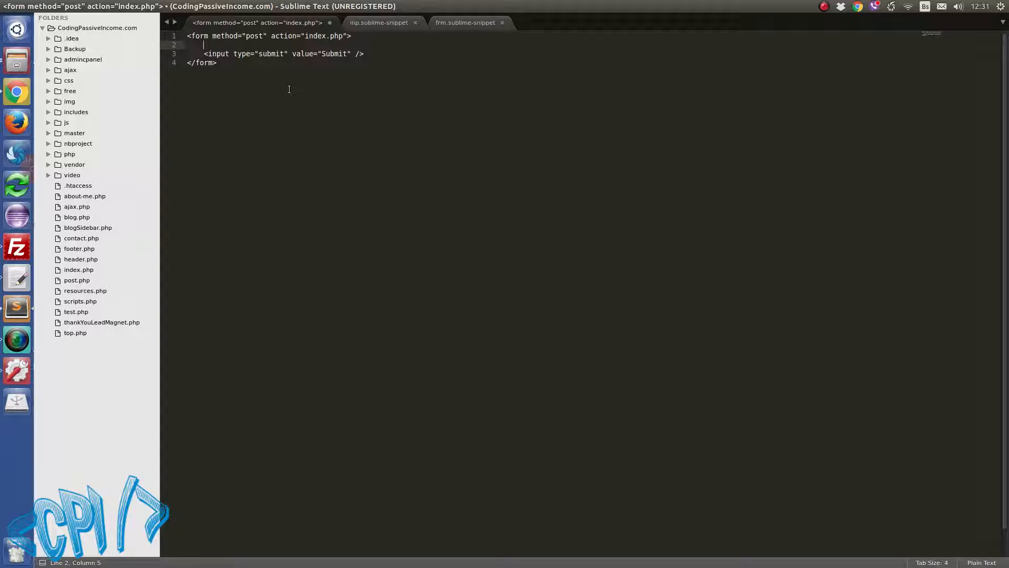
Expand inp into a password input named pass.
text(inp)
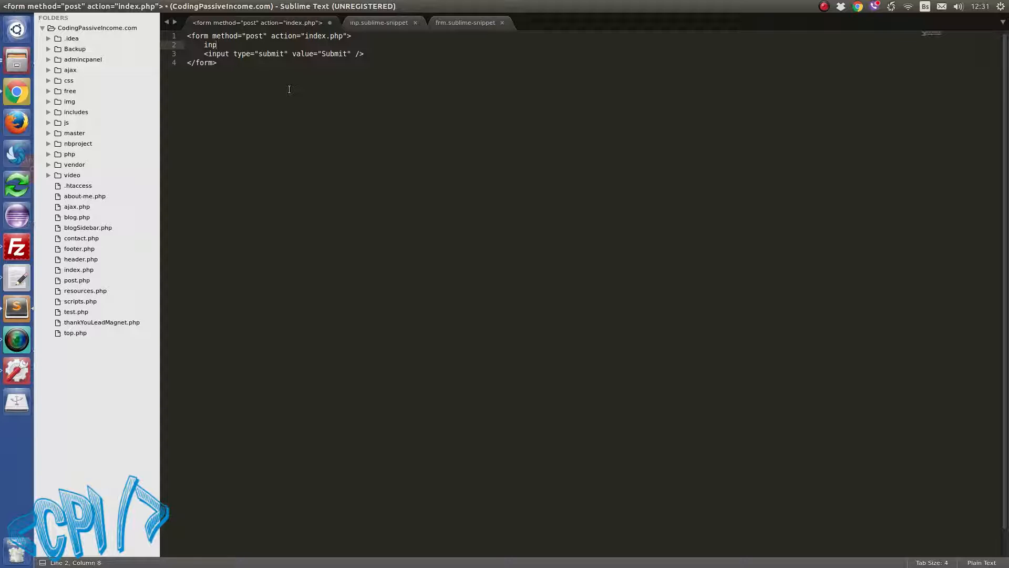
key(Tab)
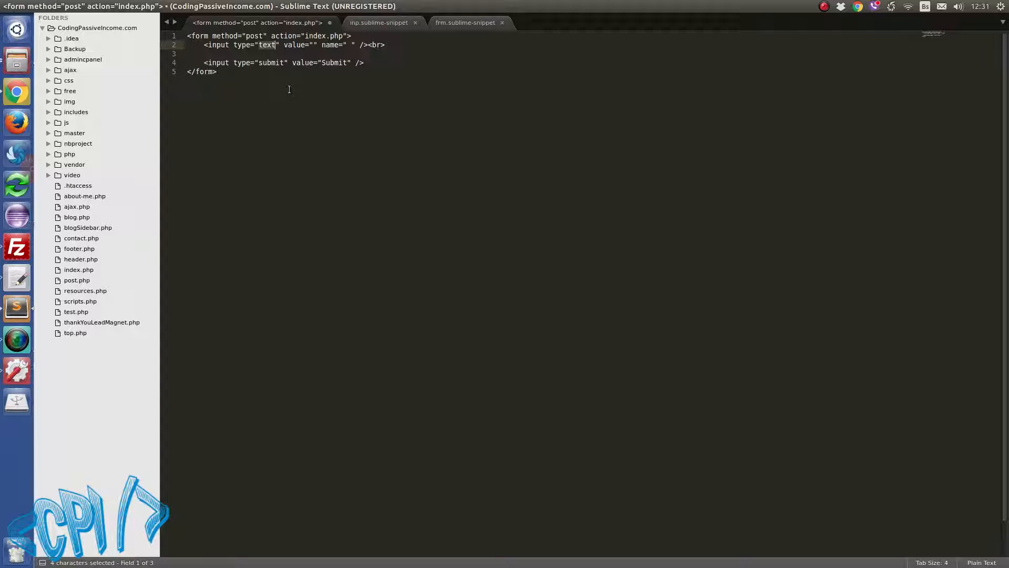
text(passwr)
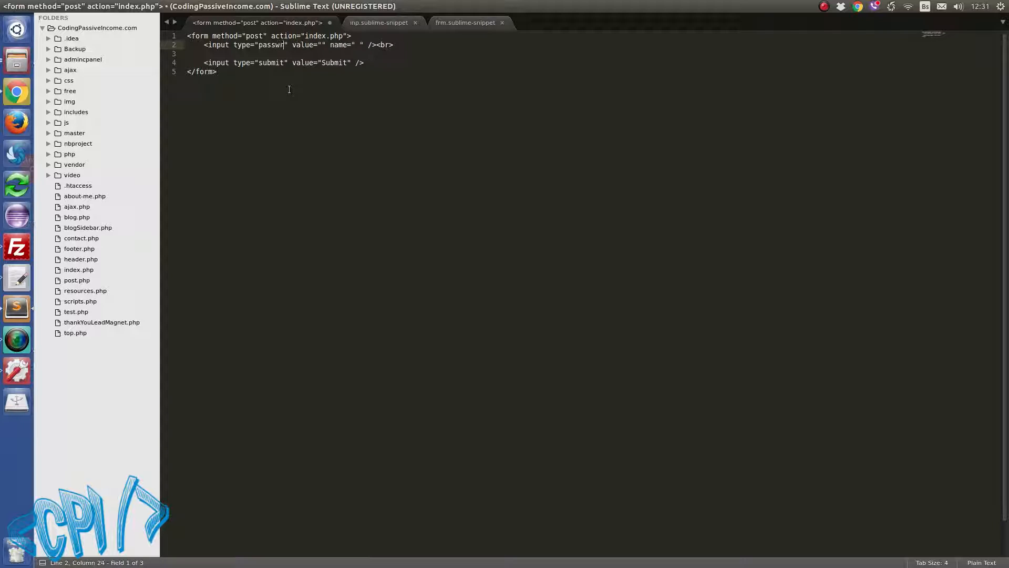
text(ord)
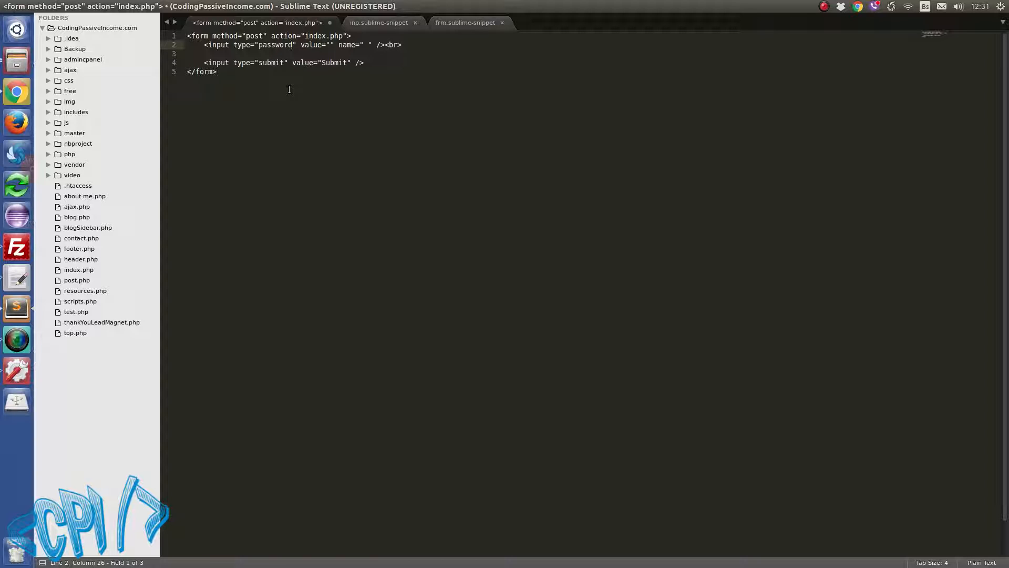
key(Tab)
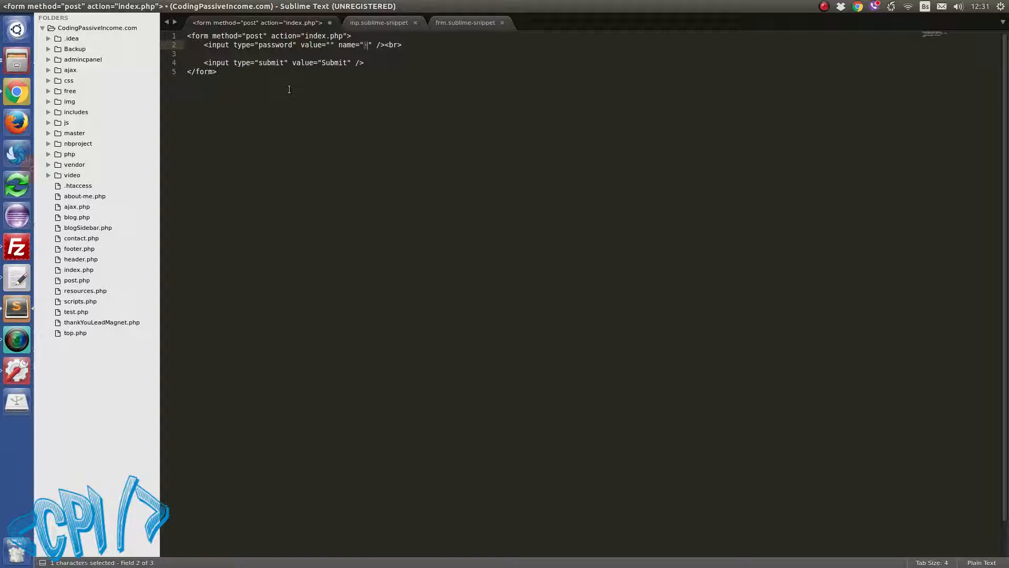
text(pass)
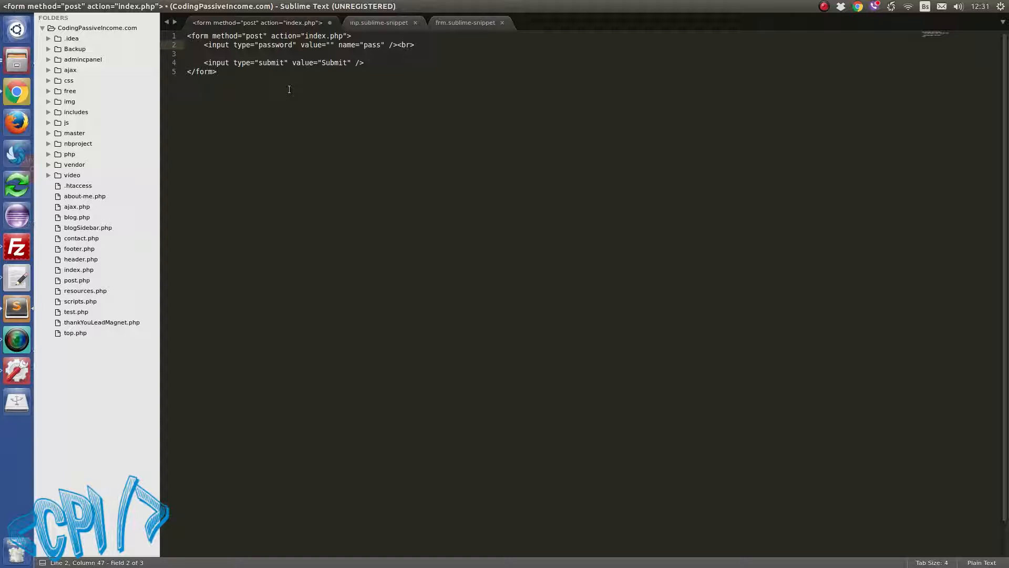
Add text inputs named firstName and lastName, then select all the form code.
text(inp)
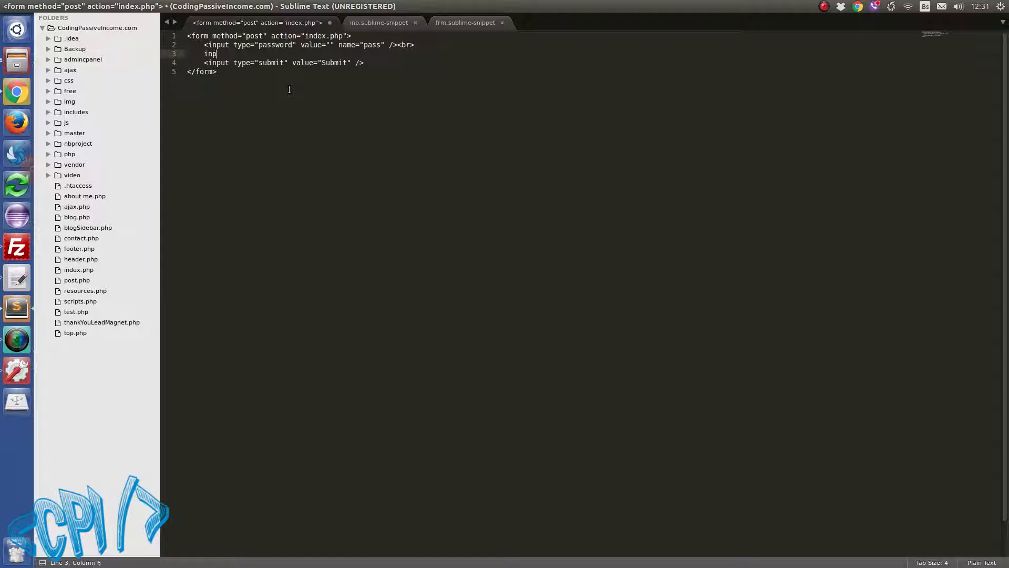
key(Tab)
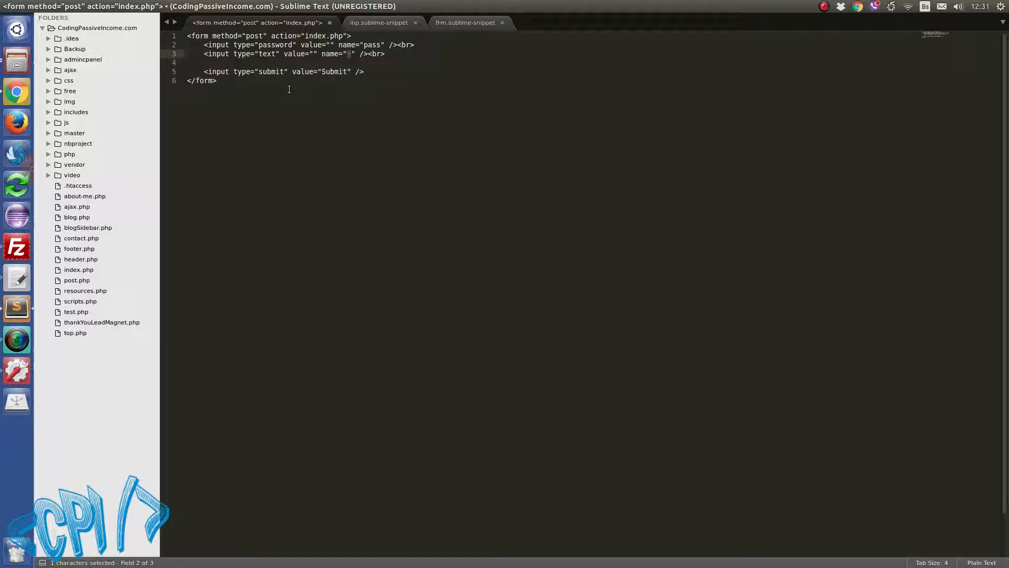
text(firstName)
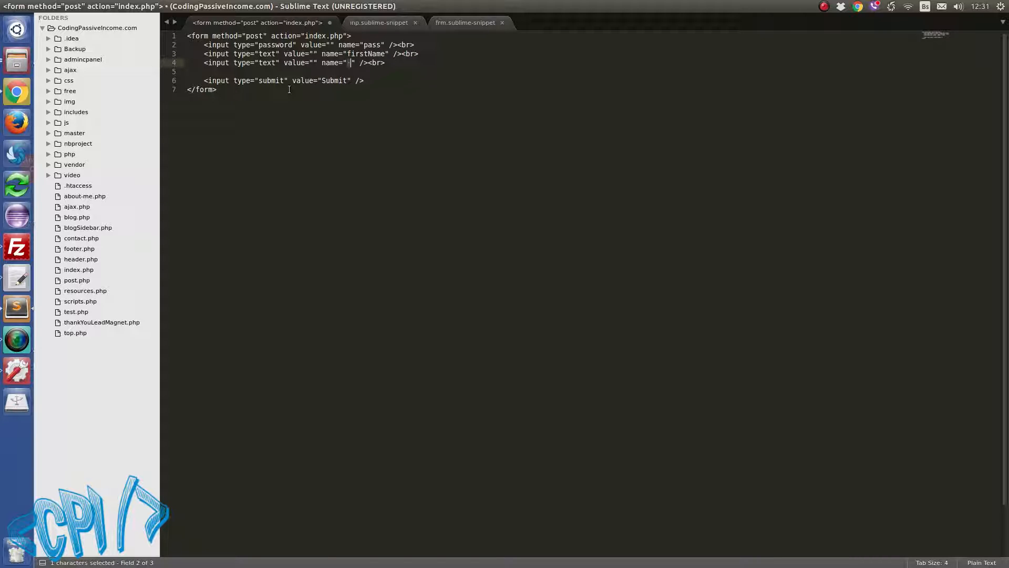
text(lastName)
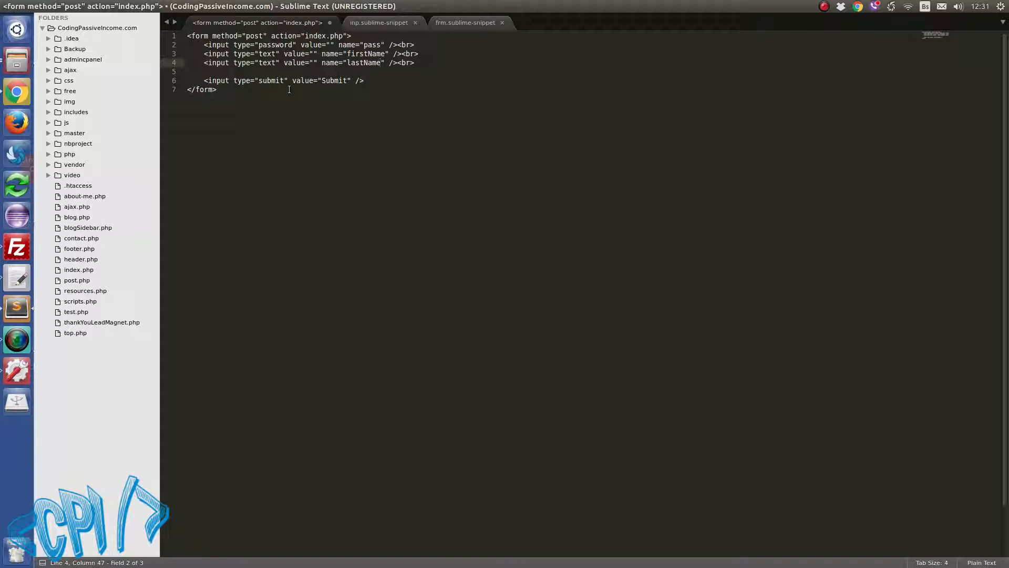
key(ctrl+a)
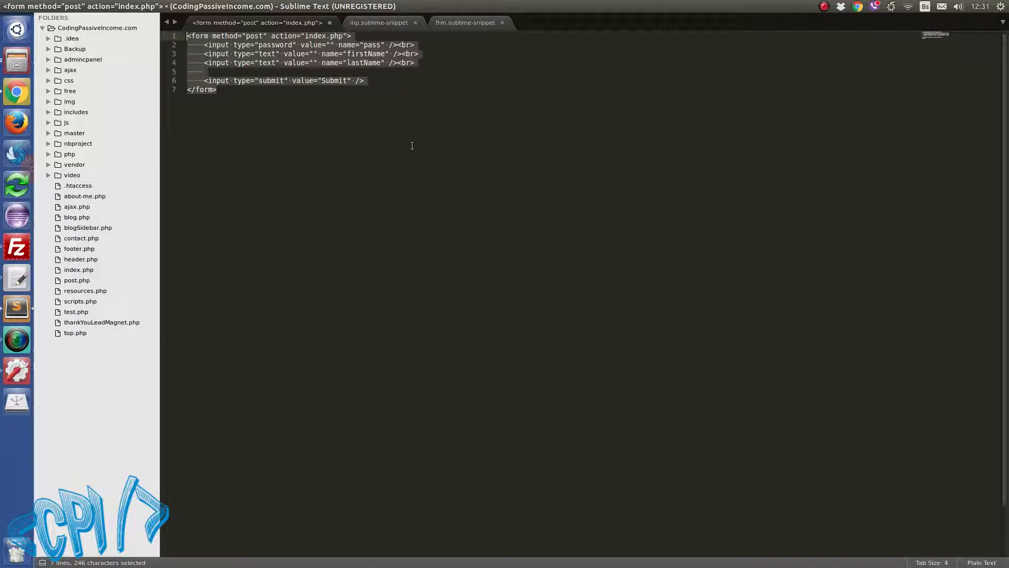
Clear the file and rebuild the form with two text inputs named firstName and lastName.
key(ctrl+n)
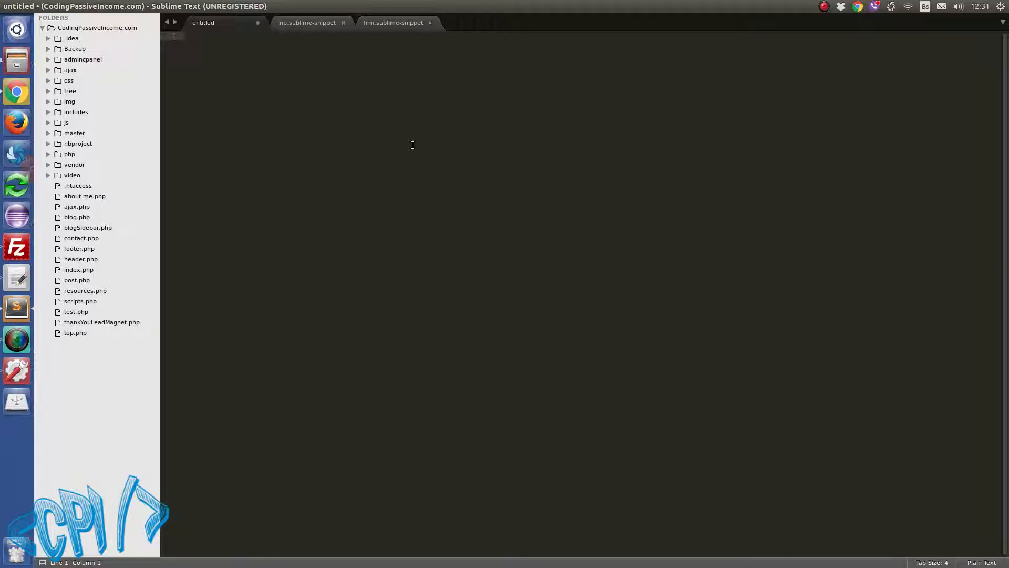
text(fr)
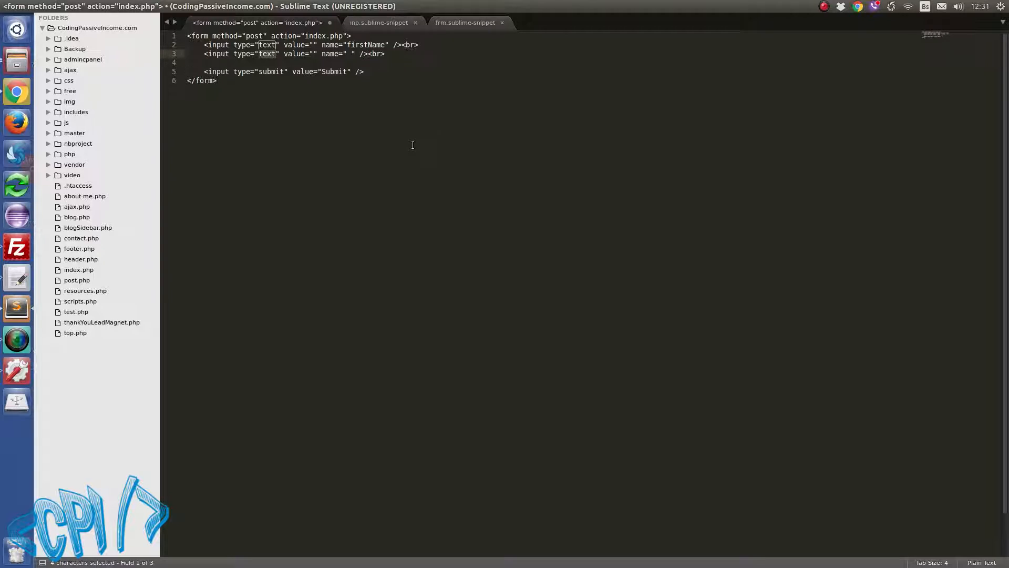
text(lastName)
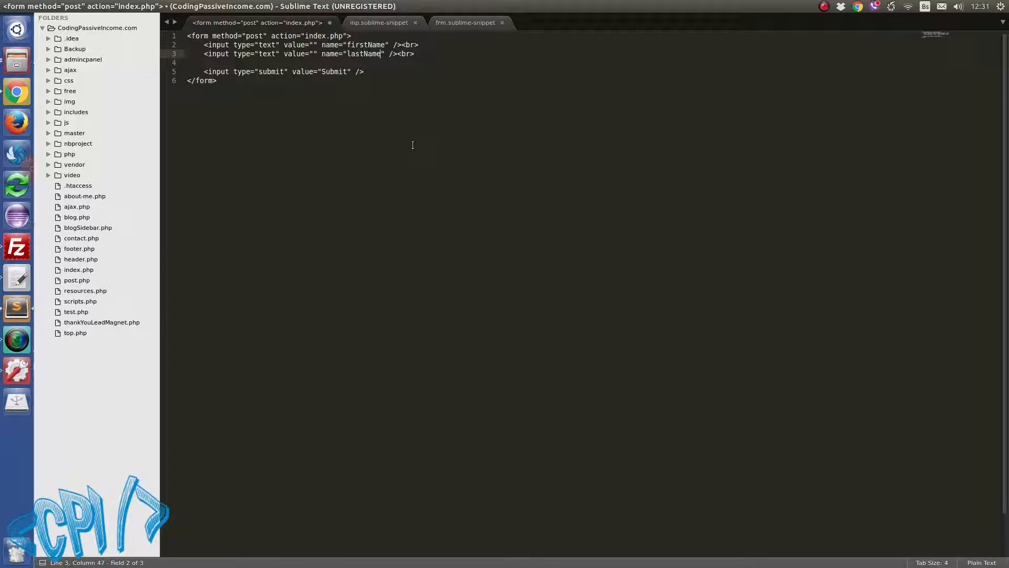